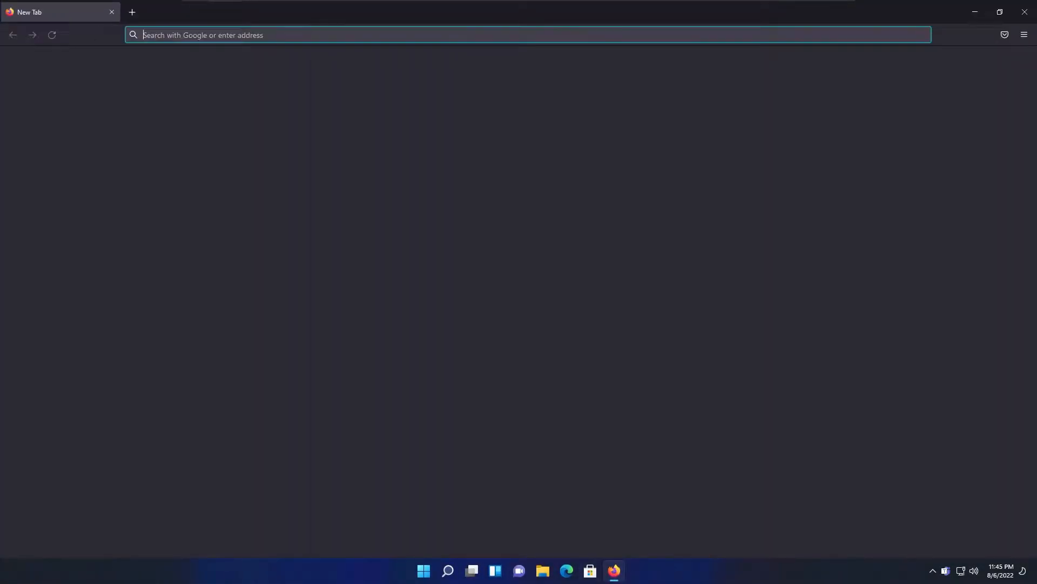
# Go to plex.tv and reach its Downloads page.
pyautogui.write('plex.tv/')
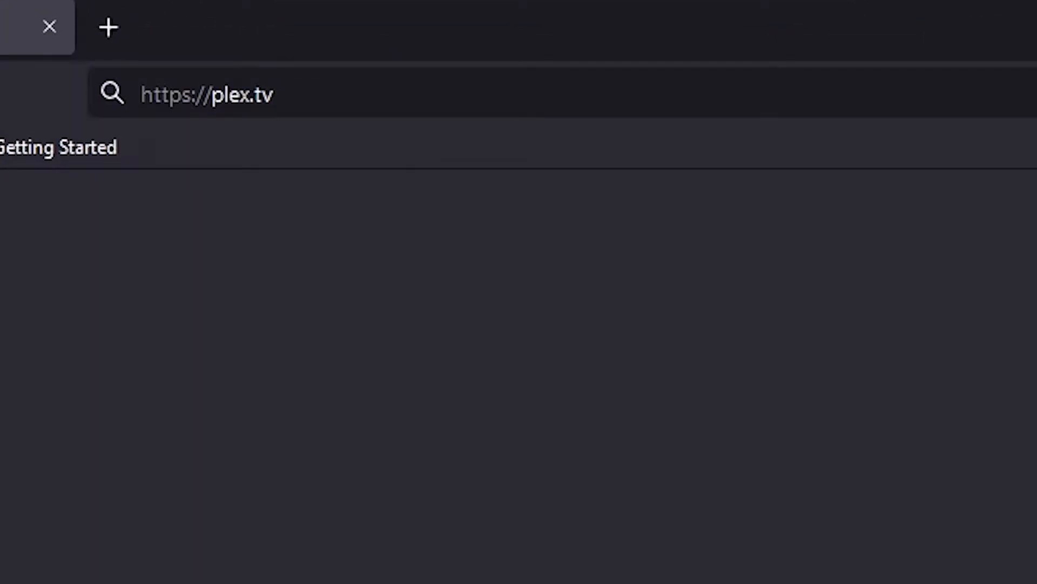
pyautogui.press('Return')
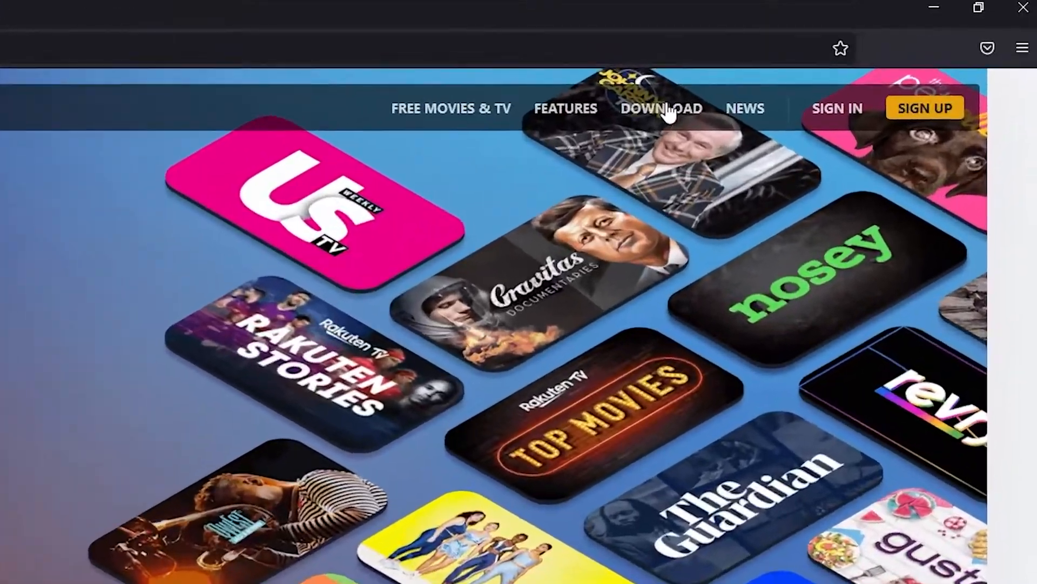
pyautogui.click(661, 108)
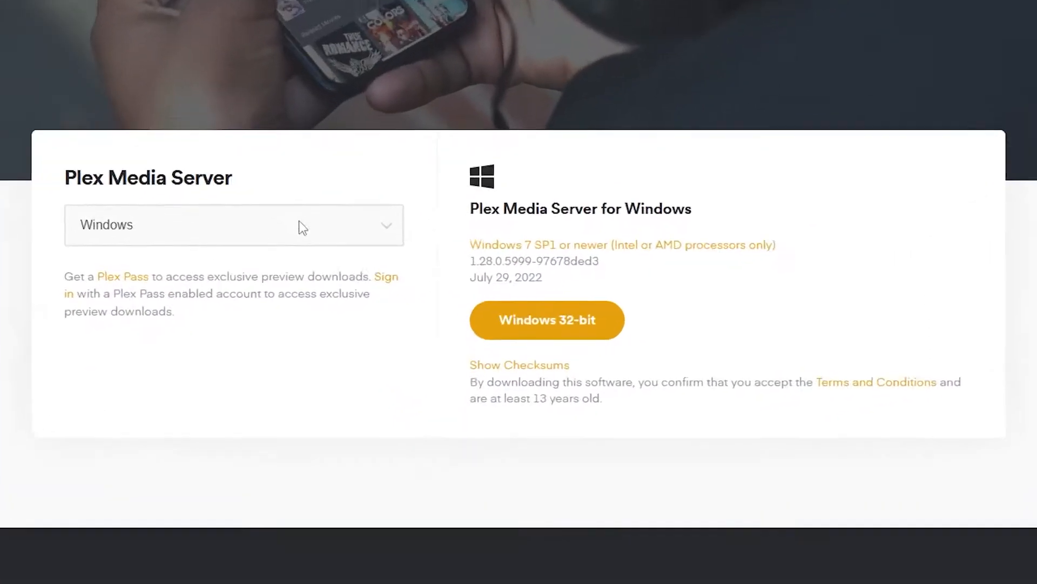
# Keep Windows as the platform and download the Windows 32-bit server installer.
pyautogui.click(234, 225)
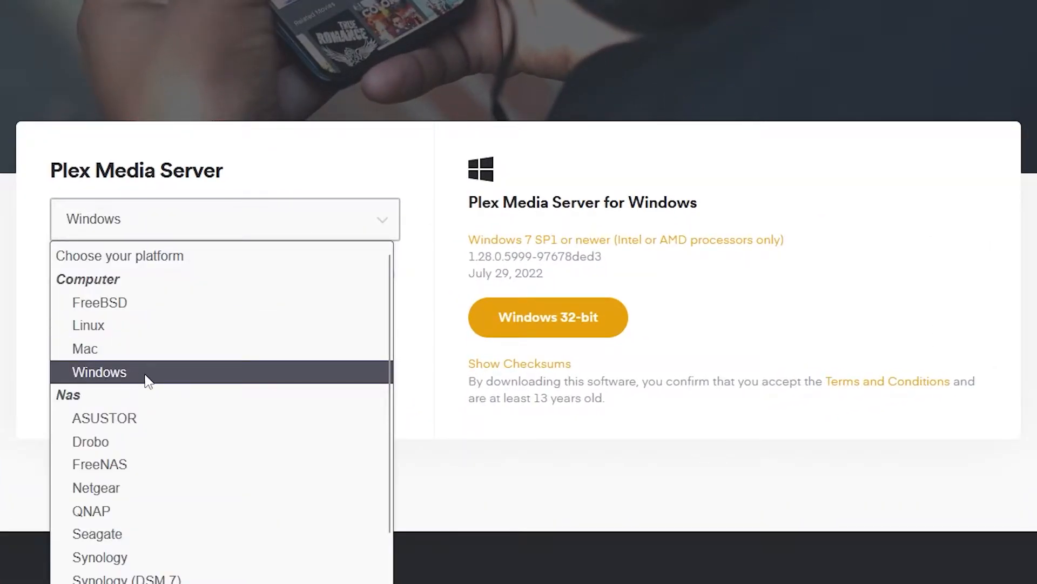
pyautogui.moveTo(126, 379)
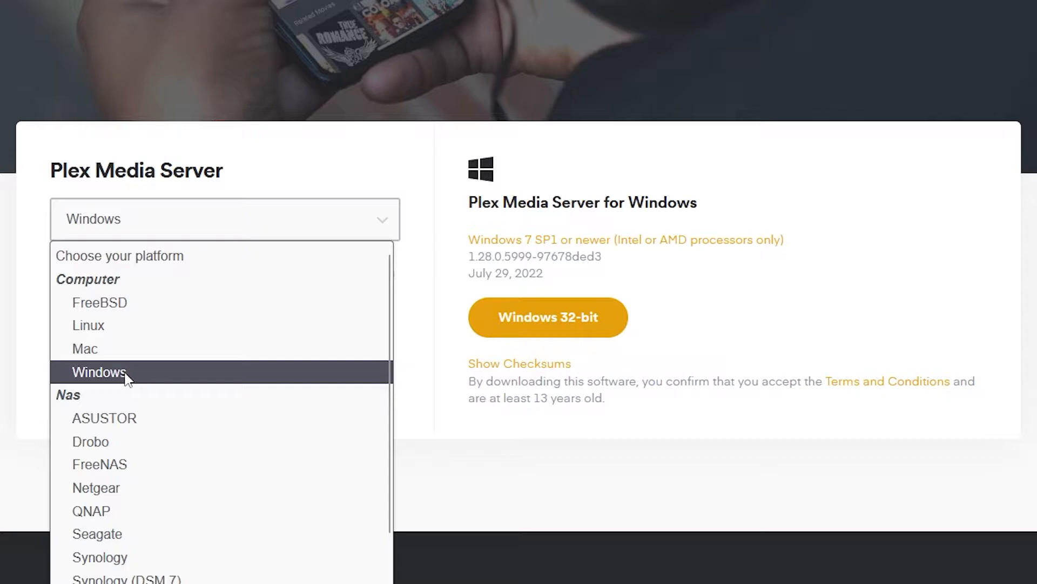
pyautogui.moveTo(84, 349)
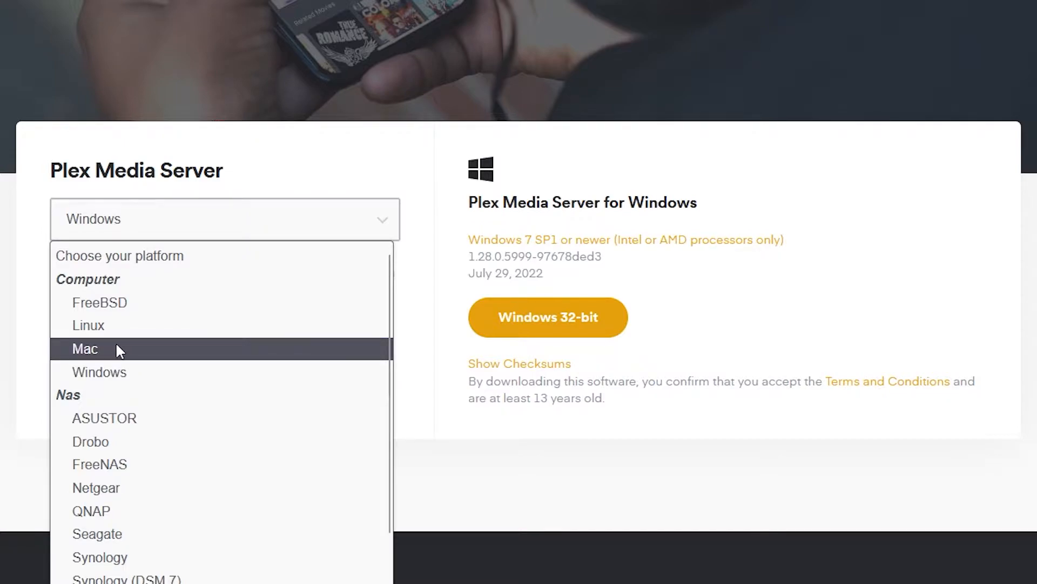
pyautogui.moveTo(149, 311)
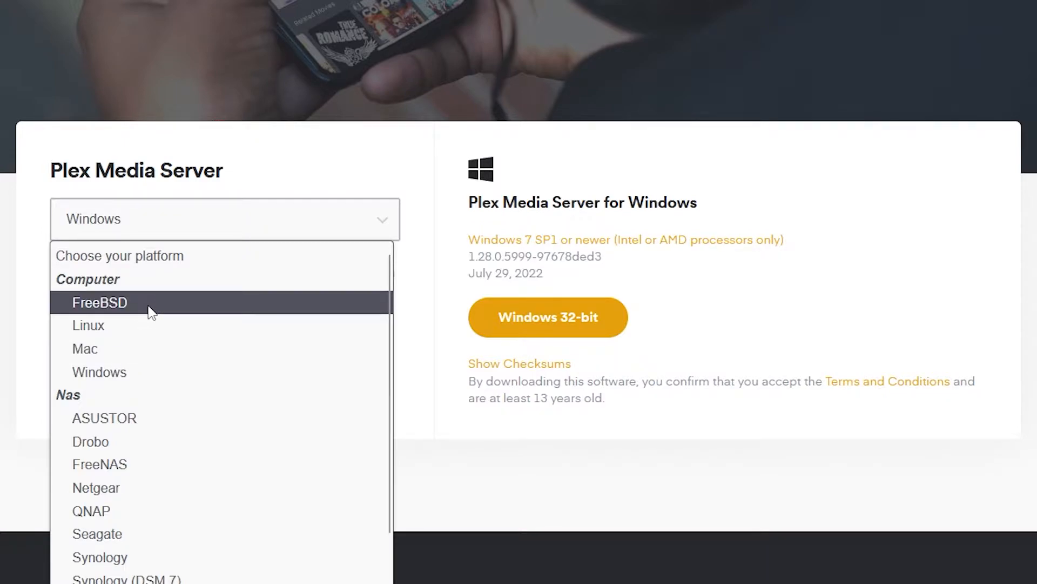
pyautogui.moveTo(131, 371)
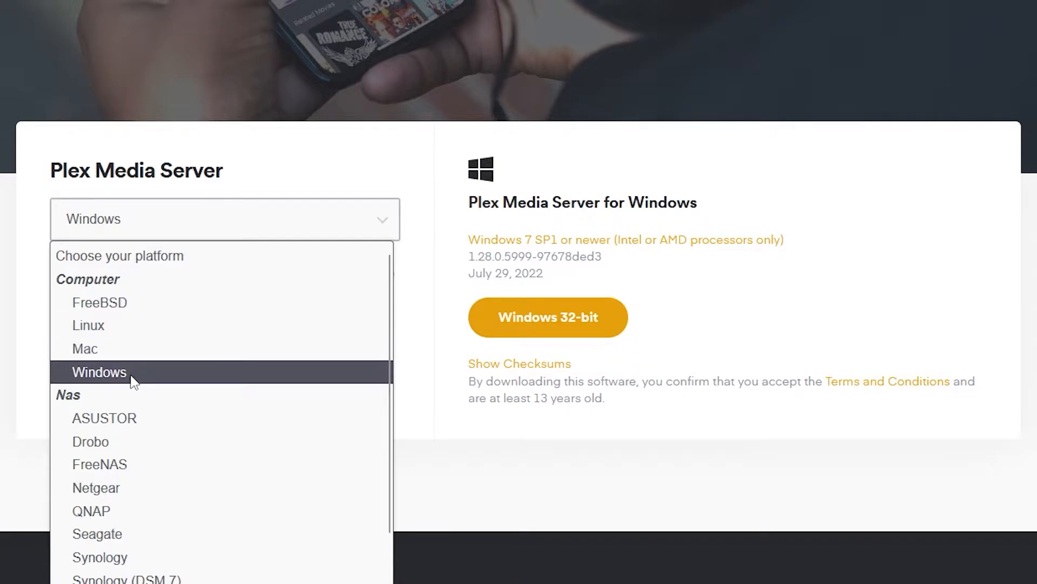
pyautogui.click(99, 371)
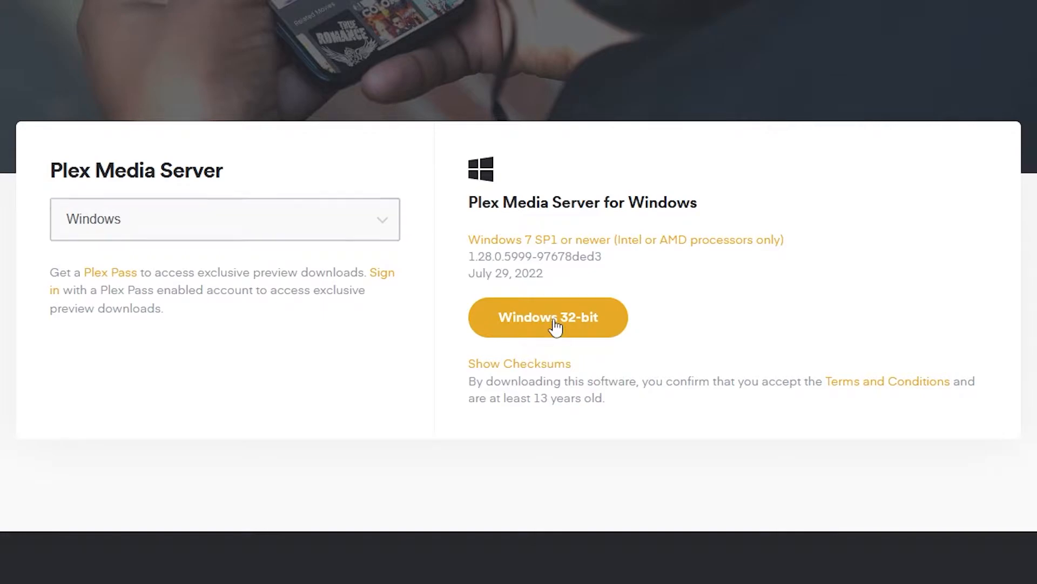
pyautogui.click(546, 317)
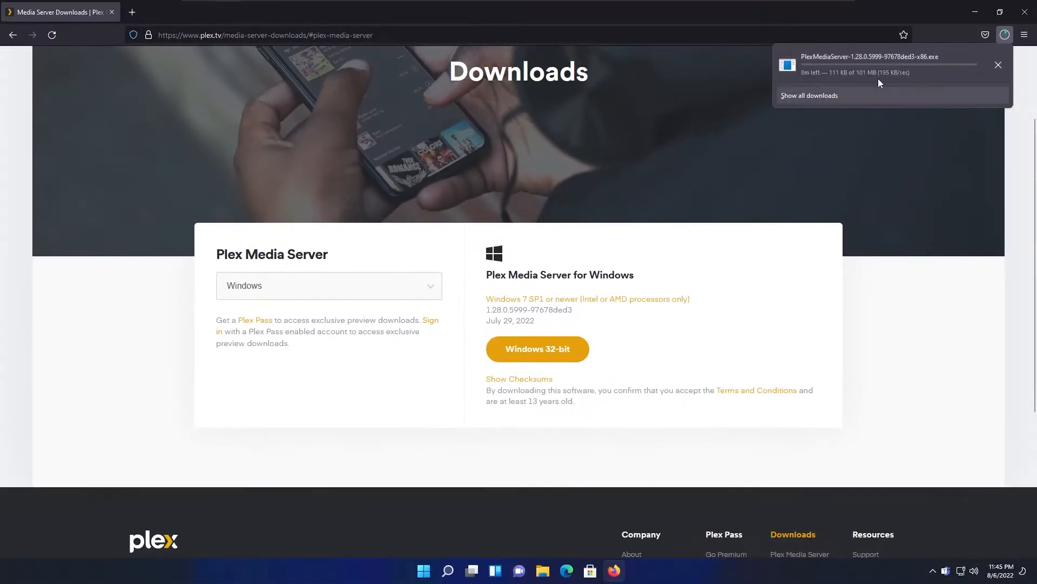
pyautogui.moveTo(929, 125)
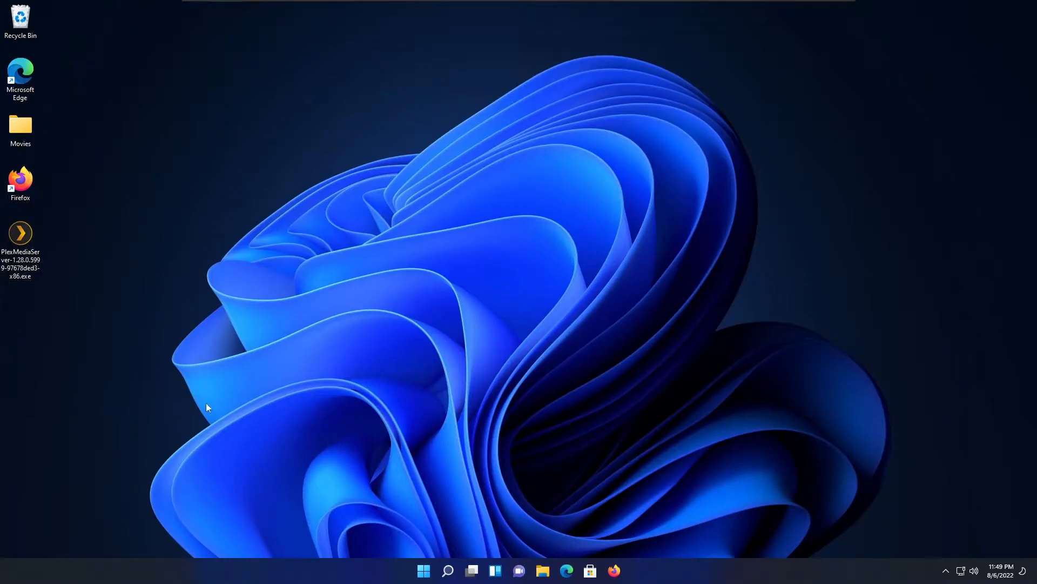
# Run the desktop installer, allow UAC changes, and launch Plex Media Server 1.28.0 after install.
pyautogui.doubleClick(21, 237)
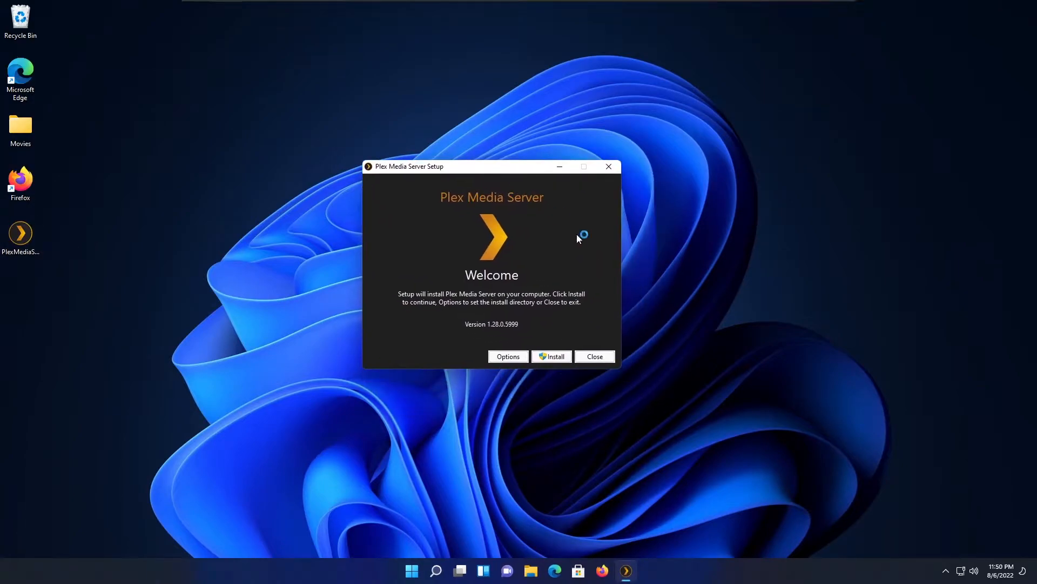
pyautogui.click(552, 357)
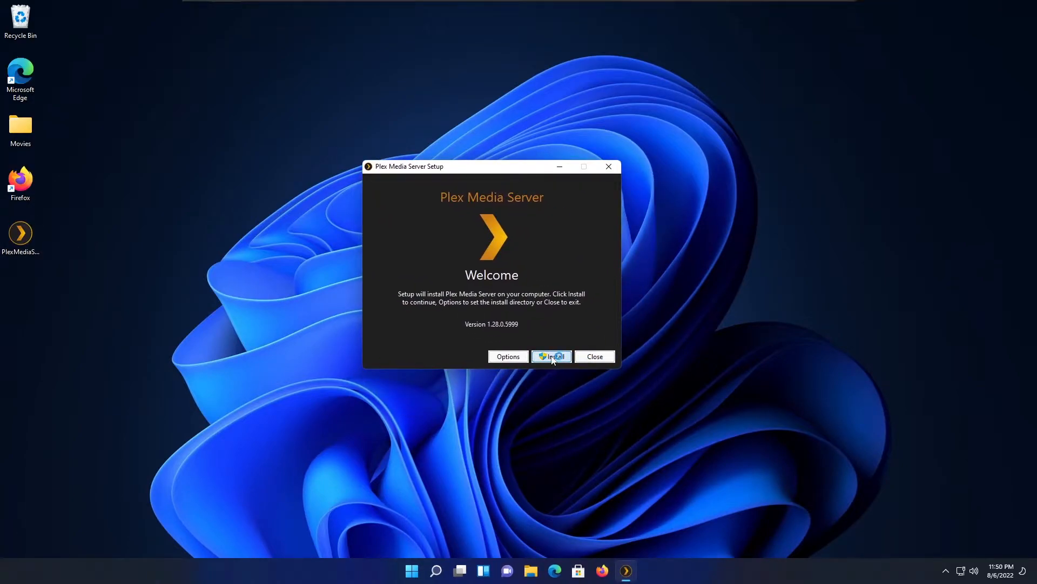
pyautogui.click(551, 355)
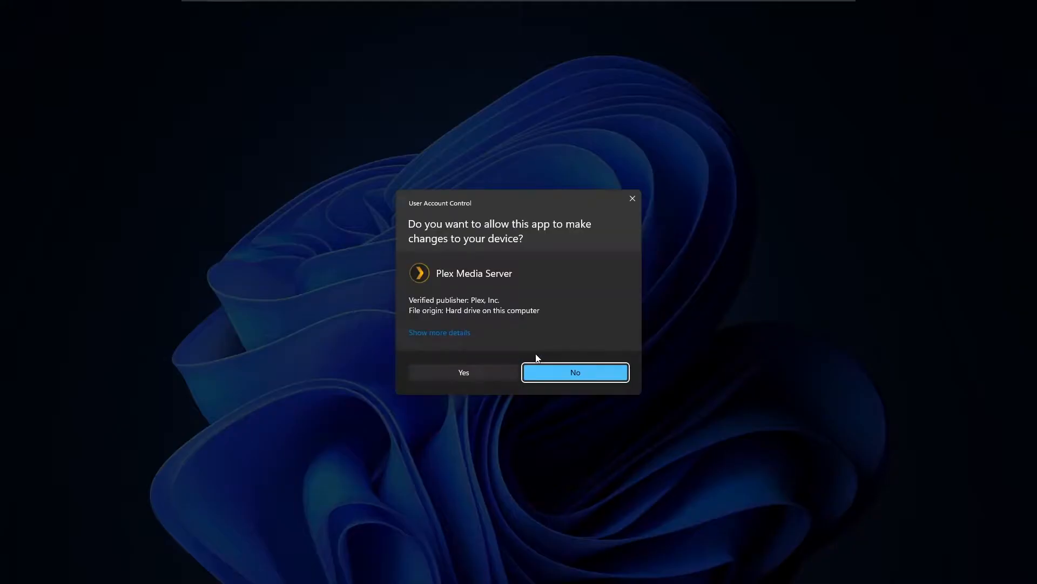
pyautogui.moveTo(471, 376)
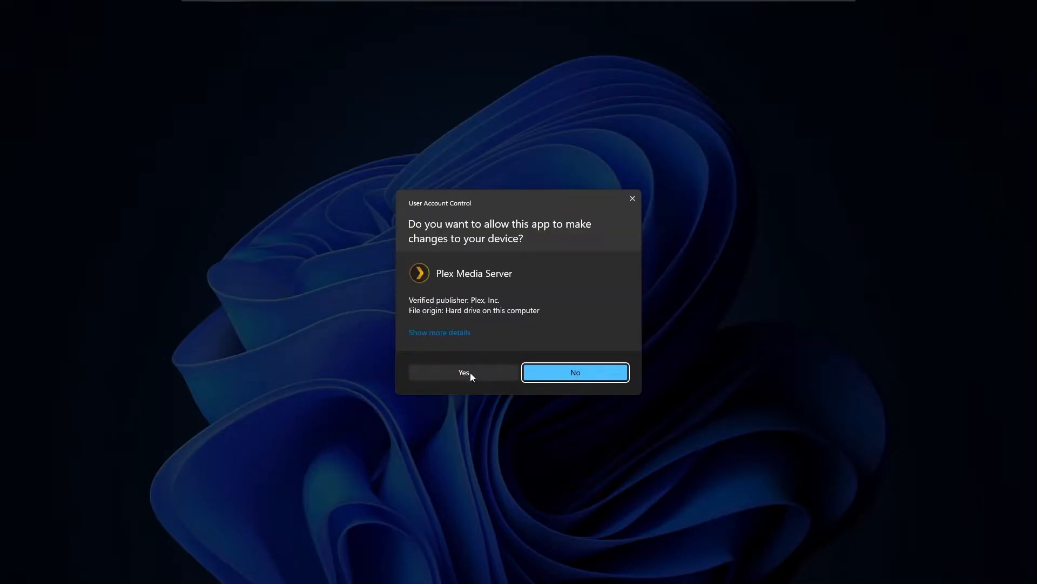
pyautogui.click(463, 372)
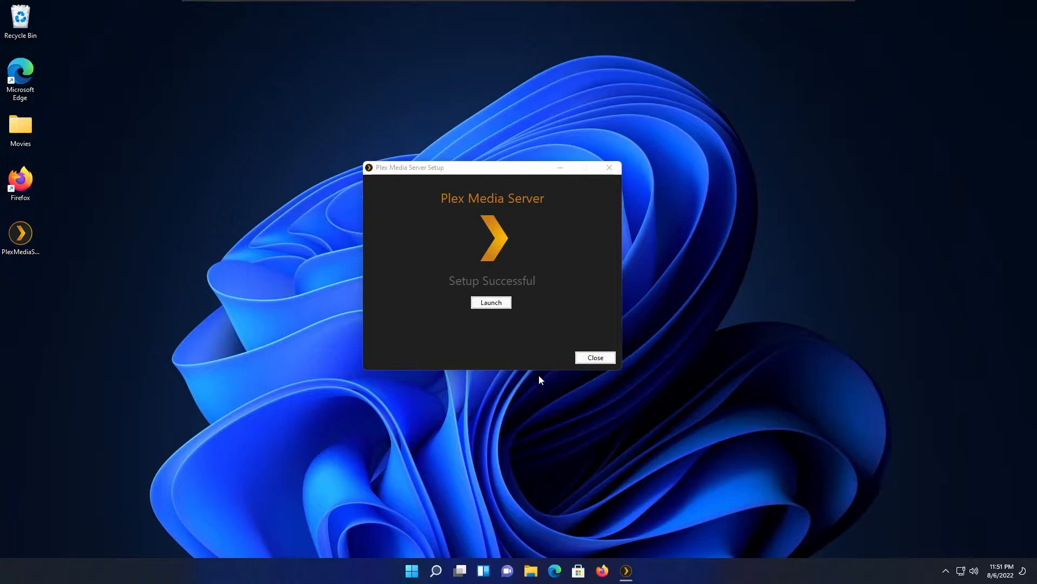
pyautogui.moveTo(505, 225)
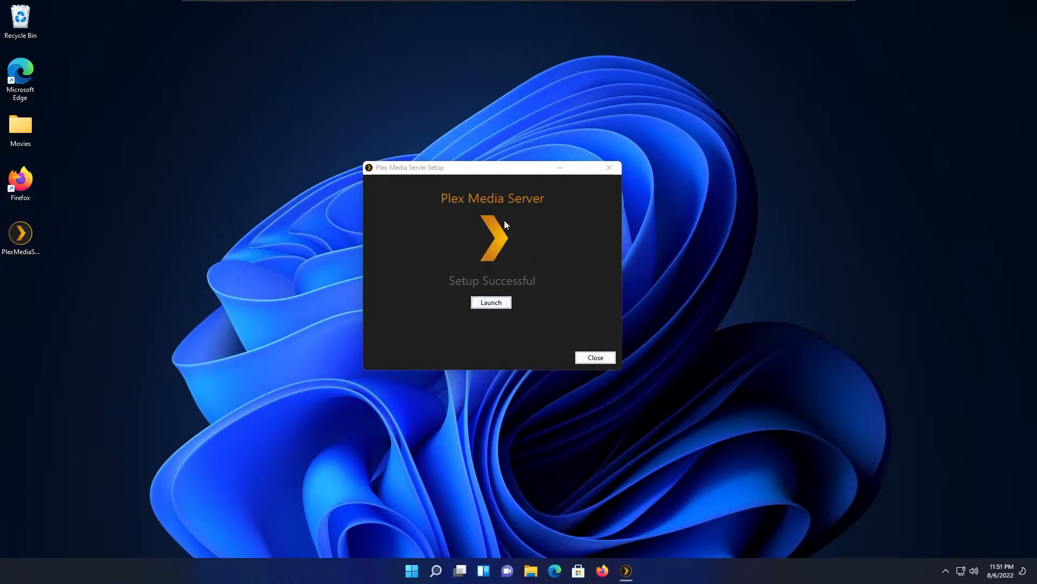
pyautogui.moveTo(491, 302)
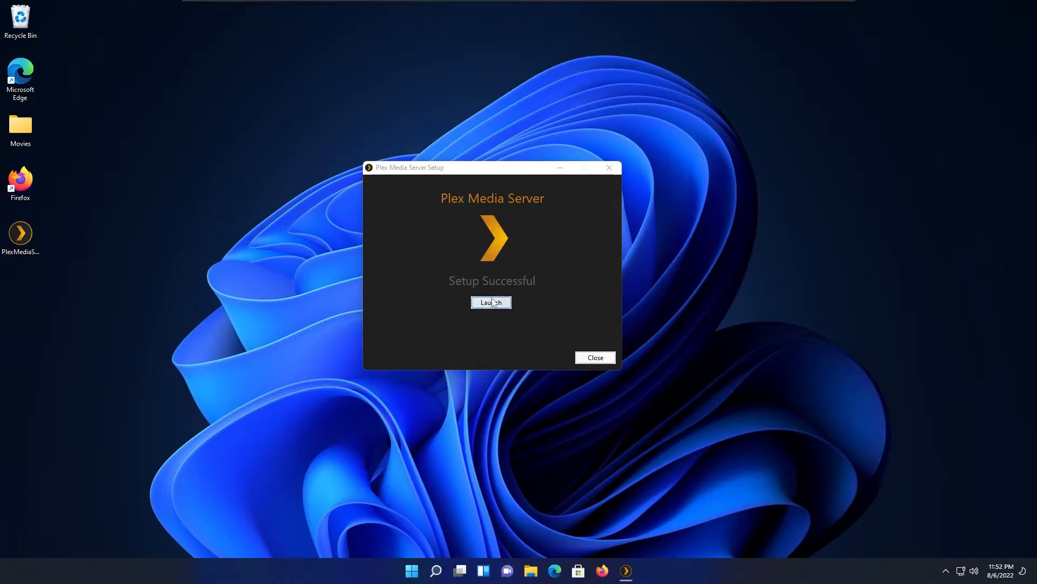
pyautogui.click(491, 302)
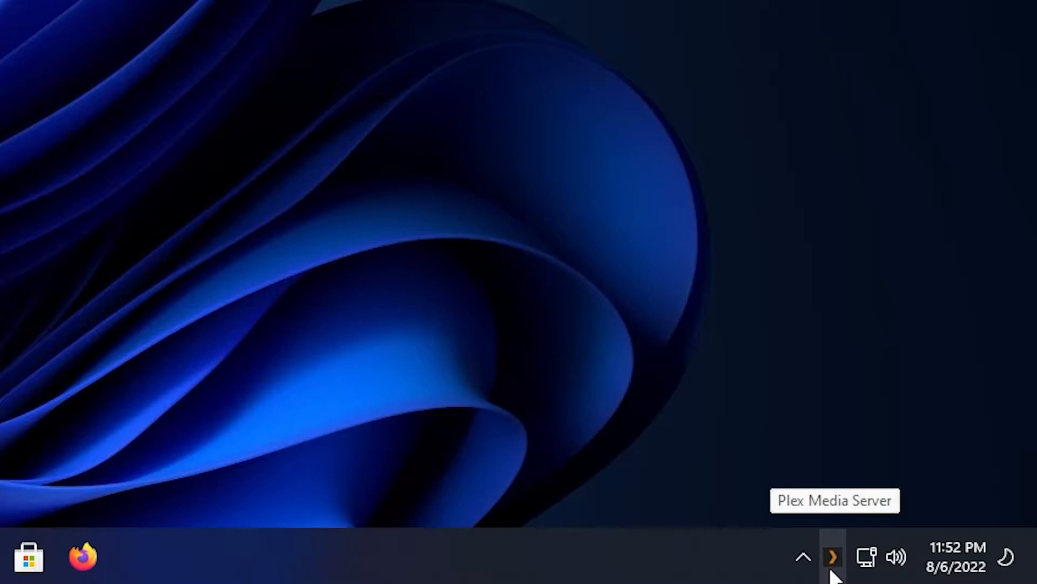
# Choose Open Plex from the tray icon menu to load the web app in Firefox.
pyautogui.rightClick(832, 556)
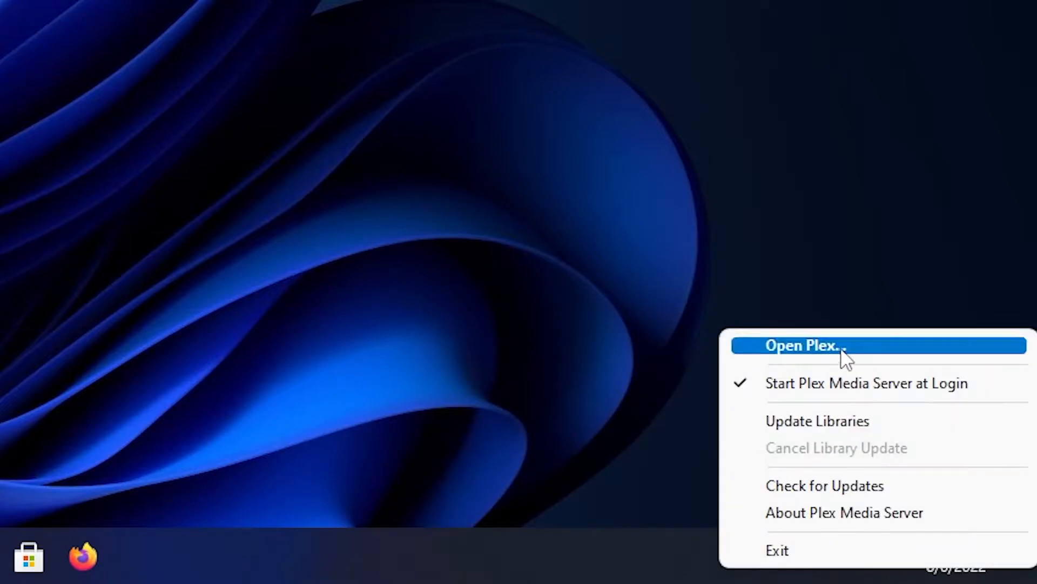
pyautogui.click(803, 345)
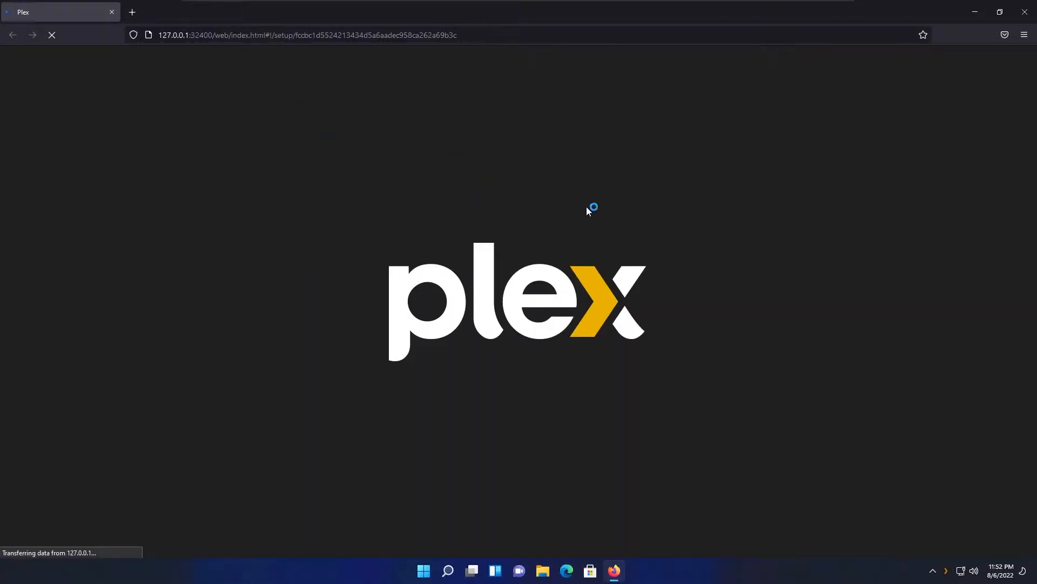
pyautogui.moveTo(562, 240)
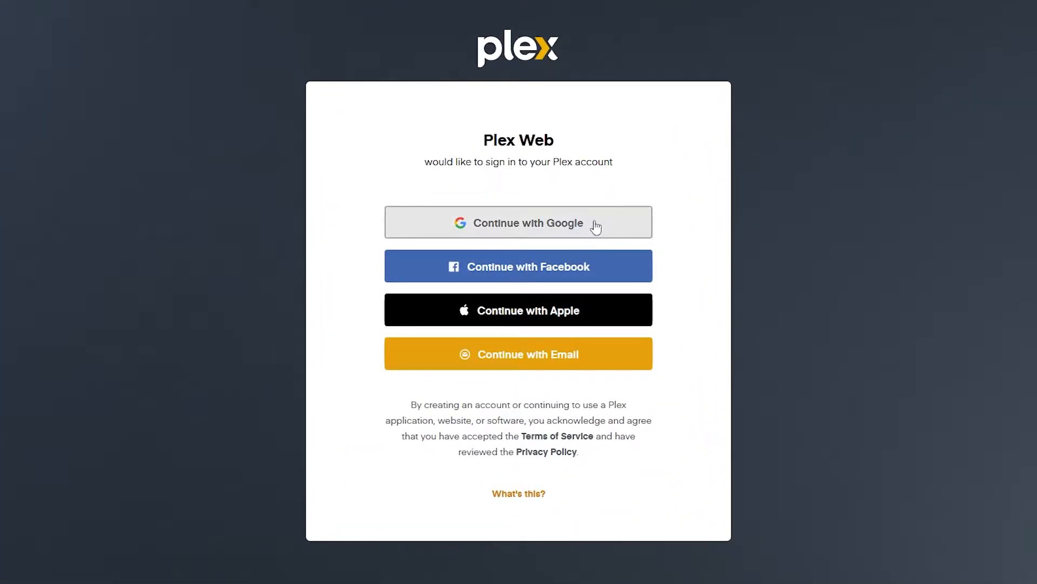
pyautogui.moveTo(588, 476)
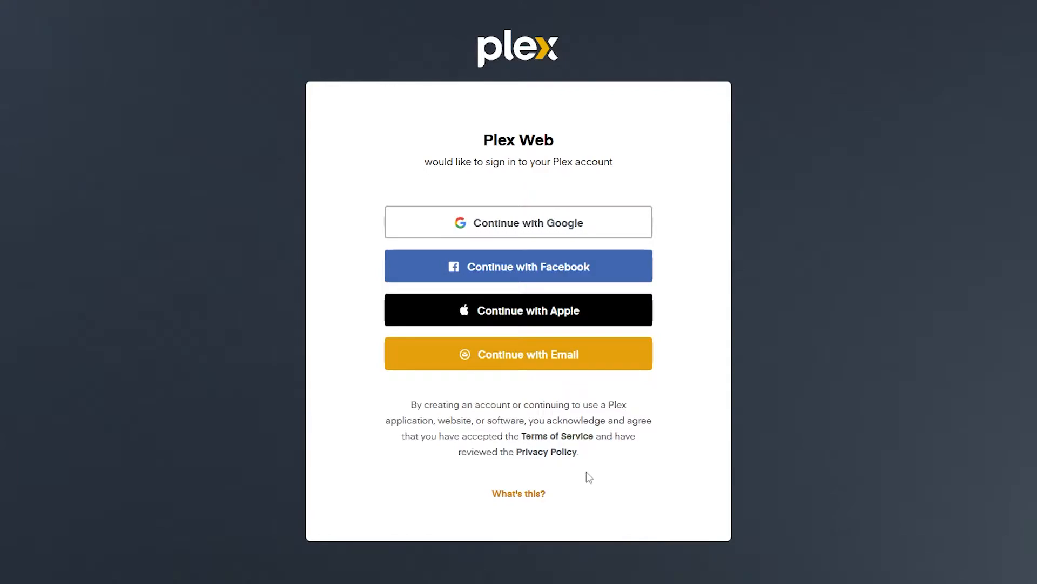
pyautogui.moveTo(588, 493)
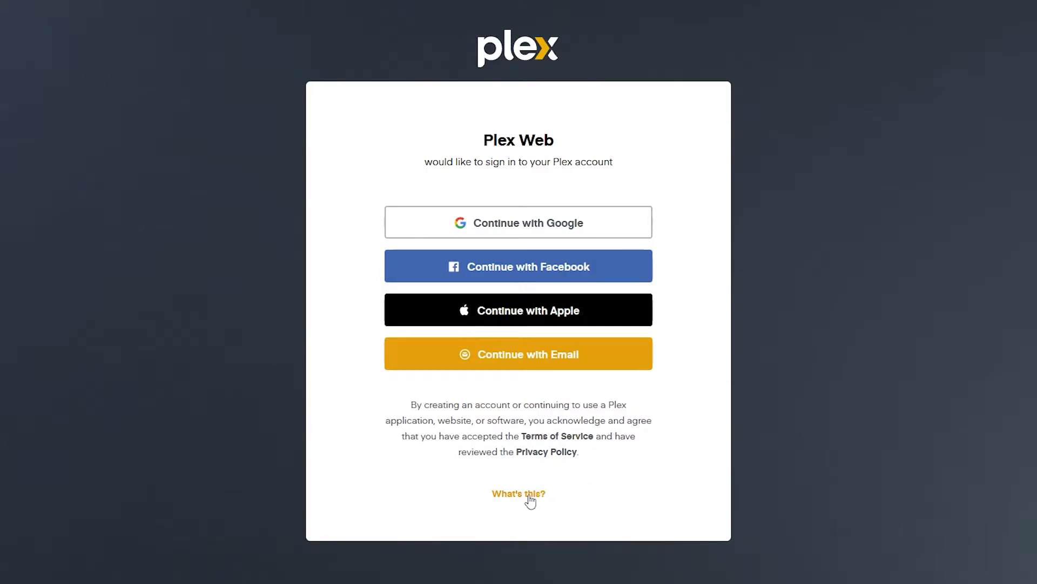
# Skip Plex account sign-in, accepting limited functionality, reaching How Plex Works.
pyautogui.click(517, 494)
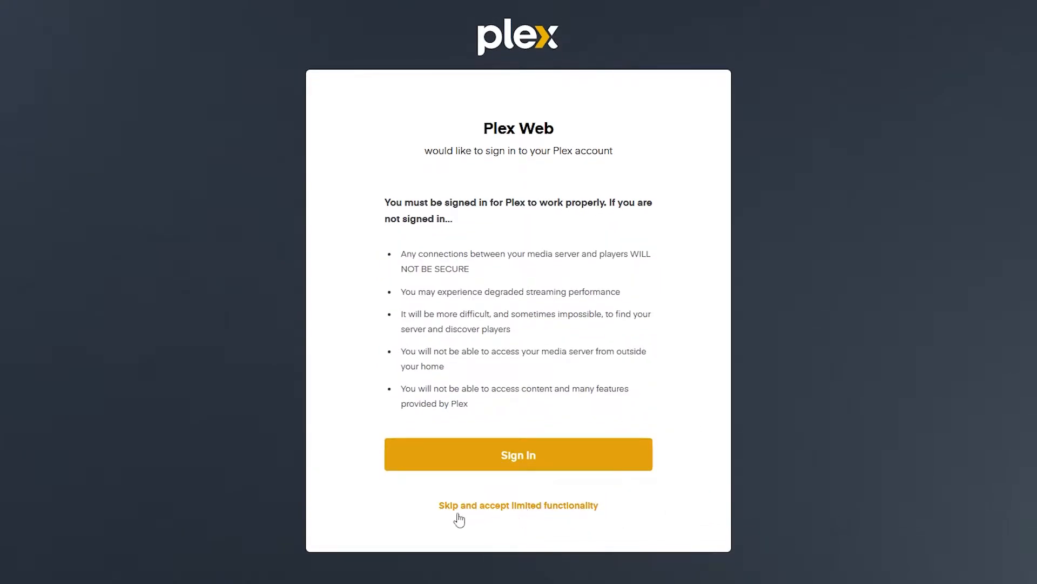
pyautogui.moveTo(549, 518)
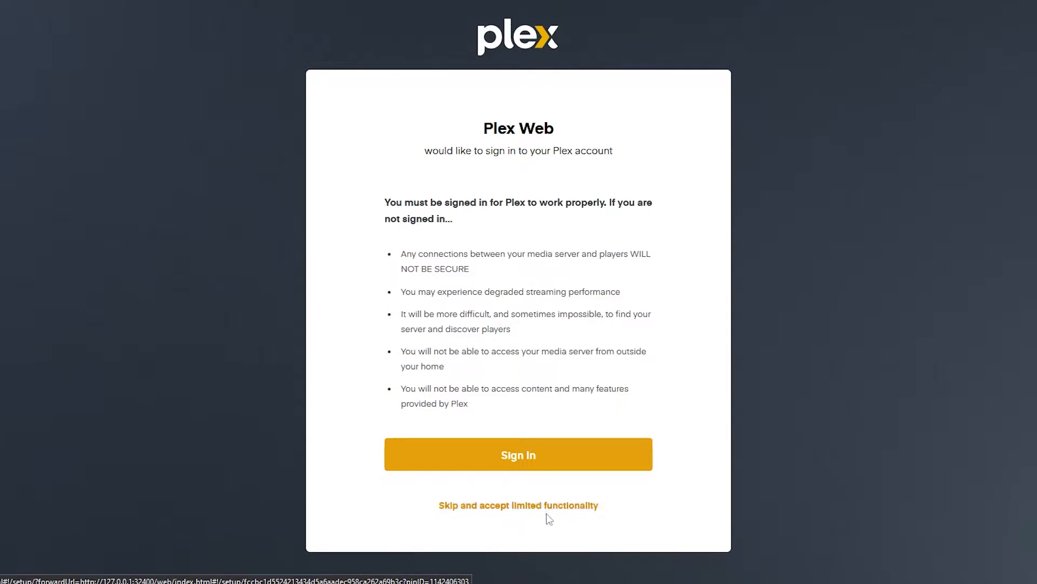
pyautogui.moveTo(582, 512)
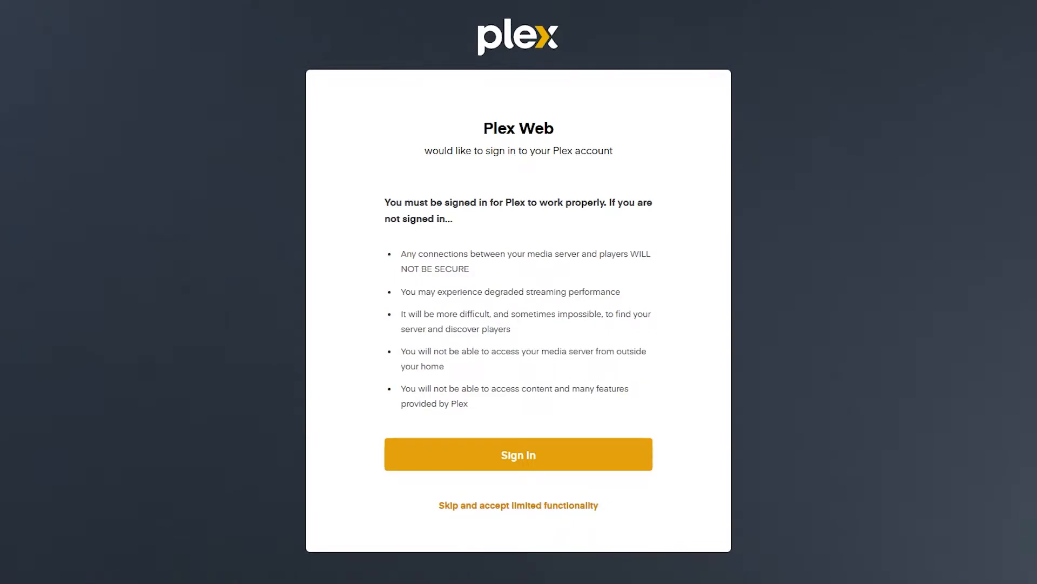
pyautogui.moveTo(605, 370)
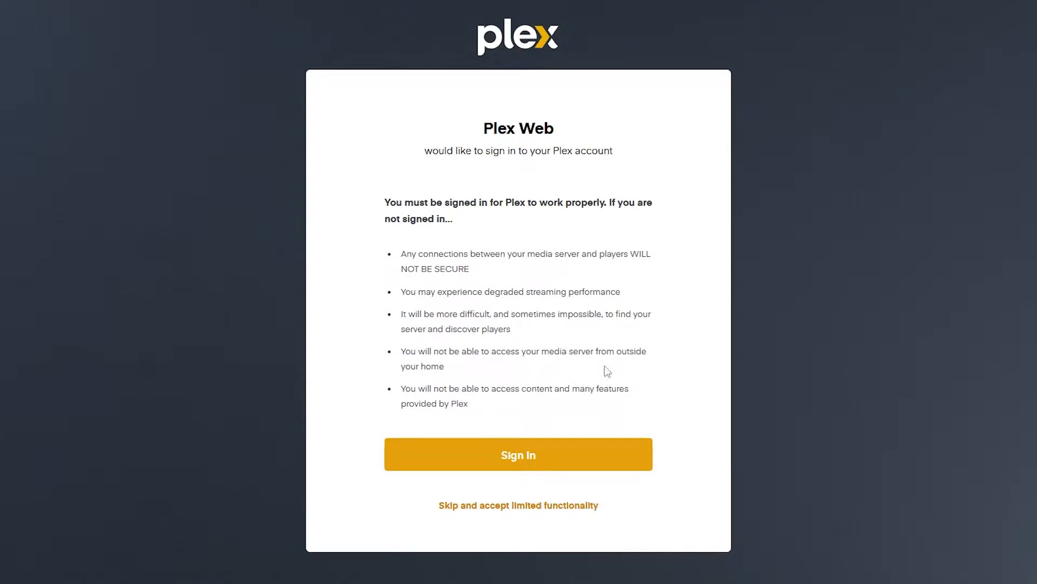
pyautogui.moveTo(545, 510)
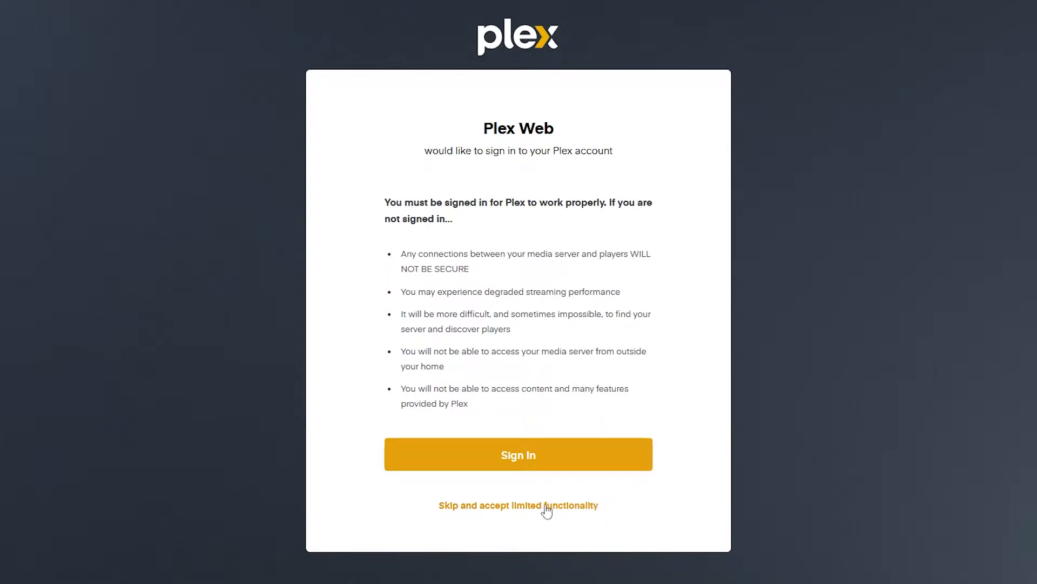
pyautogui.moveTo(517, 512)
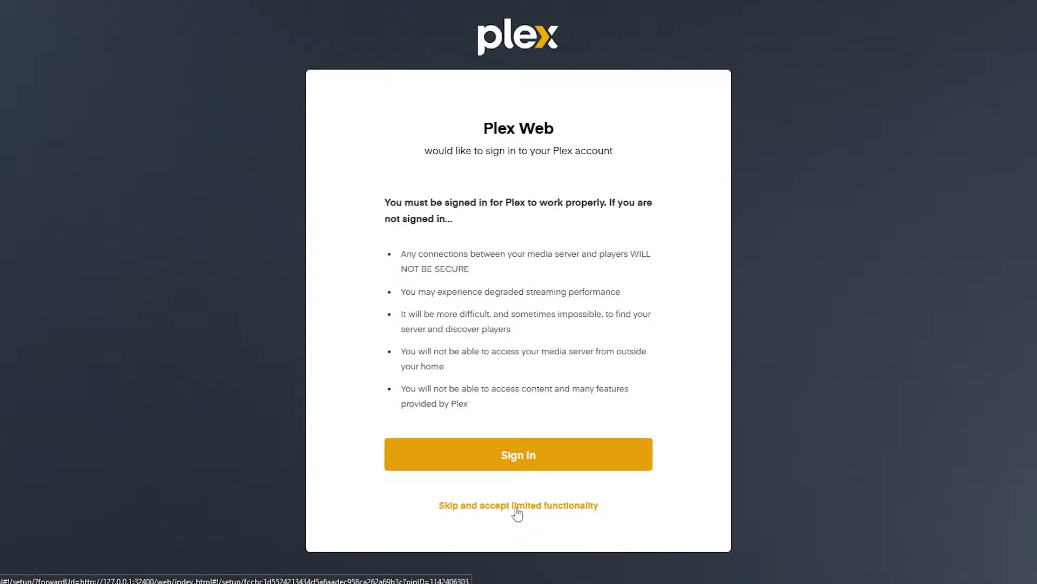
pyautogui.moveTo(523, 512)
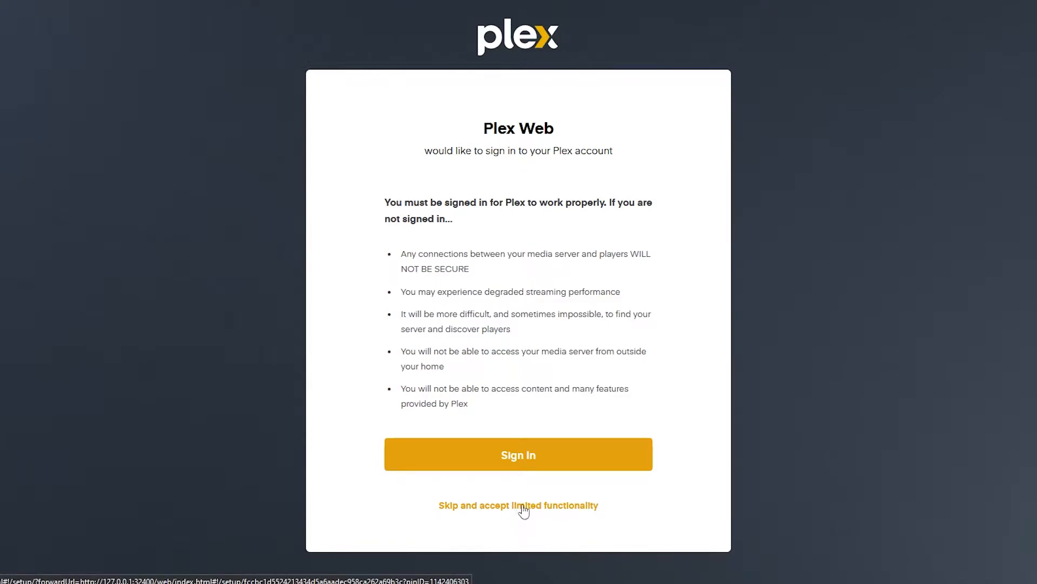
pyautogui.moveTo(538, 512)
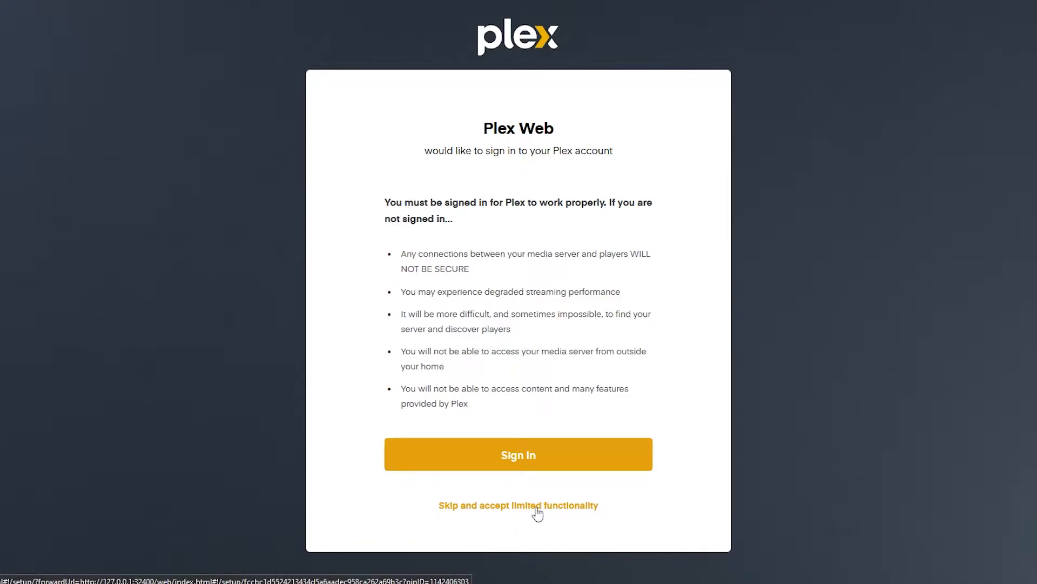
pyautogui.click(517, 505)
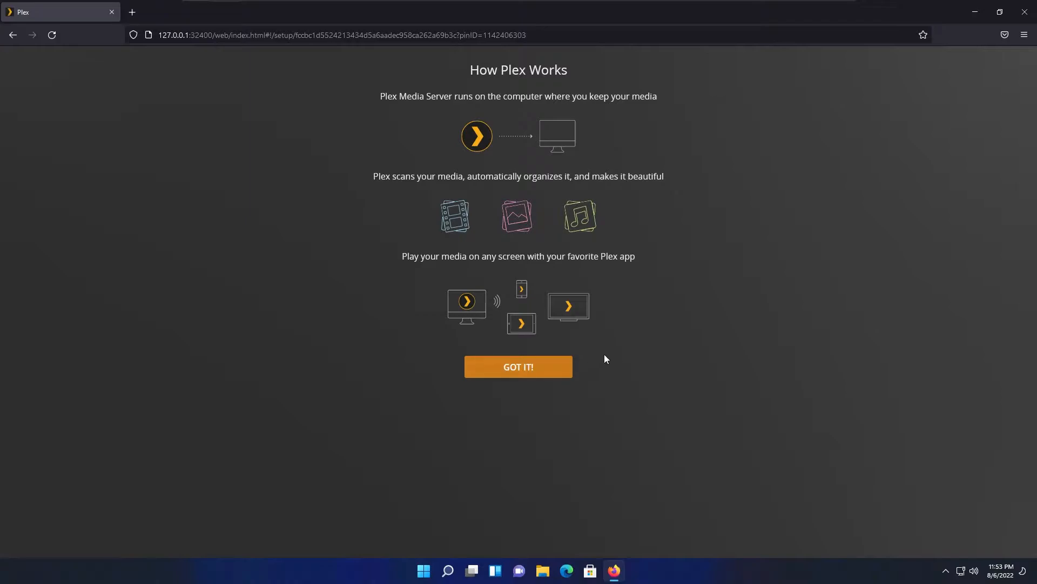
# Dismiss the How Plex Works intro and close the Plex Pass promotion.
pyautogui.click(518, 366)
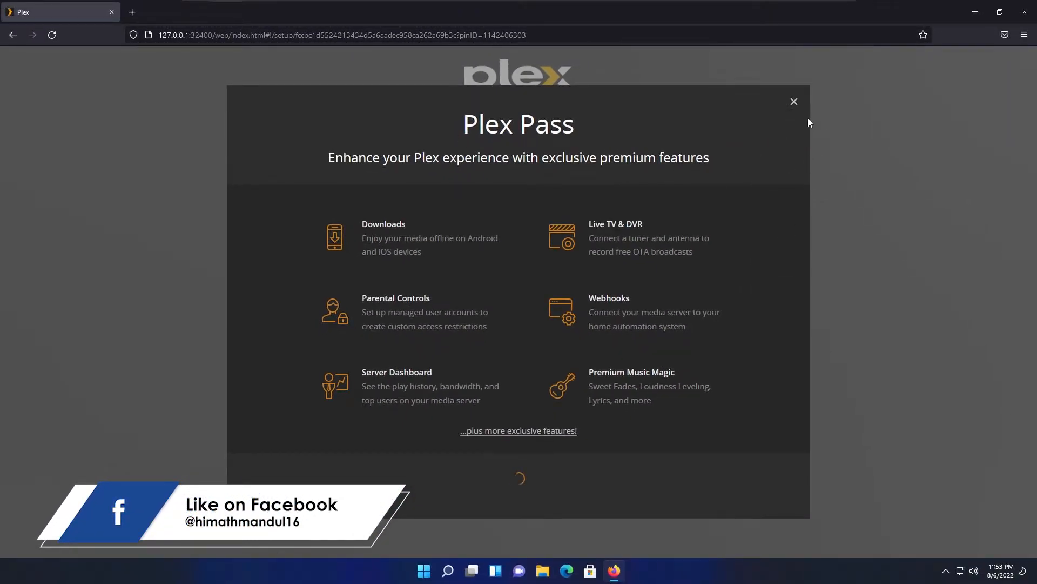
pyautogui.click(794, 101)
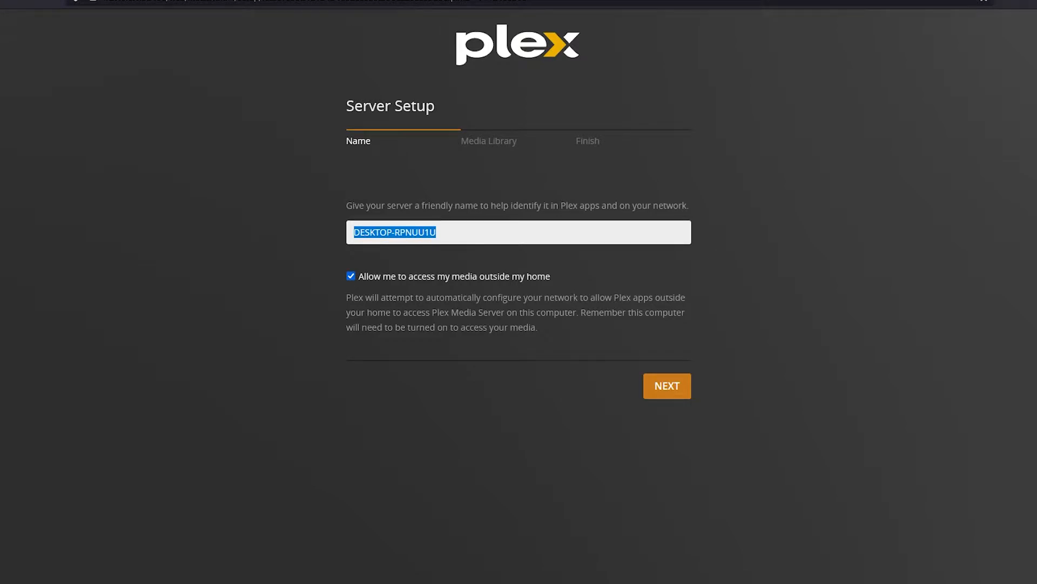
# Name the server 'Media Server Test' and leave outside-home media access unchecked.
pyautogui.write('Media Server T')
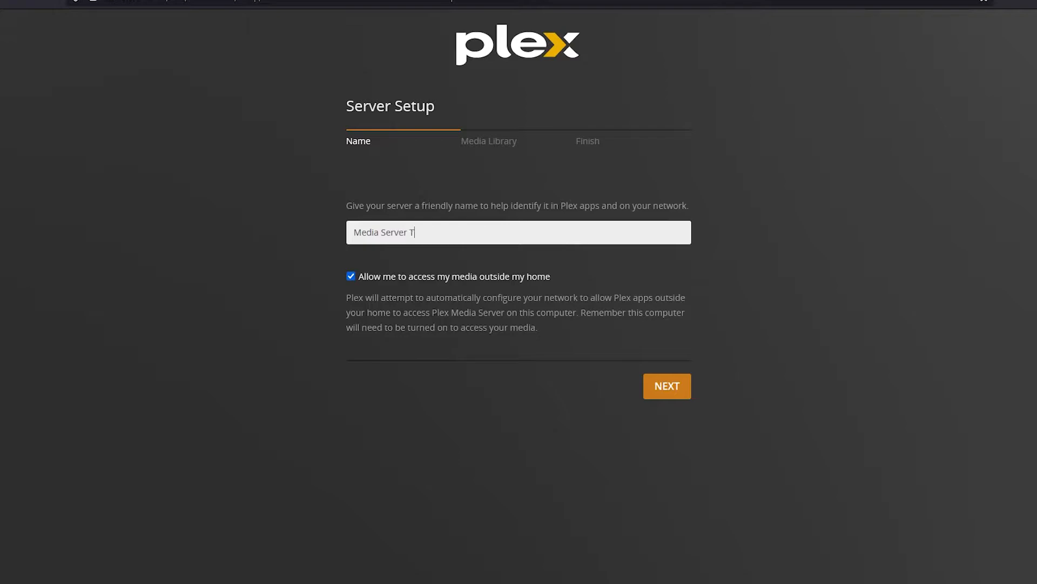
pyautogui.write('est')
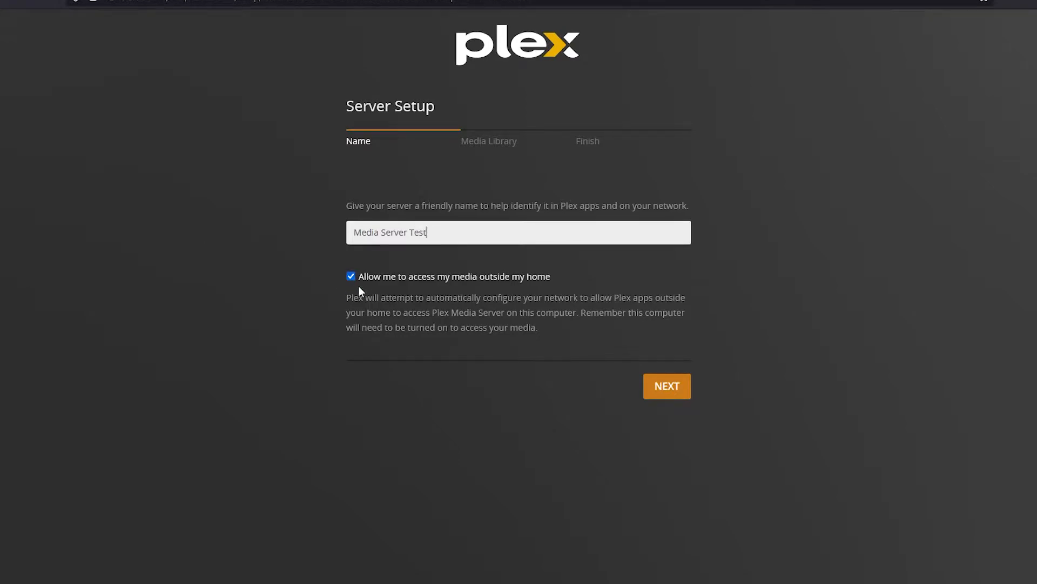
pyautogui.moveTo(413, 284)
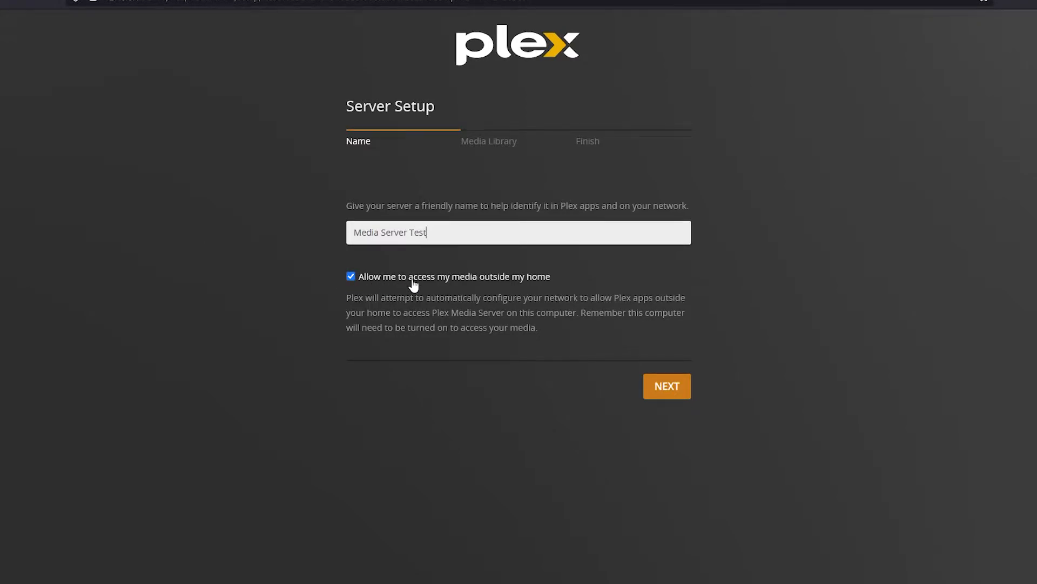
pyautogui.moveTo(360, 288)
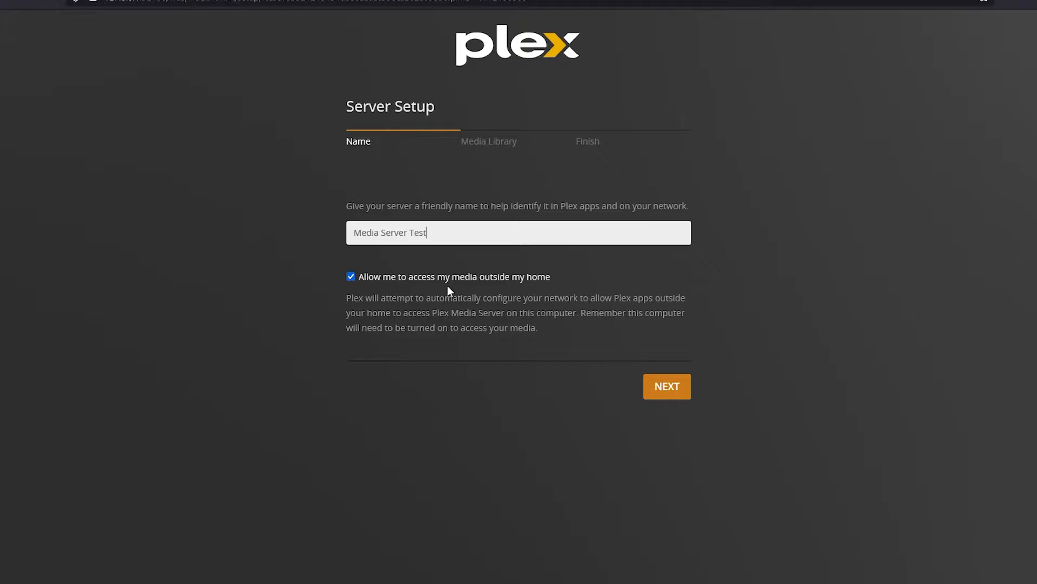
pyautogui.click(350, 277)
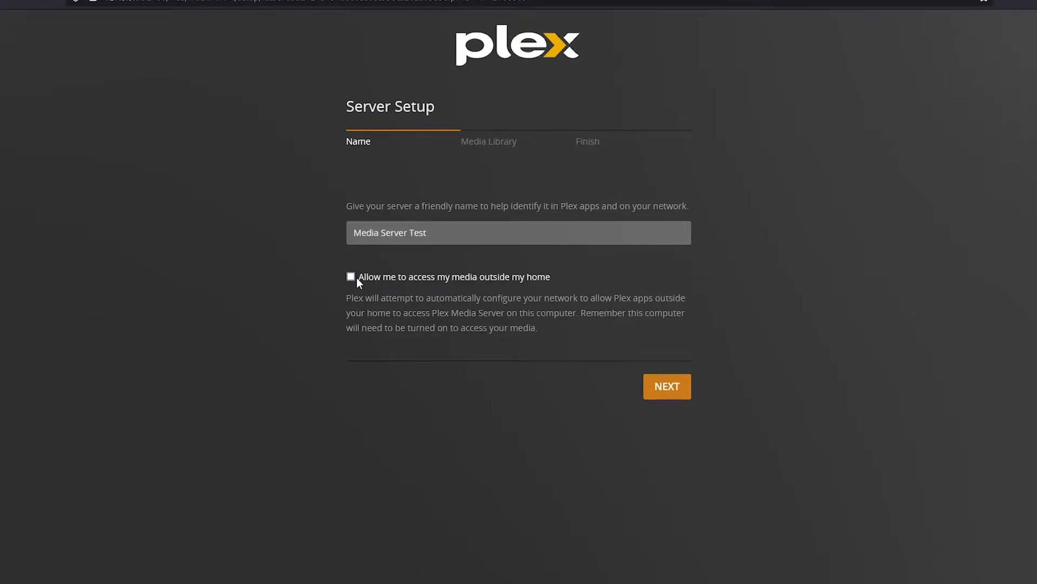
pyautogui.click(350, 277)
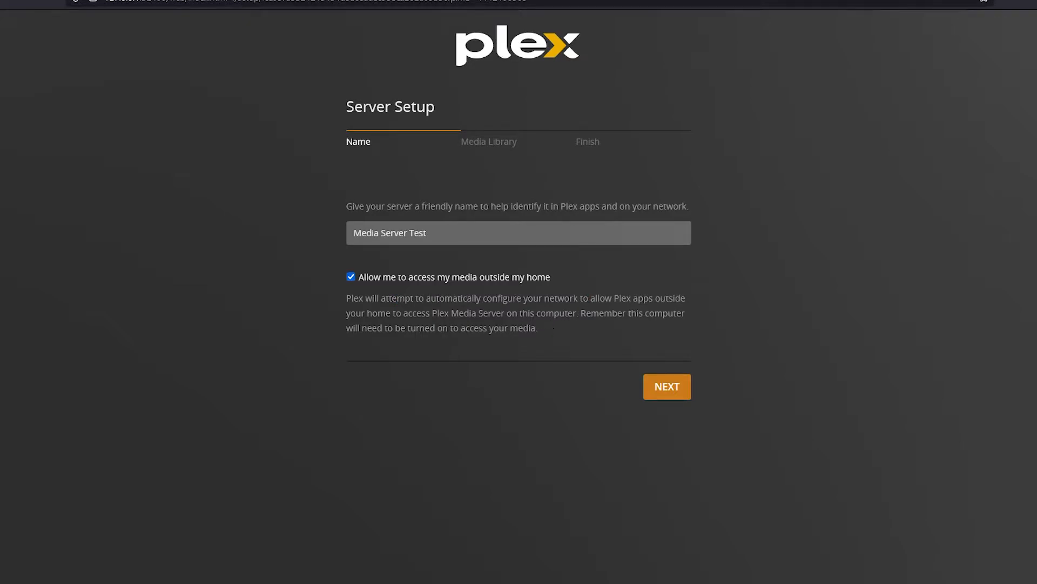
pyautogui.moveTo(537, 337)
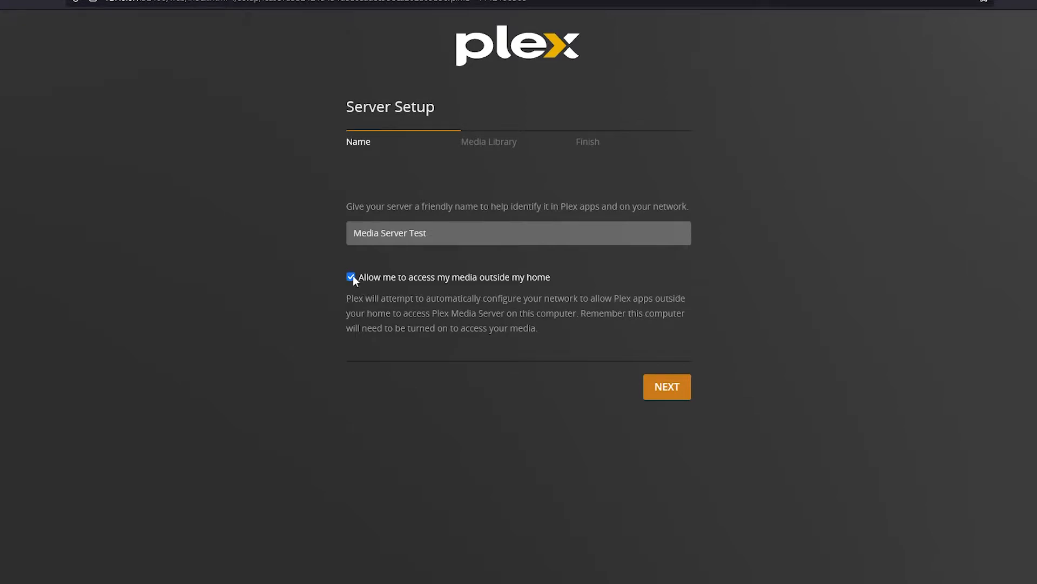
pyautogui.click(350, 276)
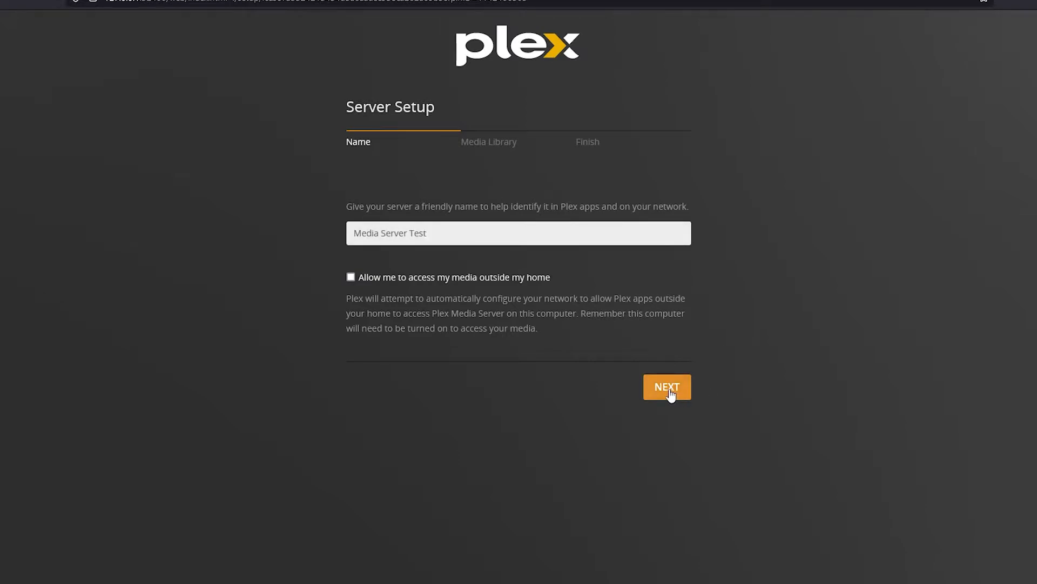
# Proceed to Media Library and begin adding a Movies-type library named Movies.
pyautogui.click(667, 387)
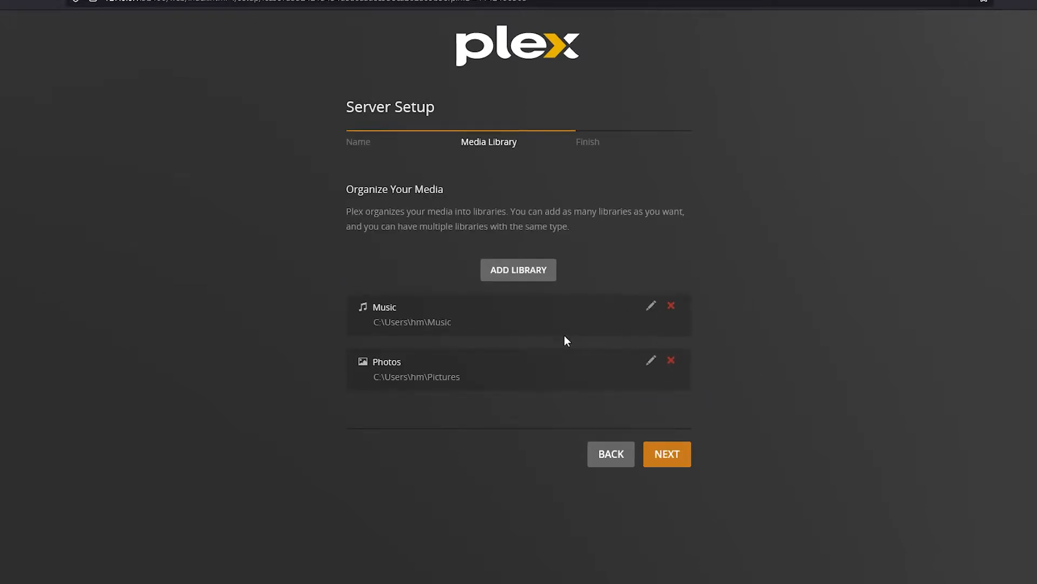
pyautogui.moveTo(482, 317)
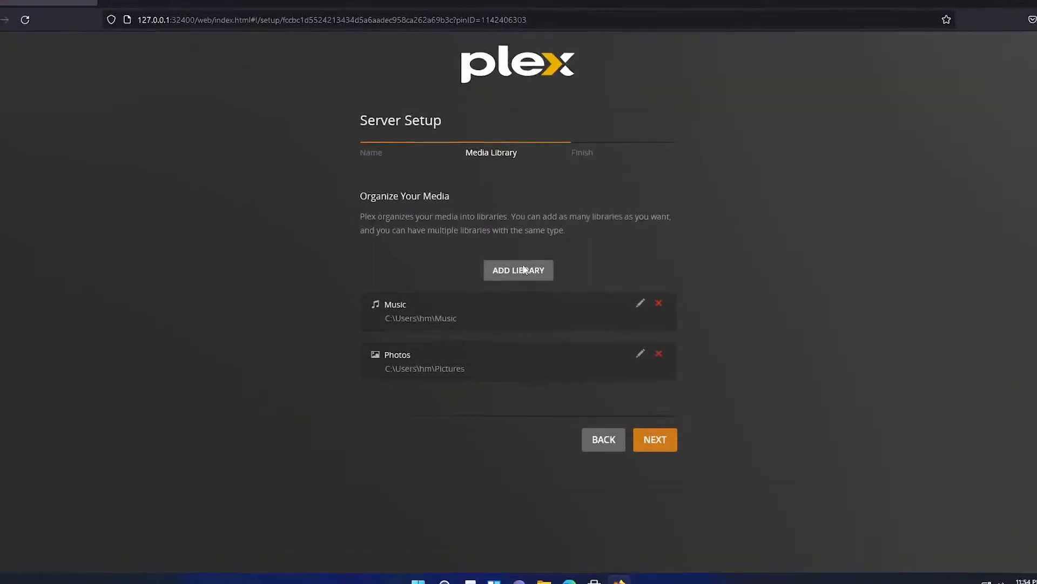
pyautogui.click(518, 270)
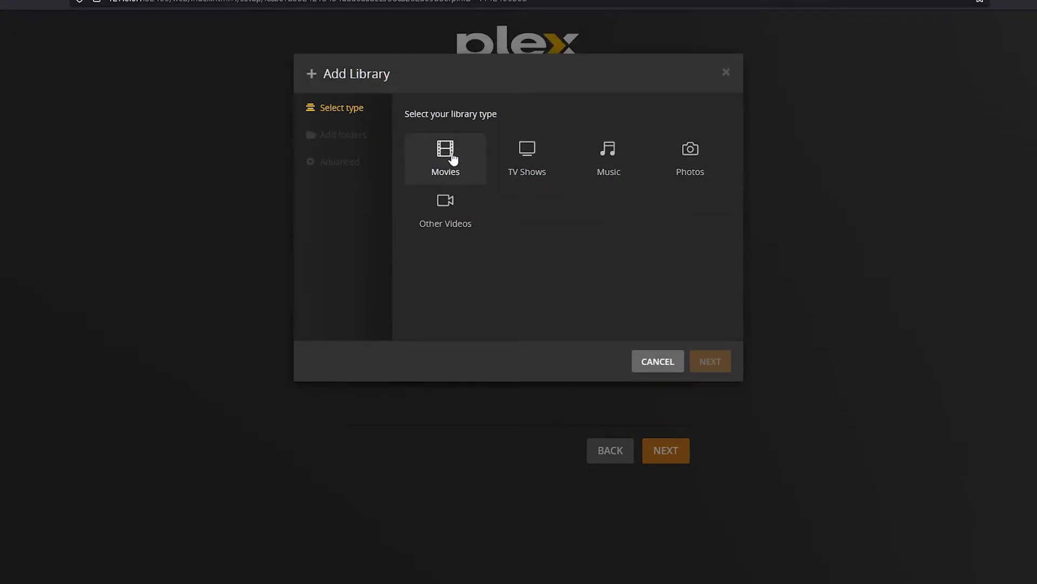
pyautogui.click(445, 157)
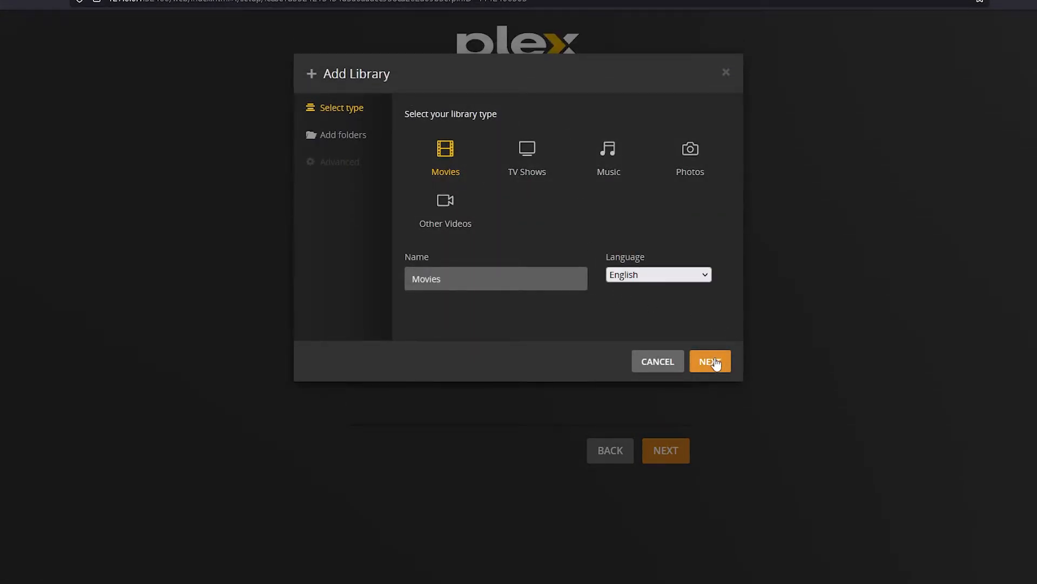
pyautogui.click(710, 361)
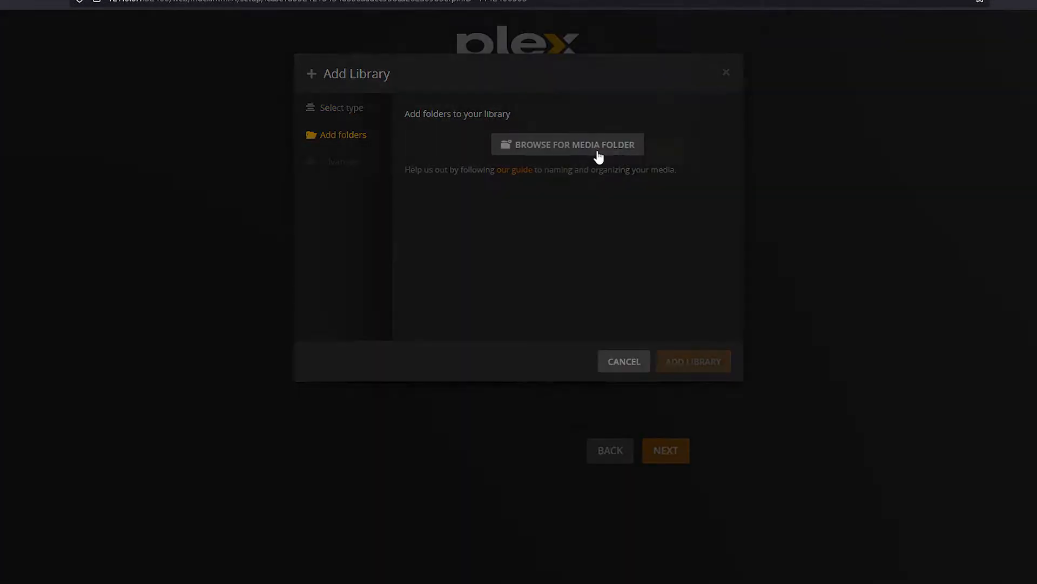
# Browse the media folder picker to C:\Users\hm\Desktop\Movies containing Big Buck Bunny.mp4.
pyautogui.click(567, 144)
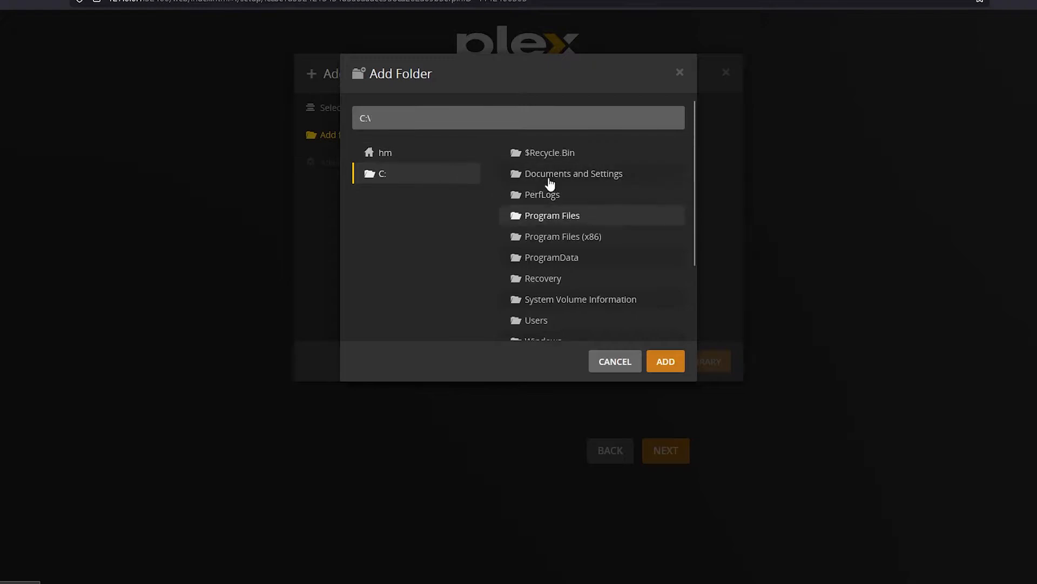
pyautogui.scroll(-3)
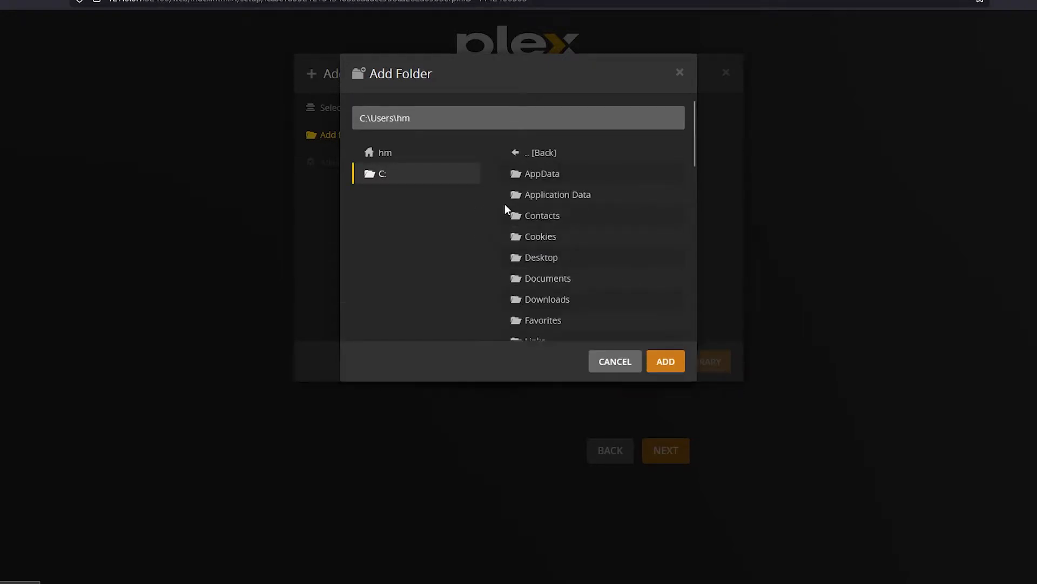
pyautogui.click(540, 257)
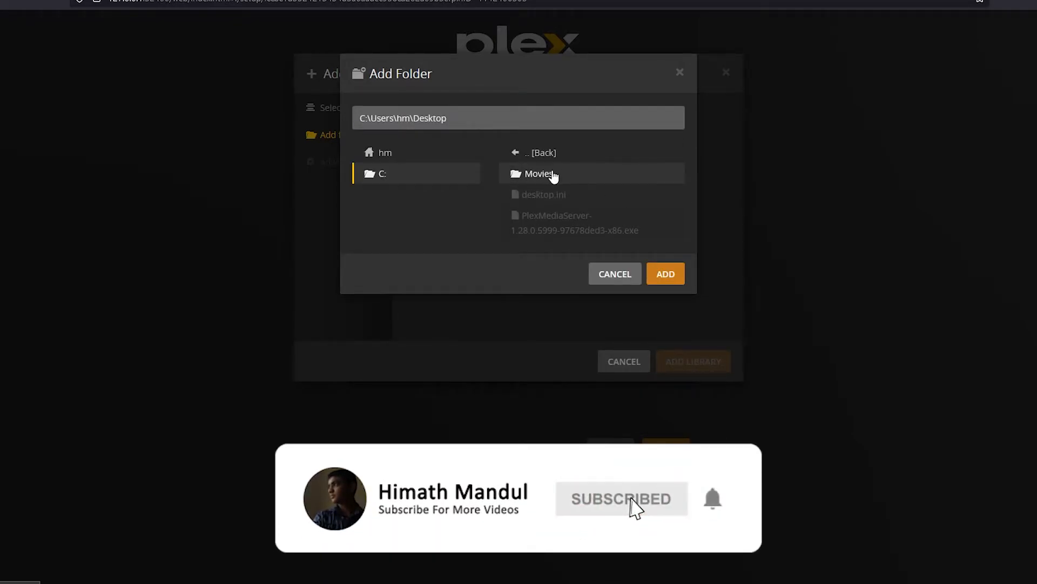
pyautogui.click(540, 173)
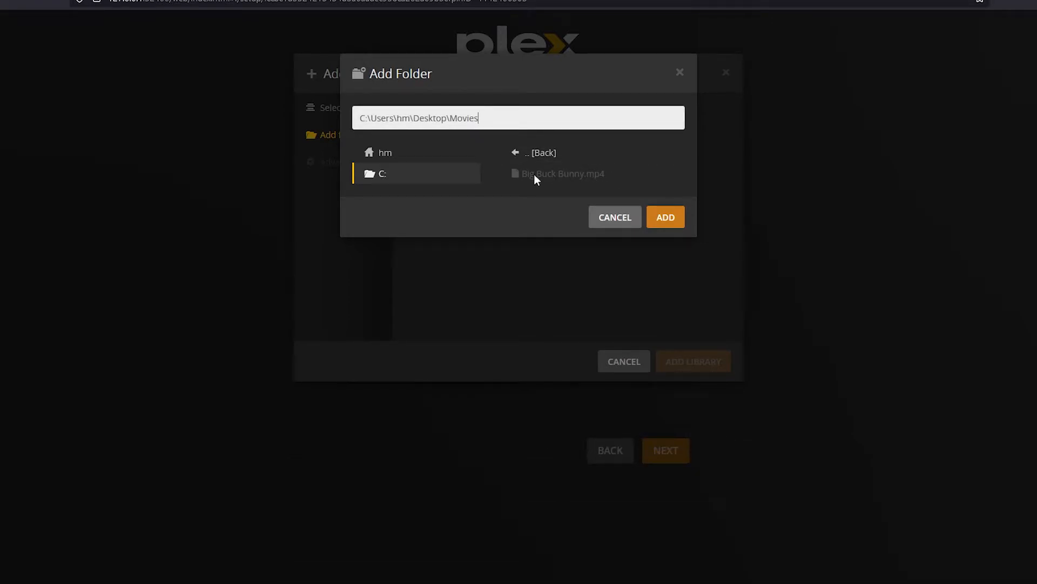
pyautogui.moveTo(508, 187)
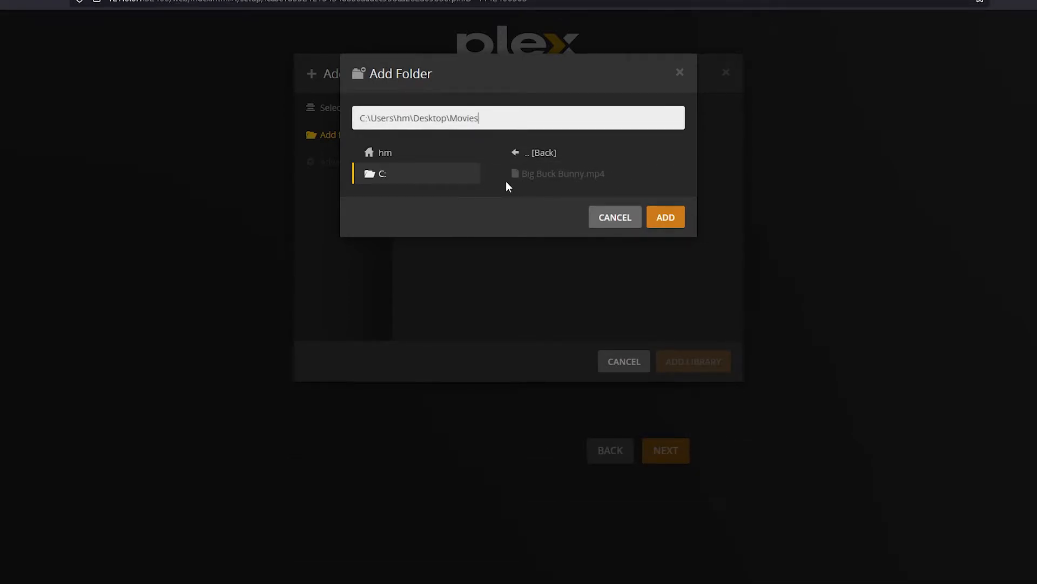
pyautogui.moveTo(577, 190)
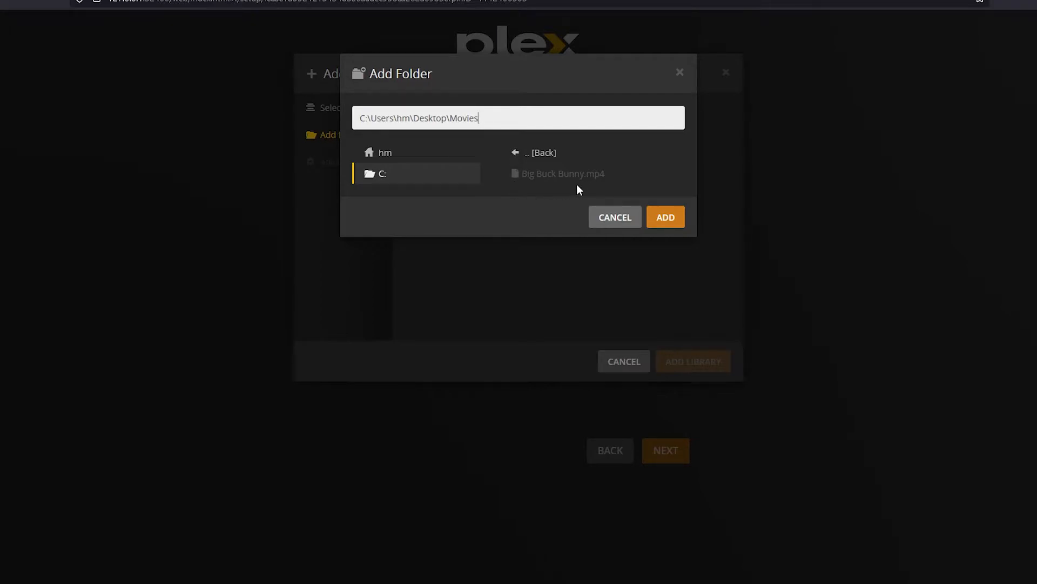
pyautogui.moveTo(603, 196)
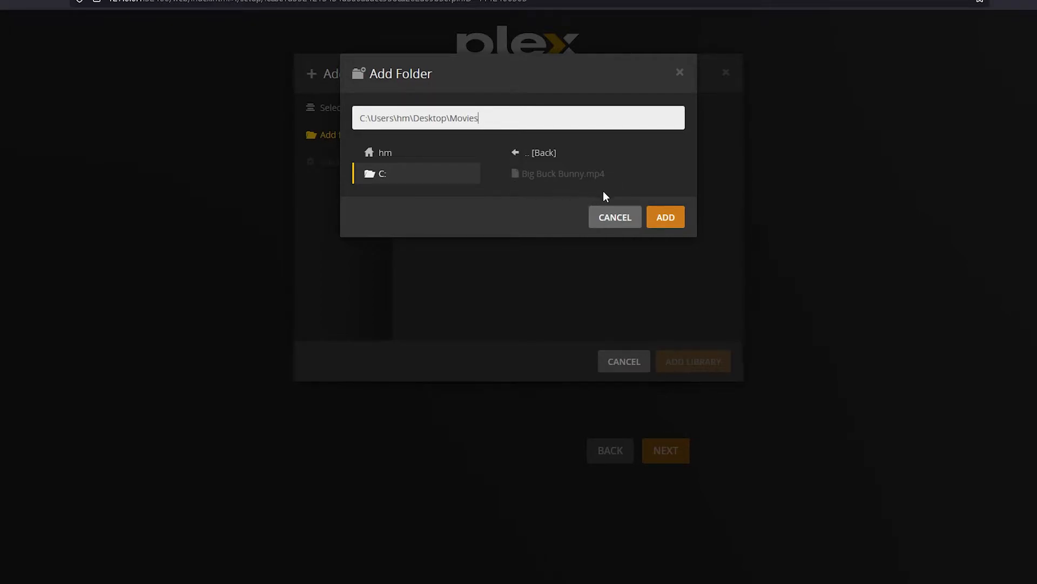
pyautogui.moveTo(666, 217)
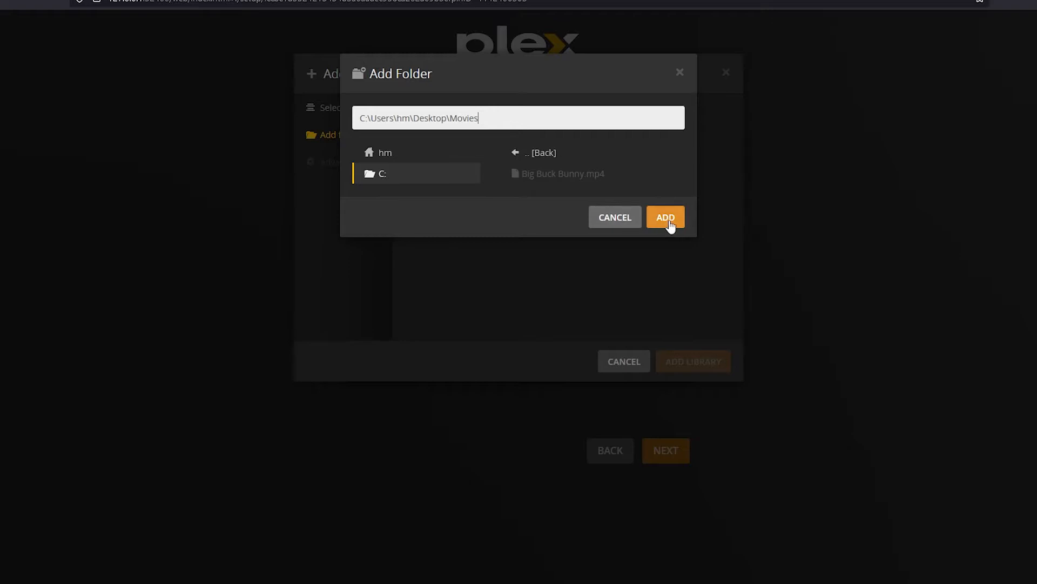
# Add the Movies library from the Desktop Movies folder and continue to the Finish step.
pyautogui.click(665, 217)
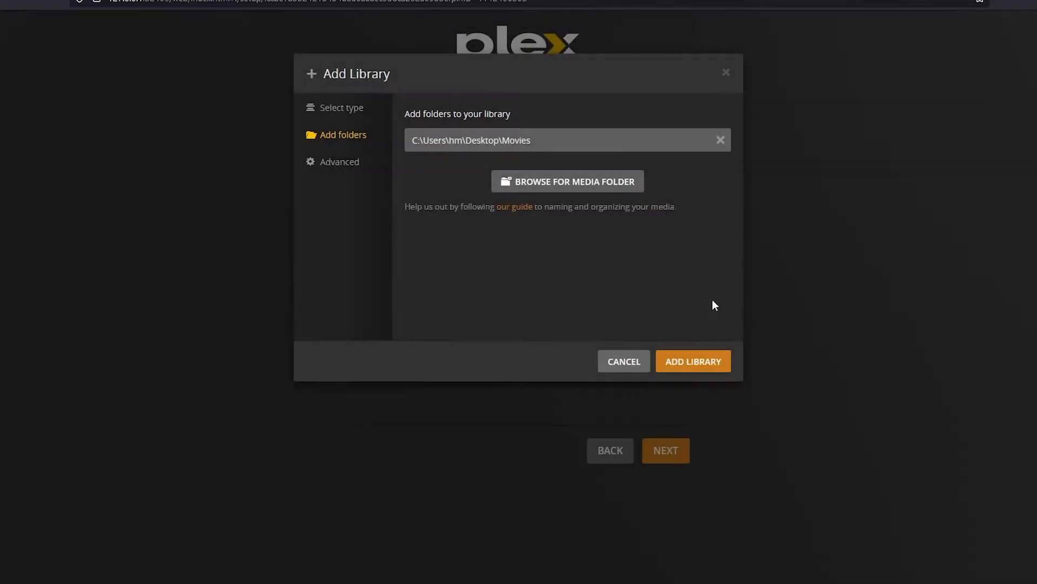
pyautogui.moveTo(620, 272)
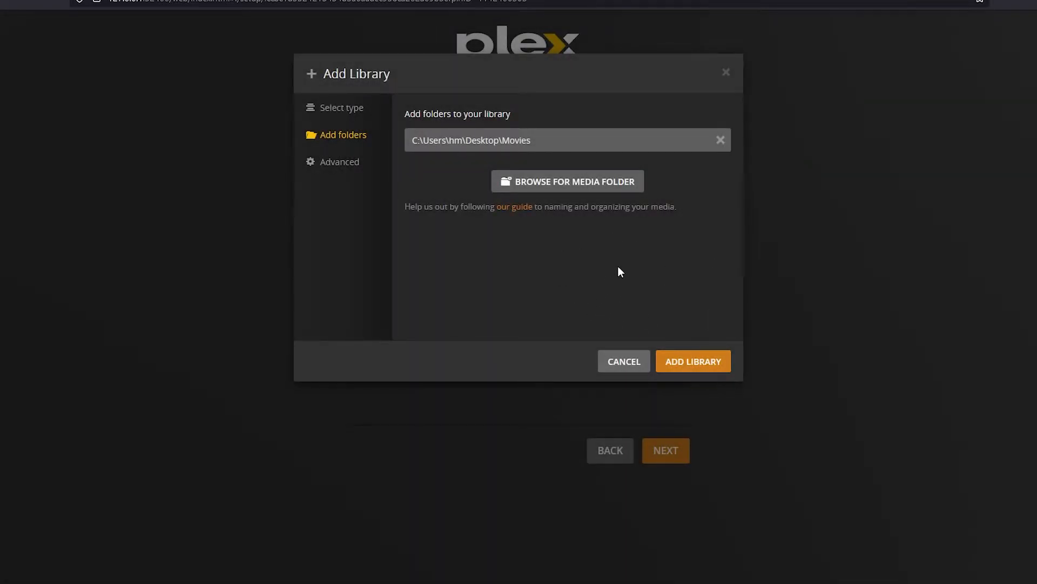
pyautogui.moveTo(693, 361)
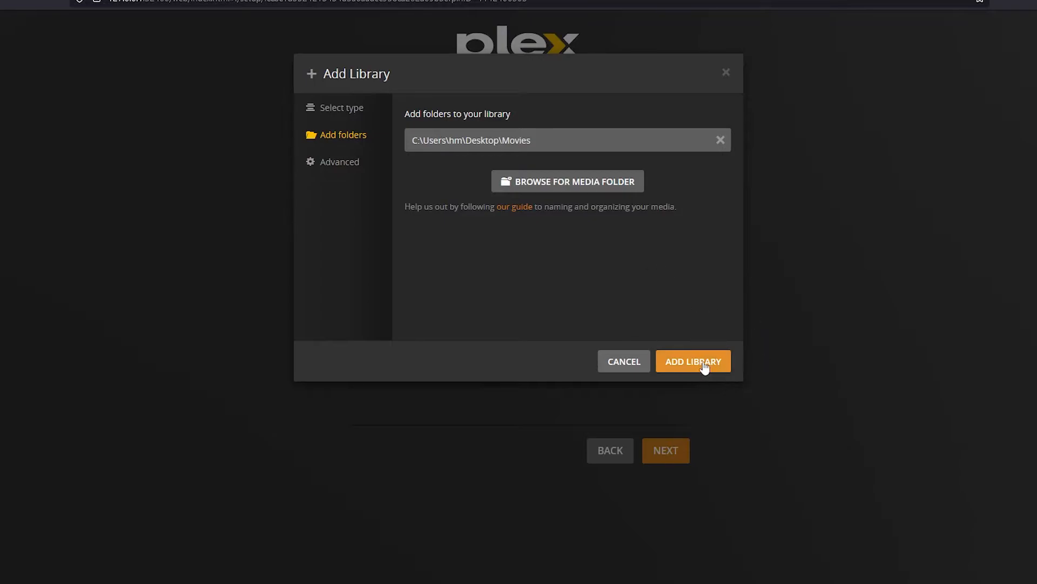
pyautogui.click(693, 361)
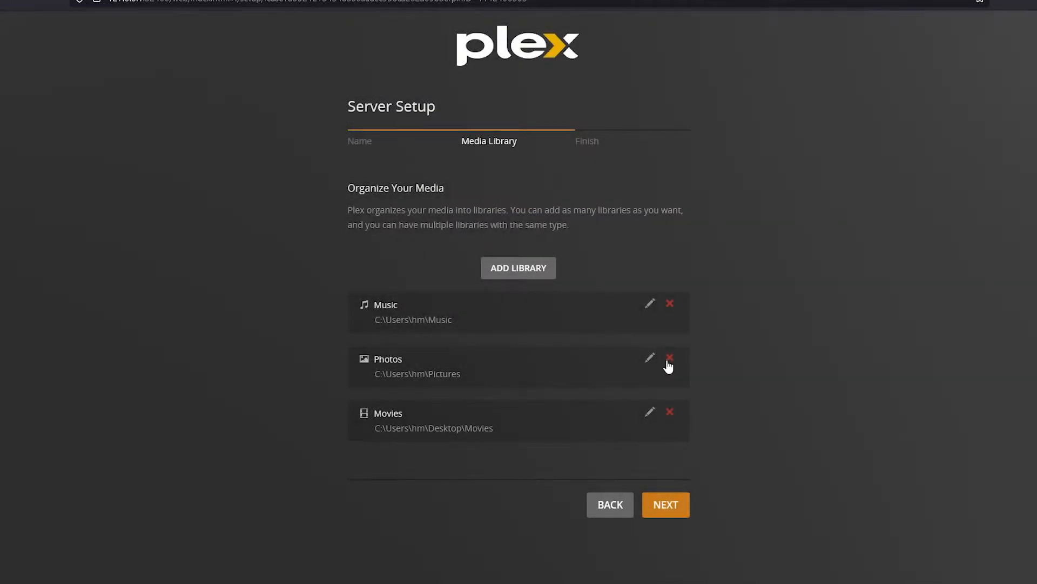
pyautogui.moveTo(578, 351)
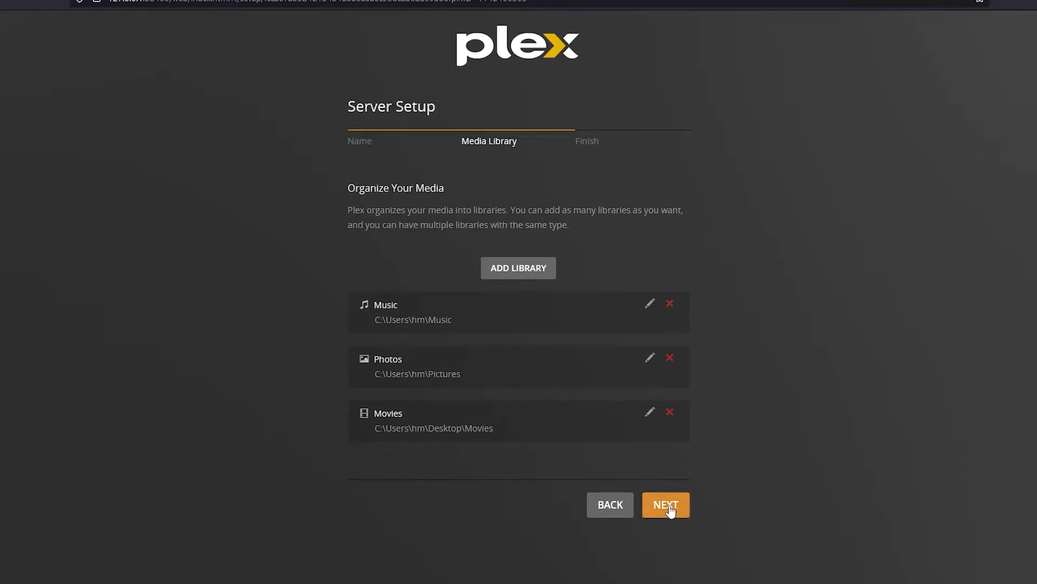
pyautogui.click(665, 505)
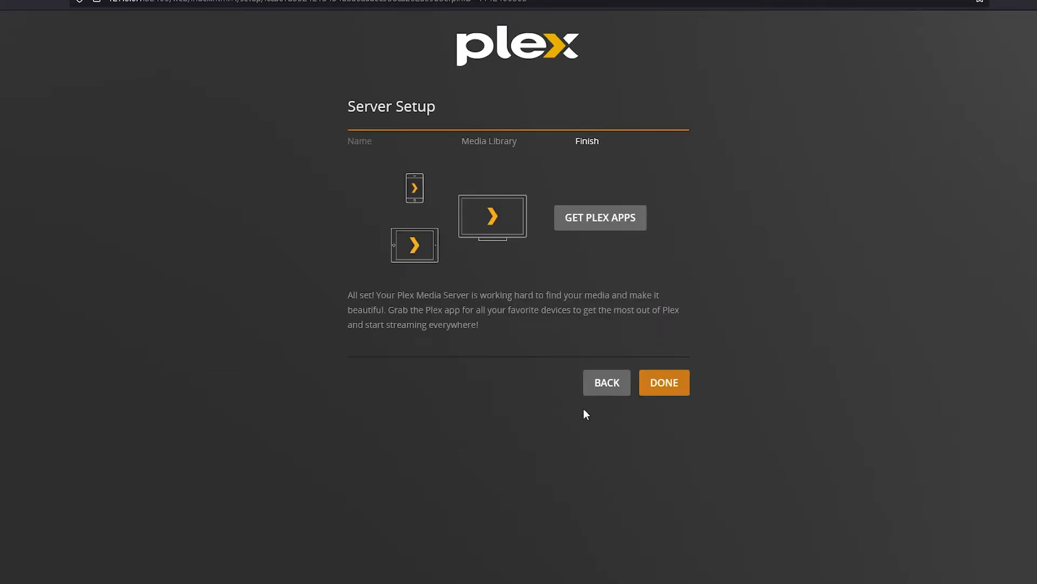
pyautogui.moveTo(492, 238)
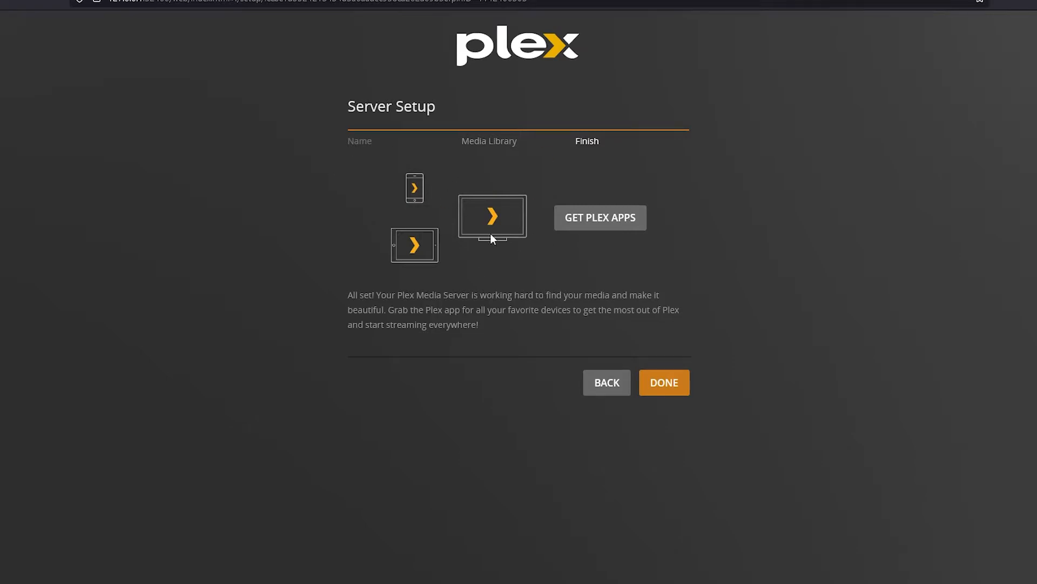
pyautogui.moveTo(700, 392)
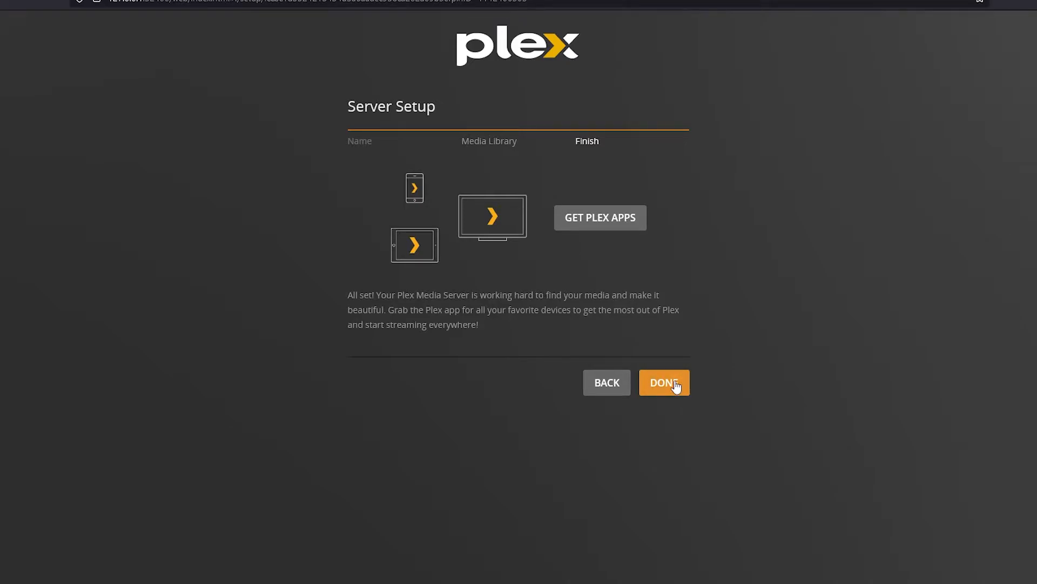
# Finish setup keeping Movies, Music and Photos pinned, landing on Home with Big Buck Bunny.
pyautogui.click(663, 381)
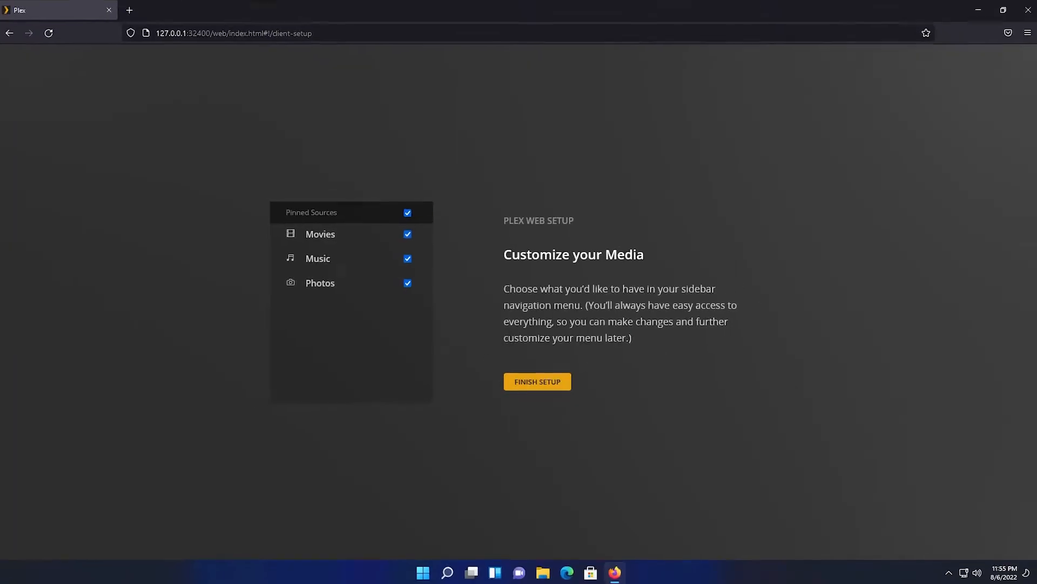
pyautogui.click(537, 382)
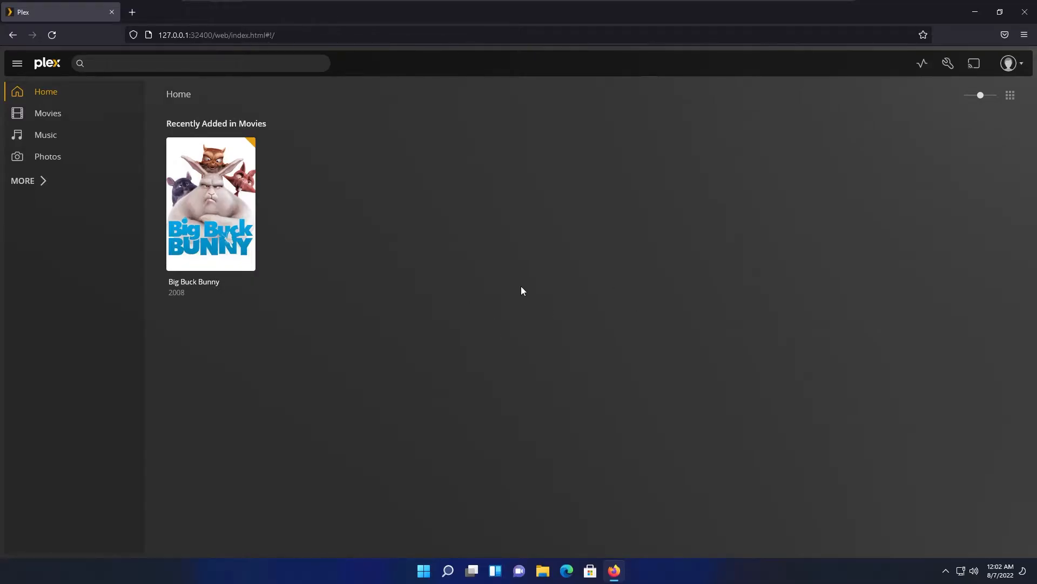
pyautogui.moveTo(306, 261)
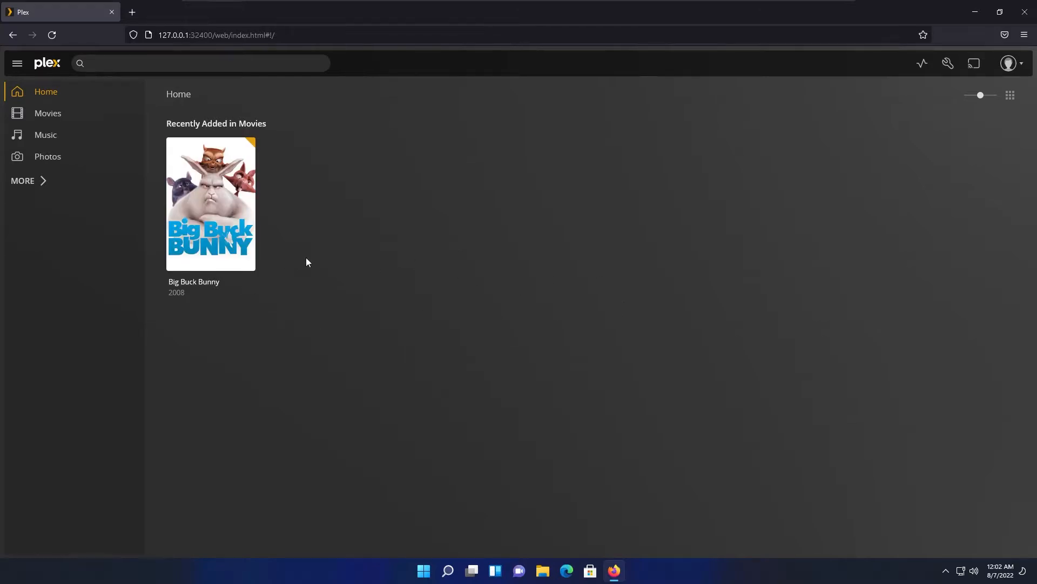
pyautogui.moveTo(548, 534)
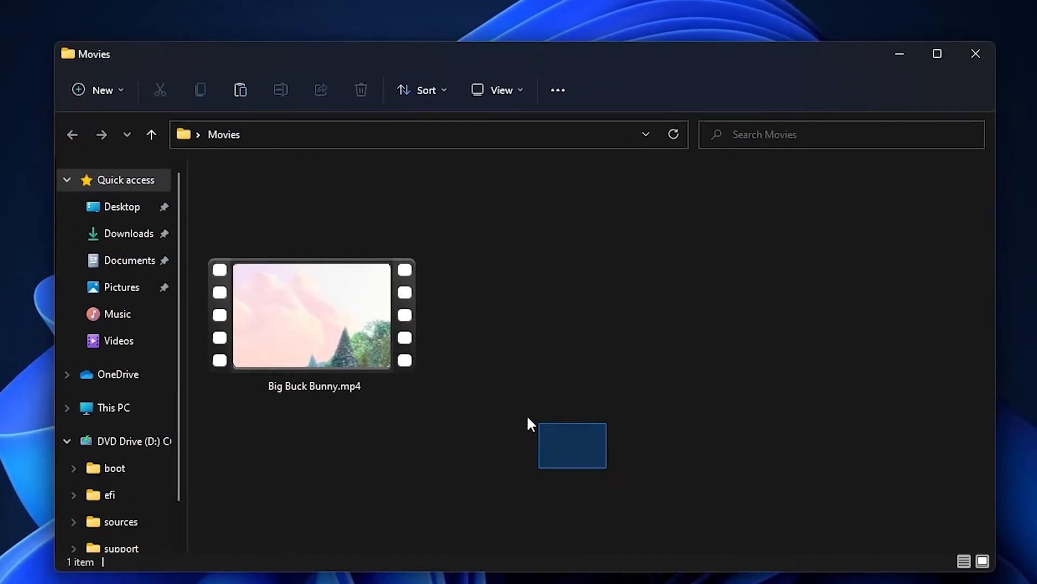
pyautogui.moveTo(562, 448)
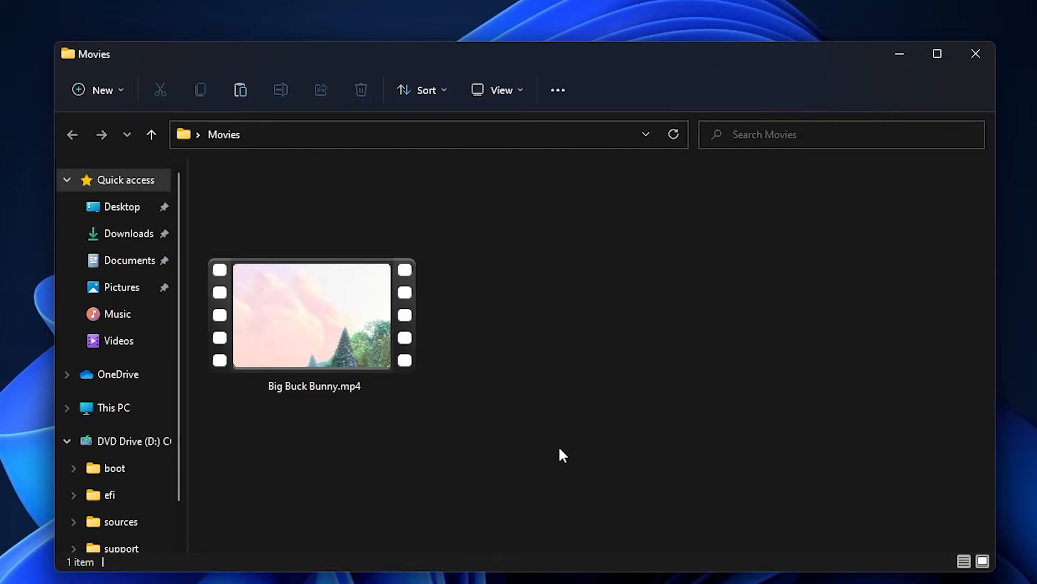
pyautogui.moveTo(499, 429)
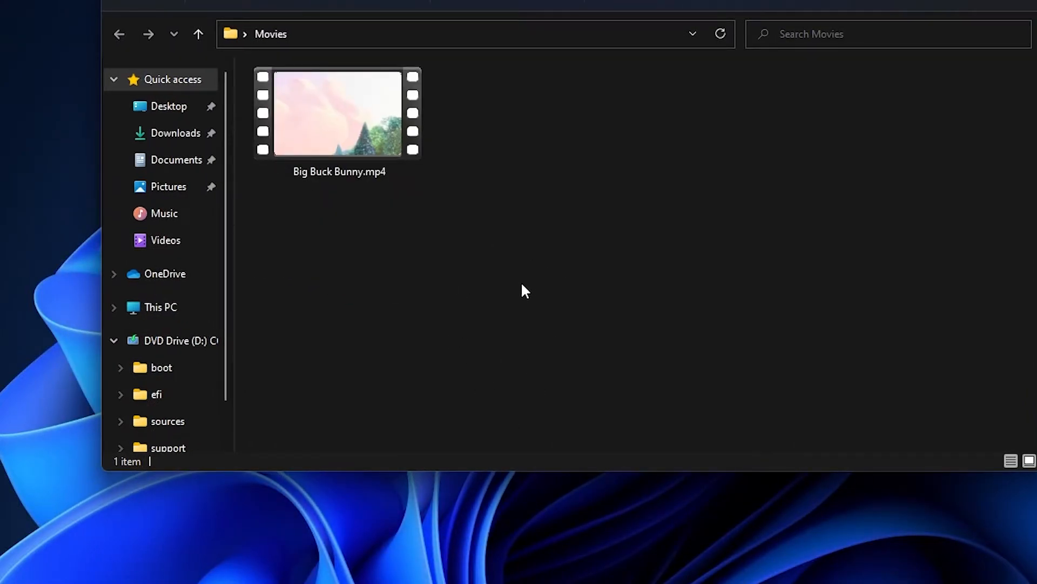
pyautogui.moveTo(403, 240)
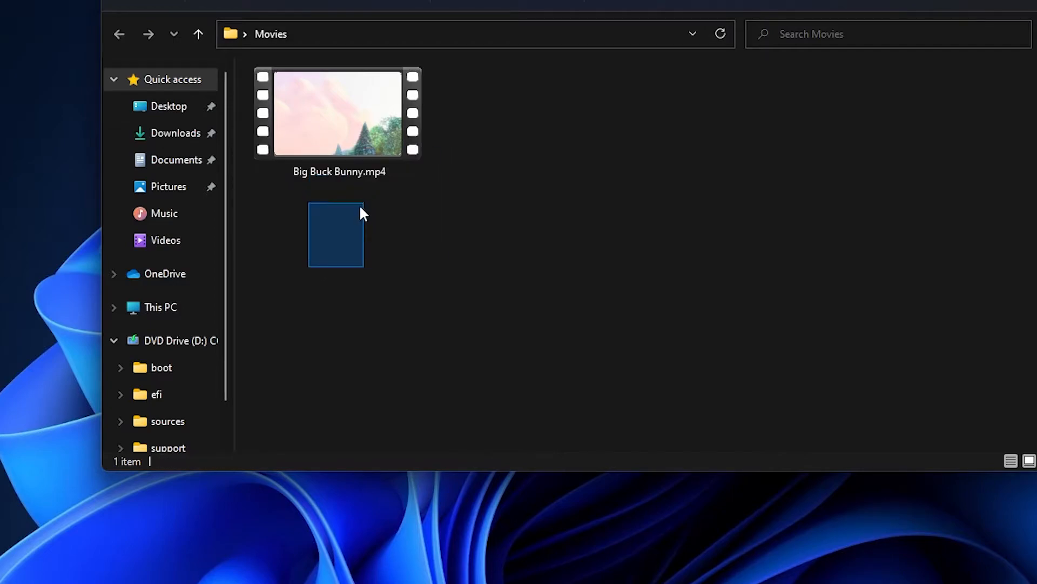
# Return to the Plex home page after reviewing the Movies folder with Big Buck Bunny.mp4.
pyautogui.click(338, 112)
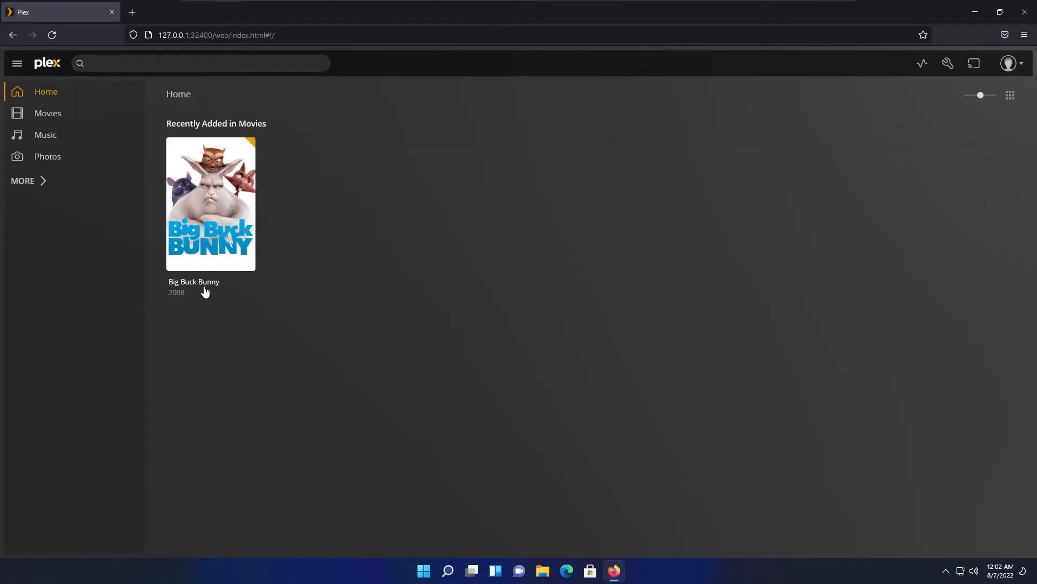
# Show Big Buck Bunny's detail page with the full plot summary expanded via READ MORE.
pyautogui.click(211, 204)
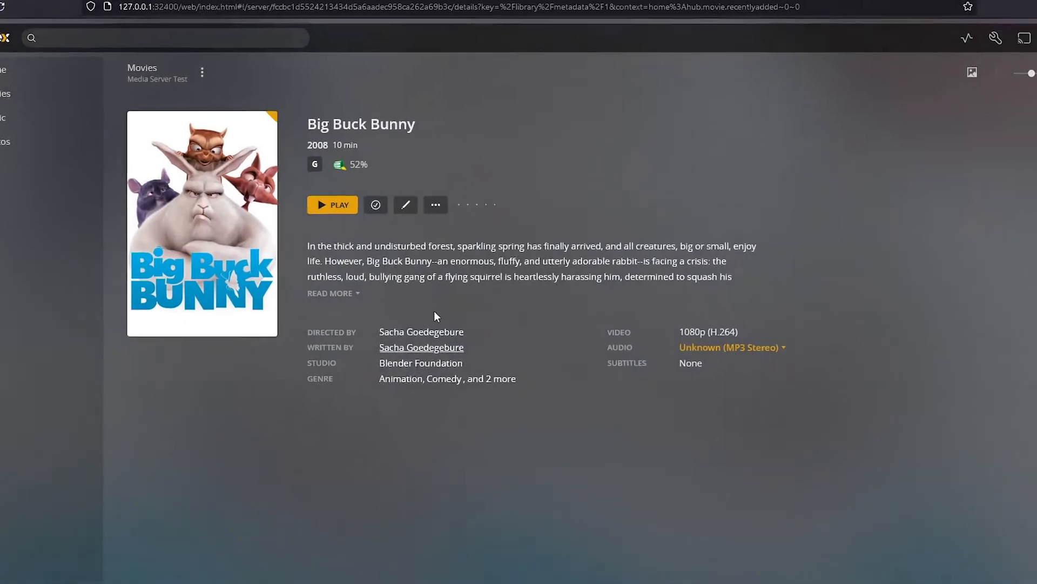
pyautogui.click(331, 293)
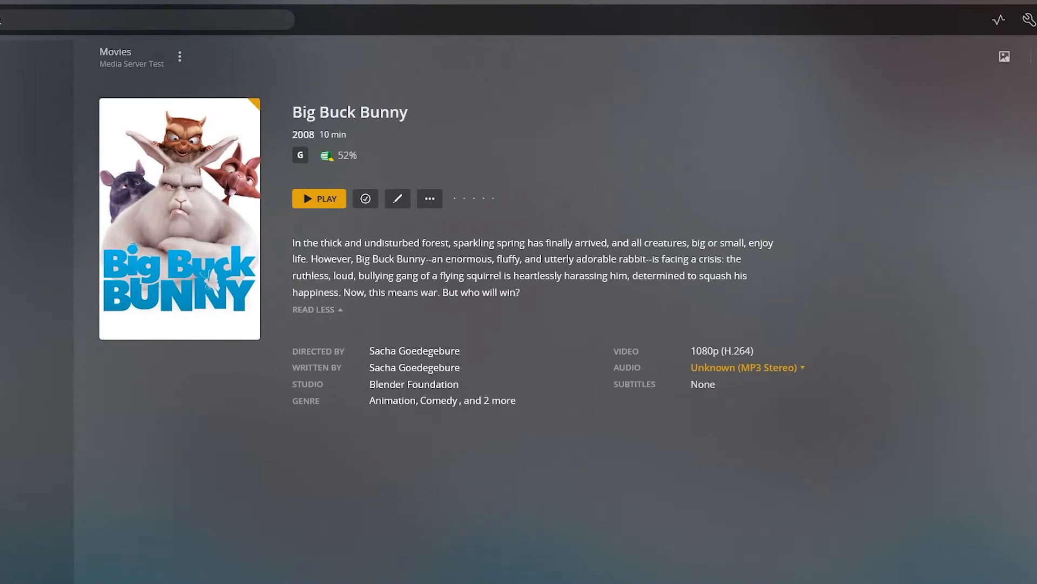
pyautogui.moveTo(584, 143)
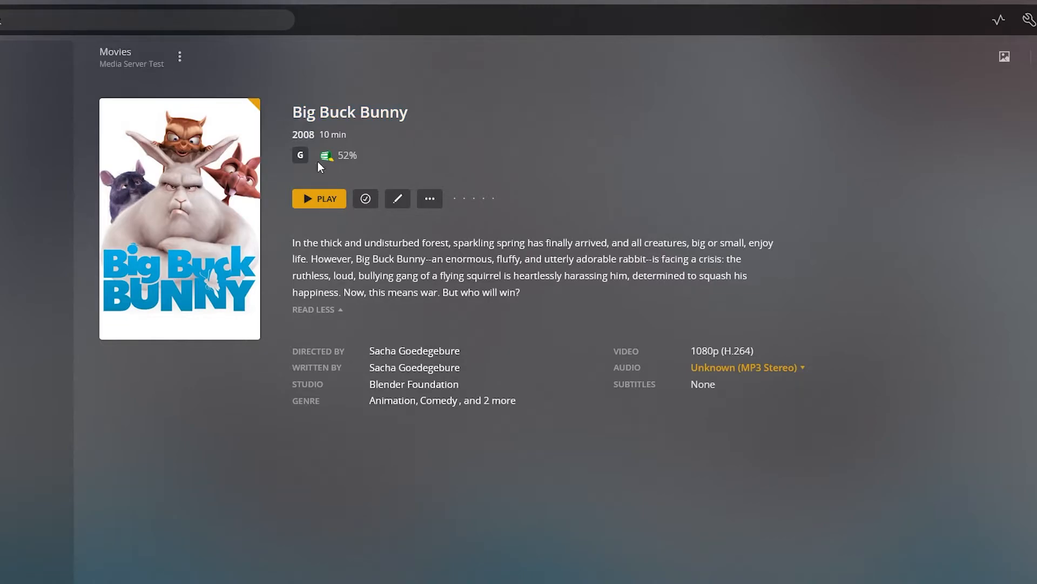
pyautogui.moveTo(417, 105)
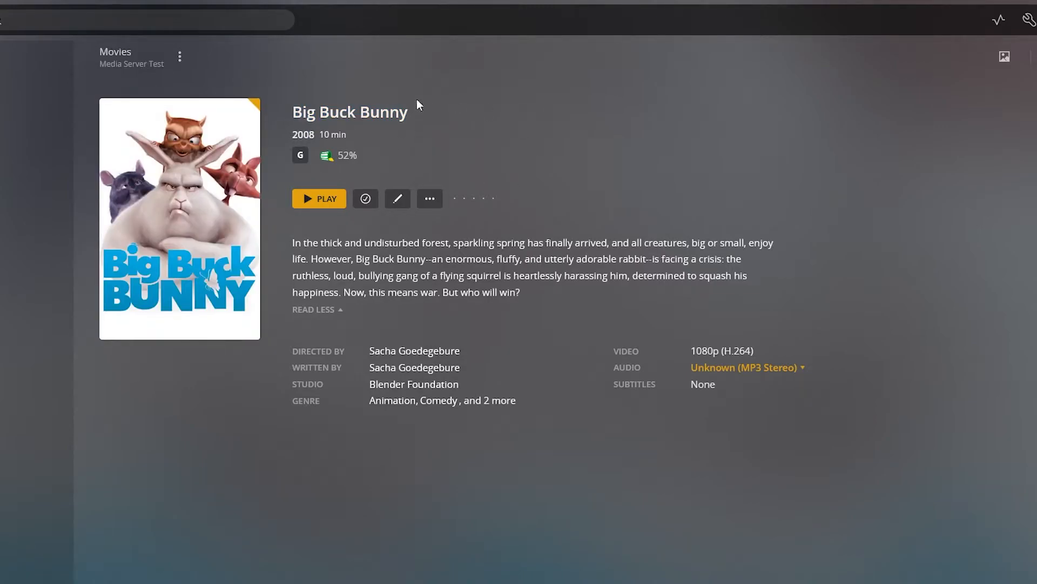
pyautogui.moveTo(436, 162)
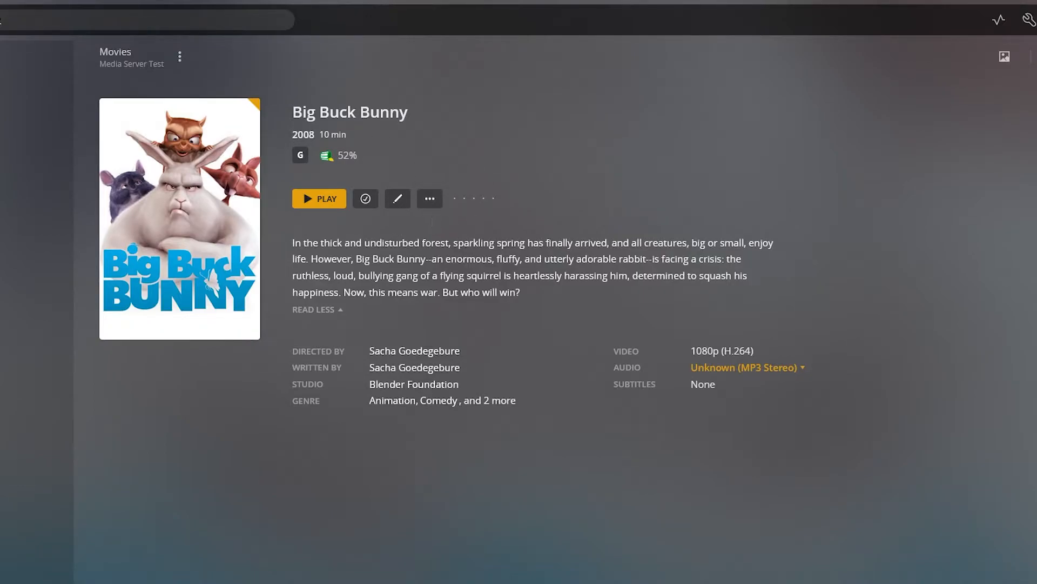
pyautogui.moveTo(374, 149)
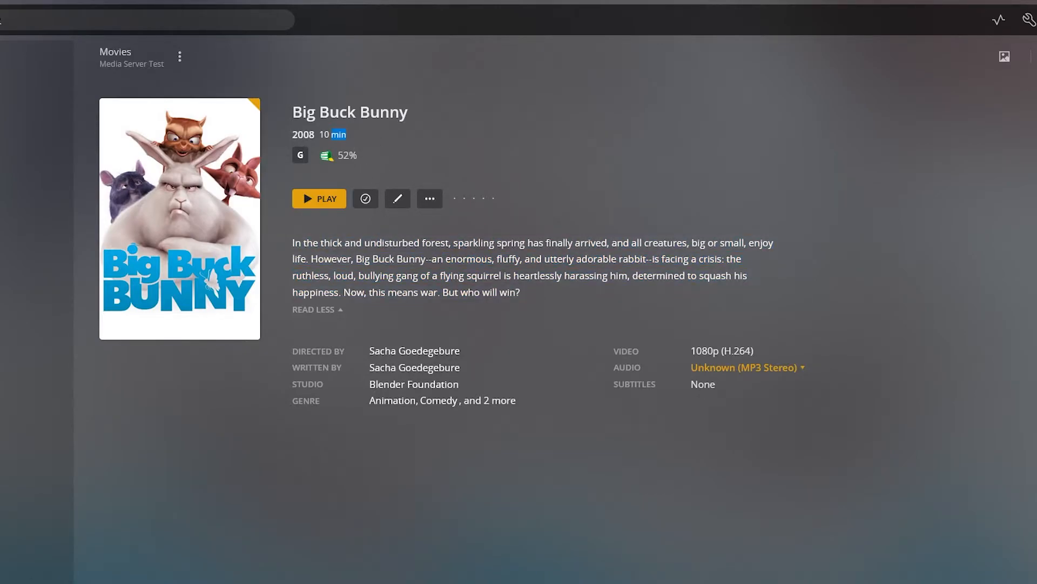
pyautogui.moveTo(427, 364)
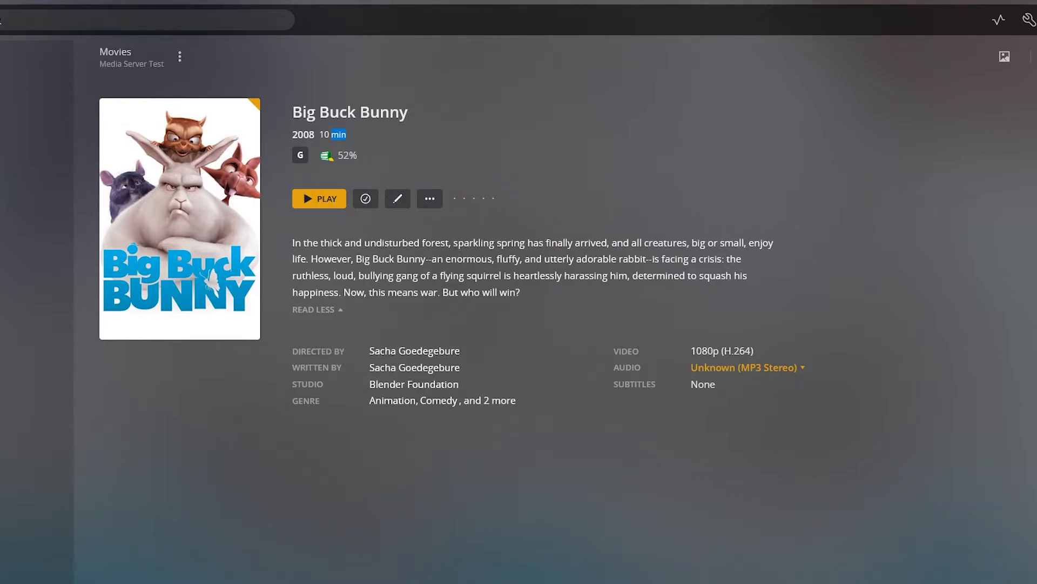
pyautogui.moveTo(626, 459)
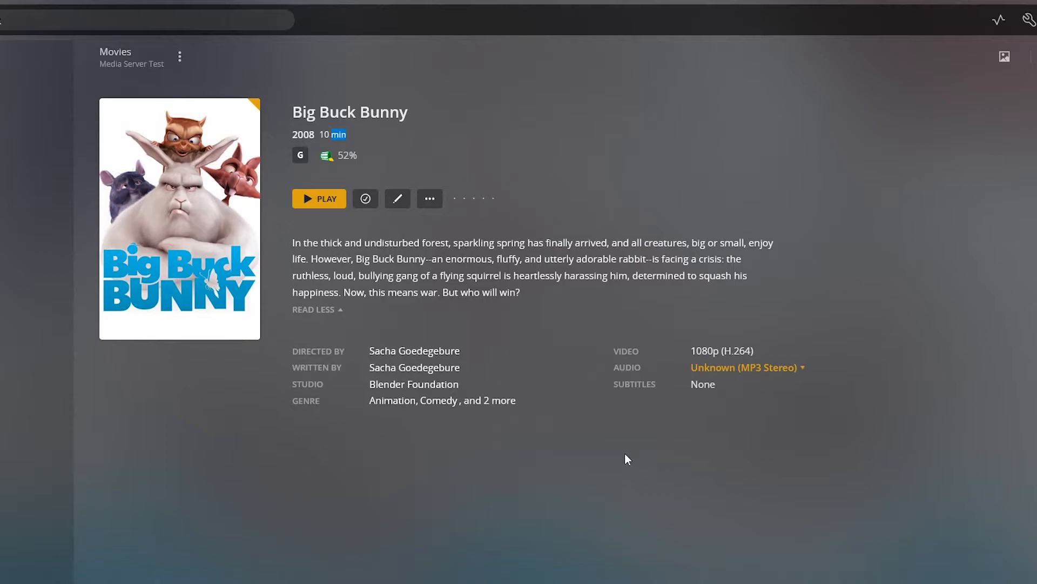
pyautogui.click(744, 367)
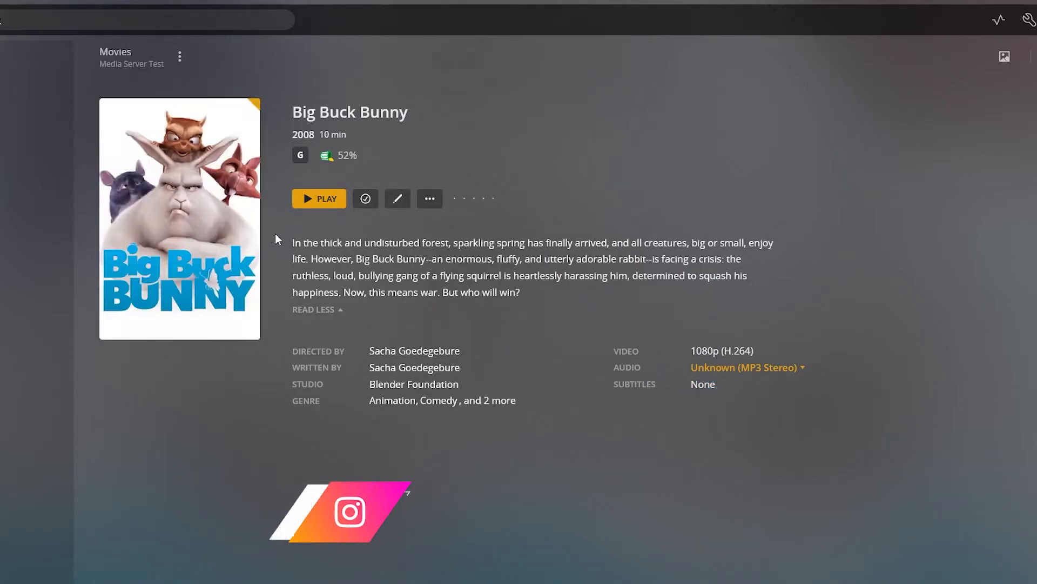
# Browse Big Buck Bunny's metadata editor through general info, tags and the poster choices.
pyautogui.click(396, 199)
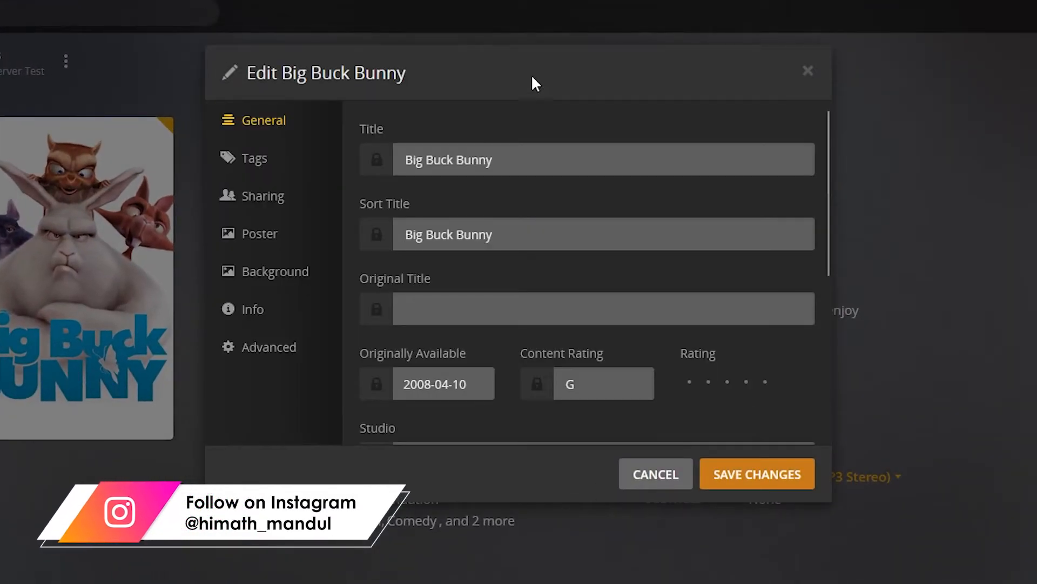
pyautogui.scroll(-3)
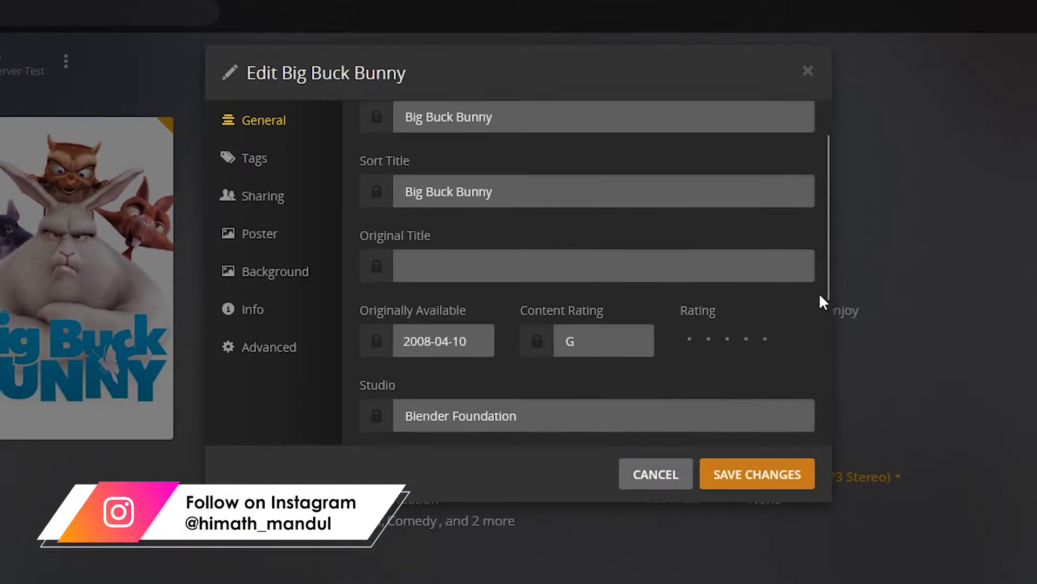
pyautogui.scroll(3)
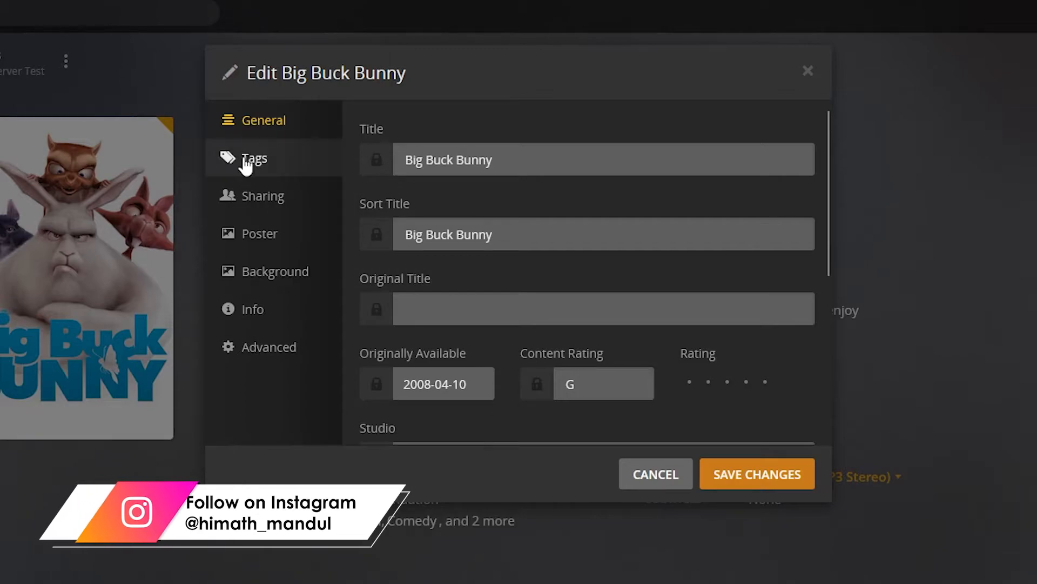
pyautogui.click(254, 157)
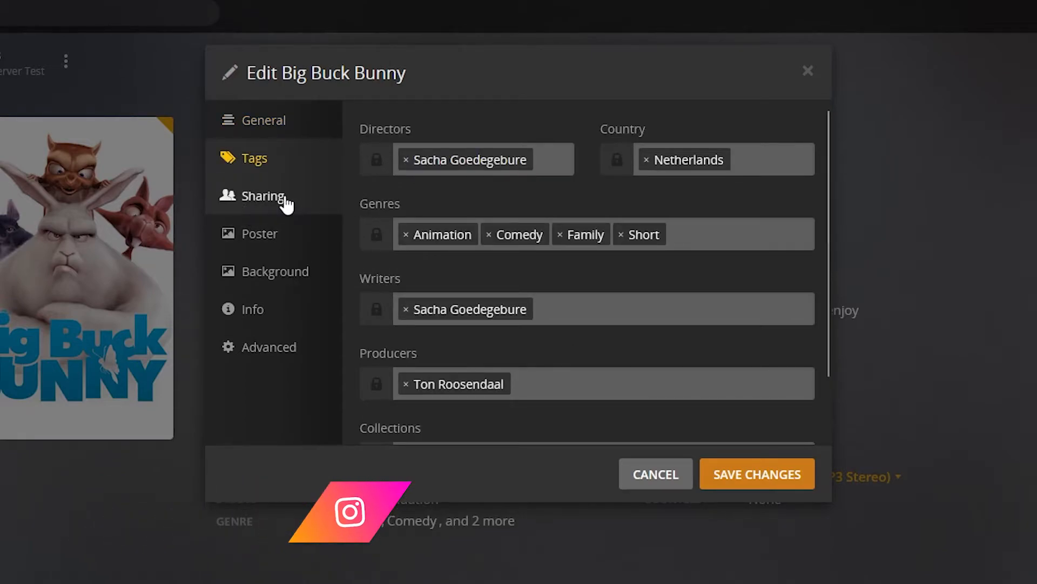
pyautogui.click(260, 234)
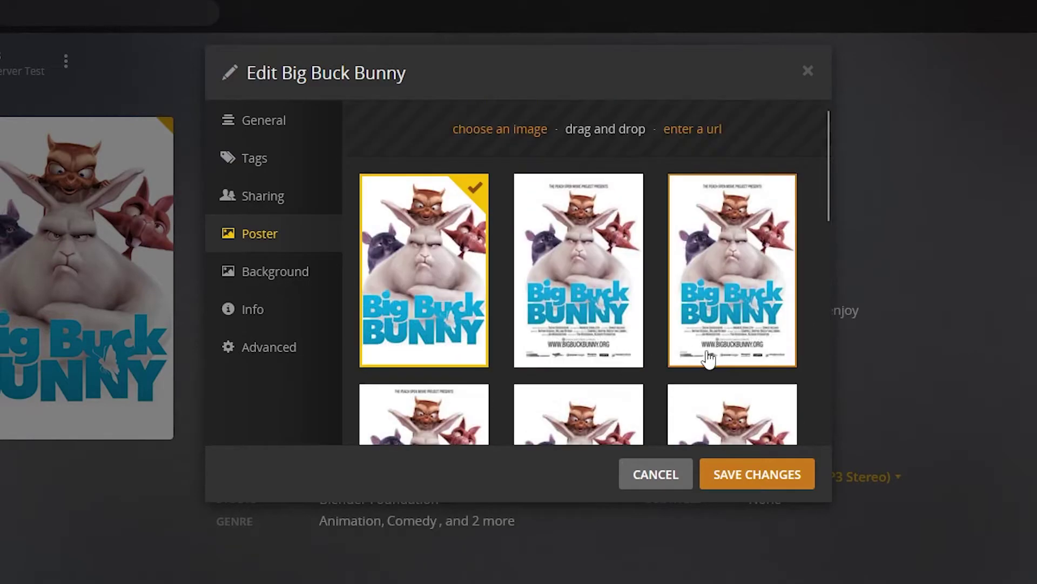
pyautogui.moveTo(577, 323)
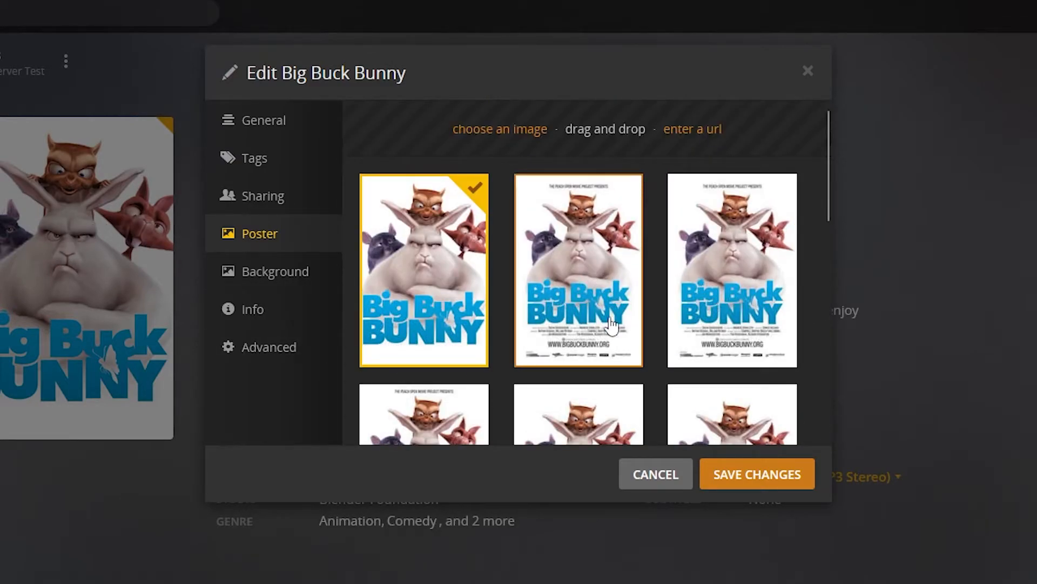
pyautogui.scroll(-3)
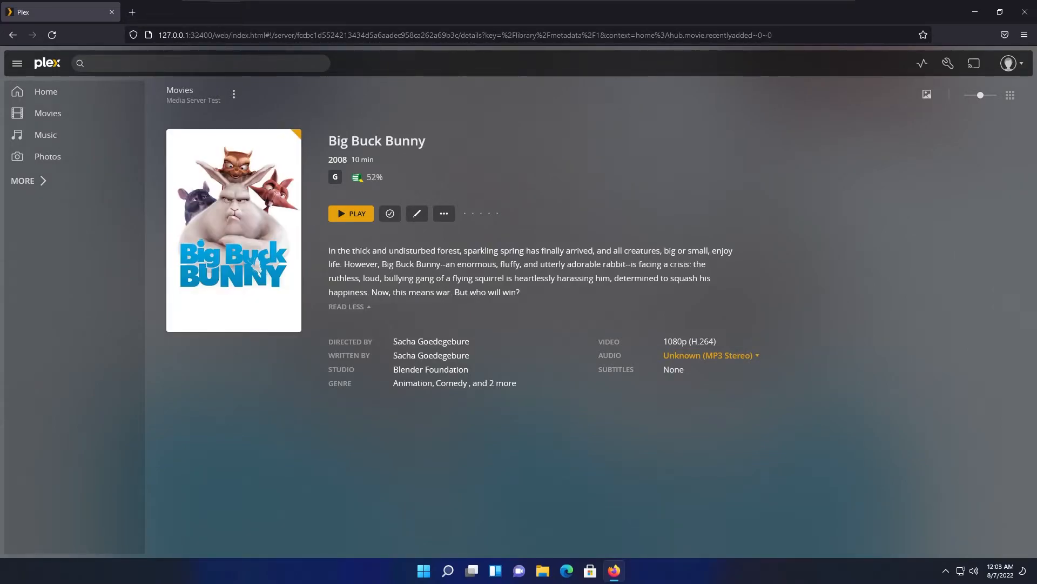
# Peek at the movie's ••• actions menu, then go back to the Home screen.
pyautogui.click(444, 213)
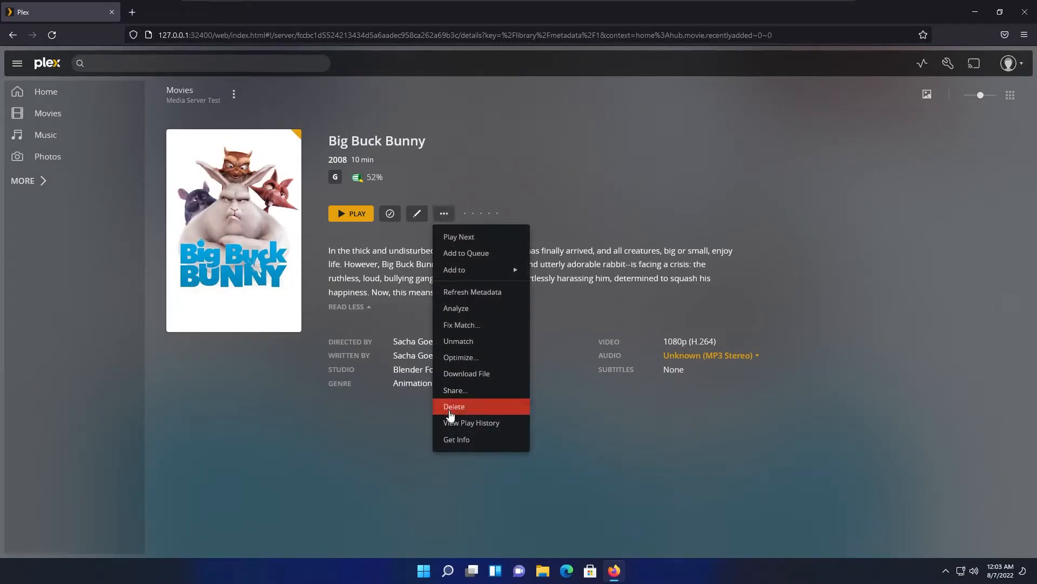
pyautogui.moveTo(454, 406)
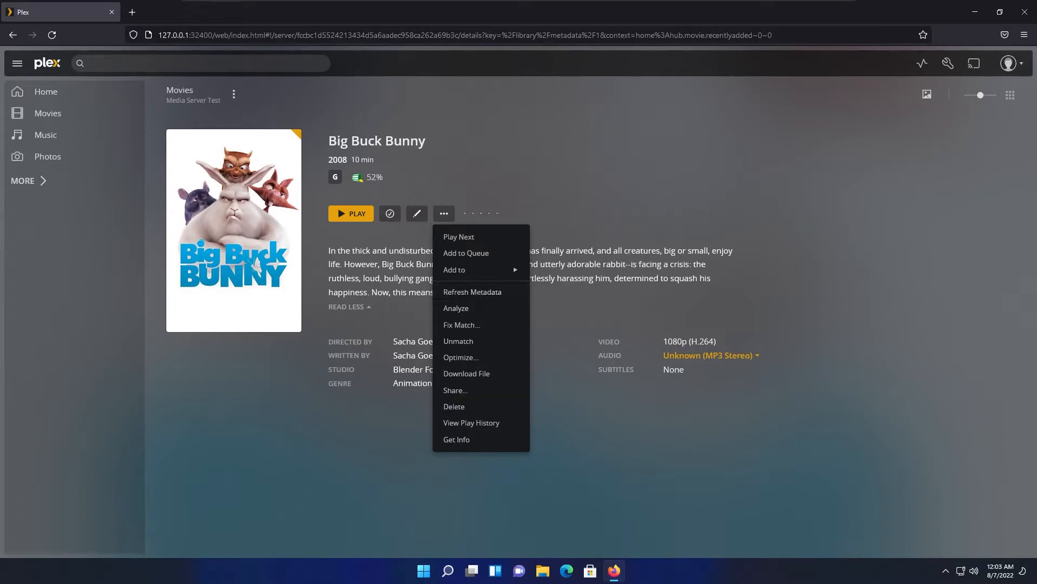
pyautogui.moveTo(461, 358)
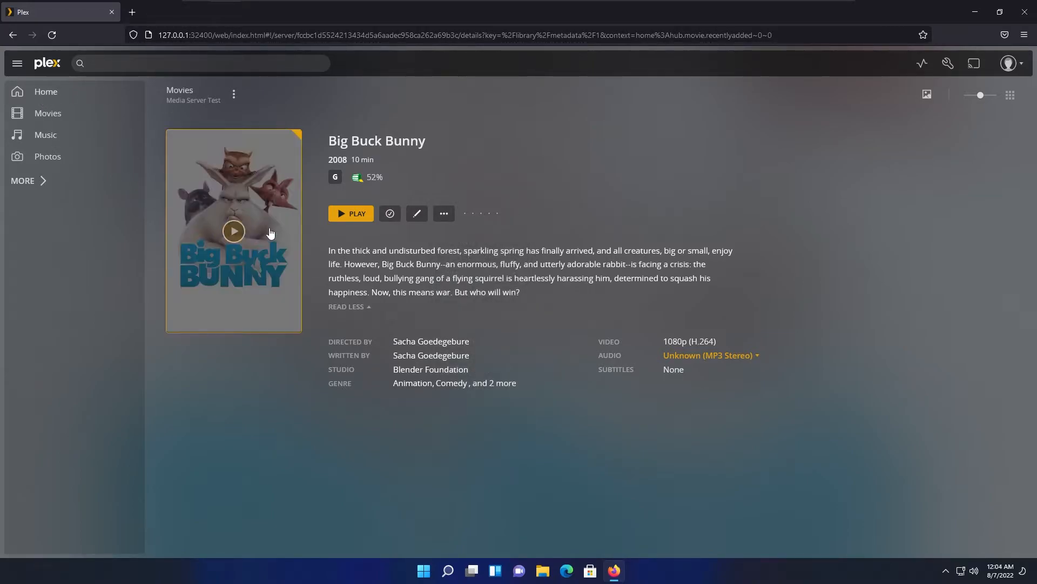
pyautogui.click(45, 91)
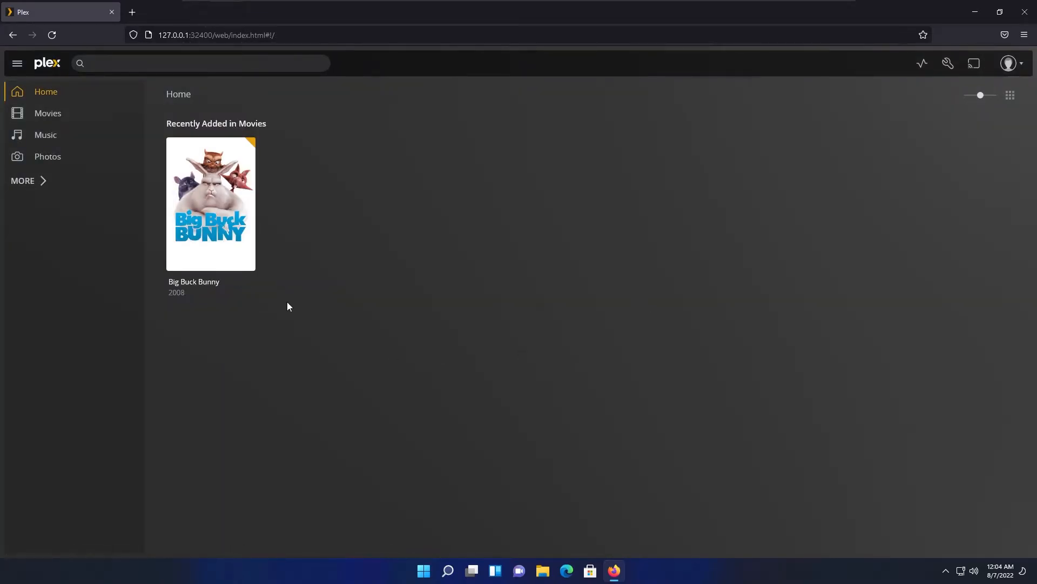
pyautogui.moveTo(277, 304)
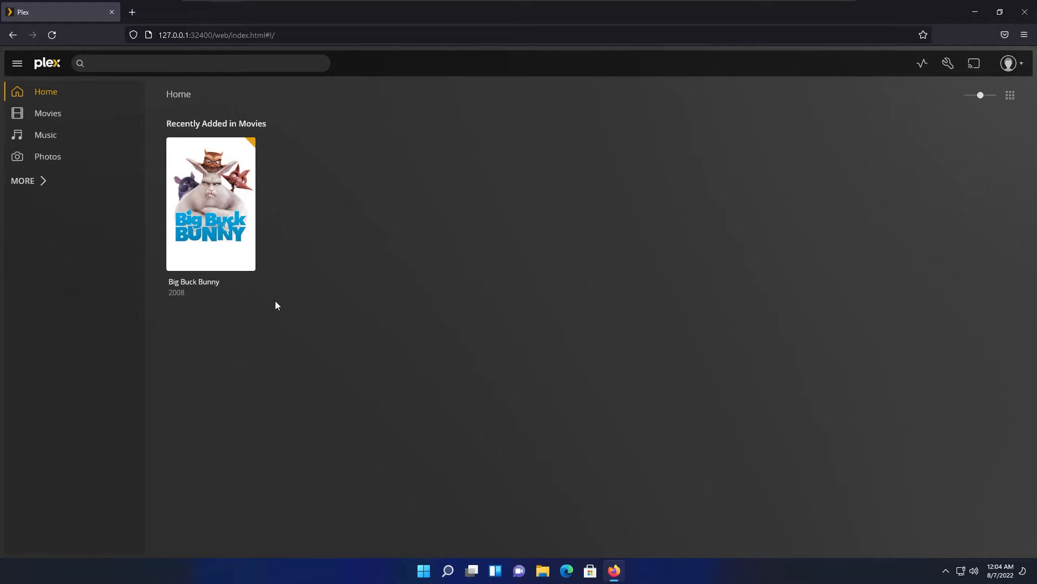
pyautogui.moveTo(615, 209)
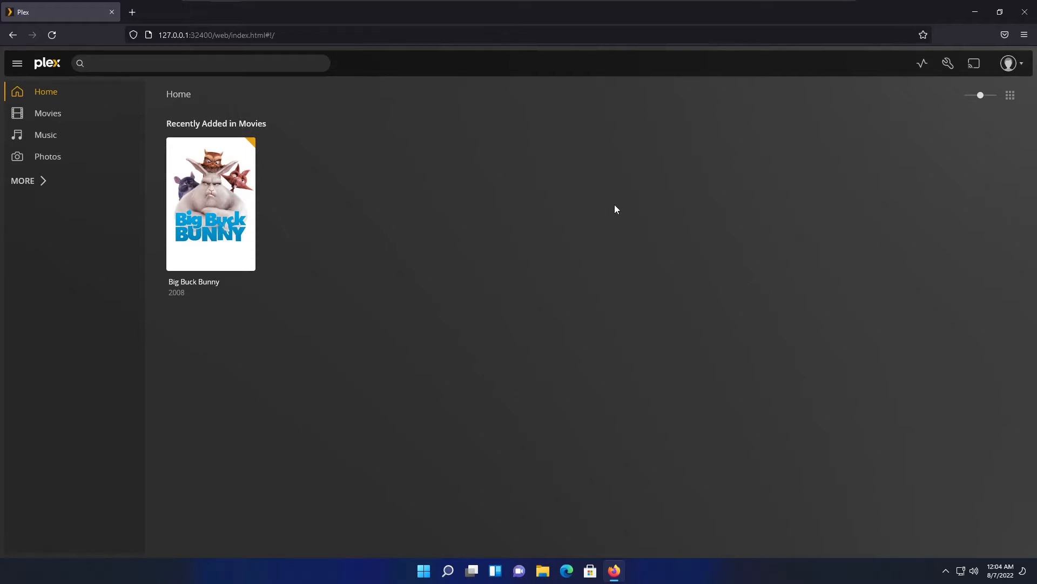
pyautogui.moveTo(429, 196)
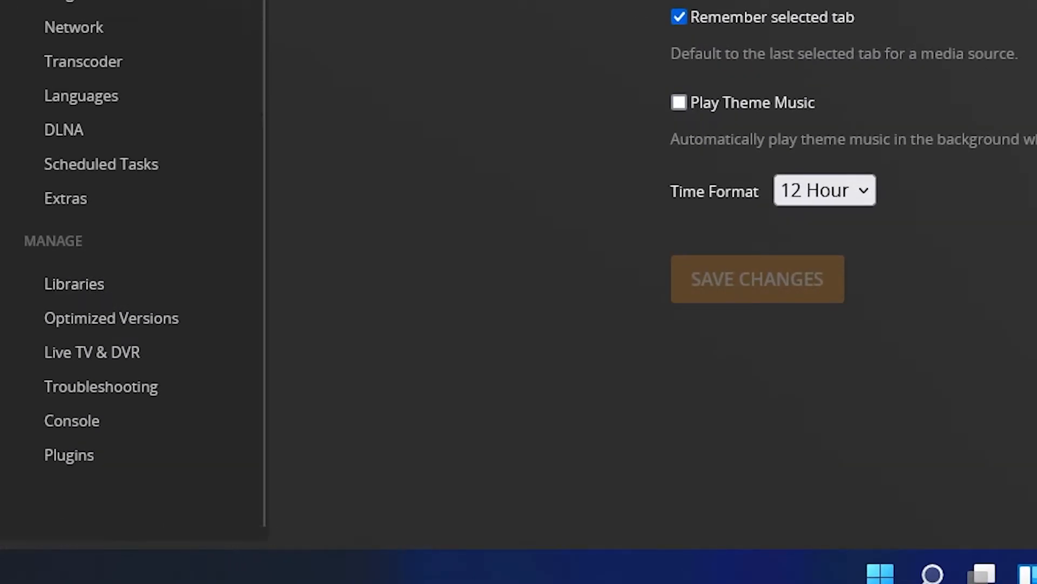
pyautogui.moveTo(74, 283)
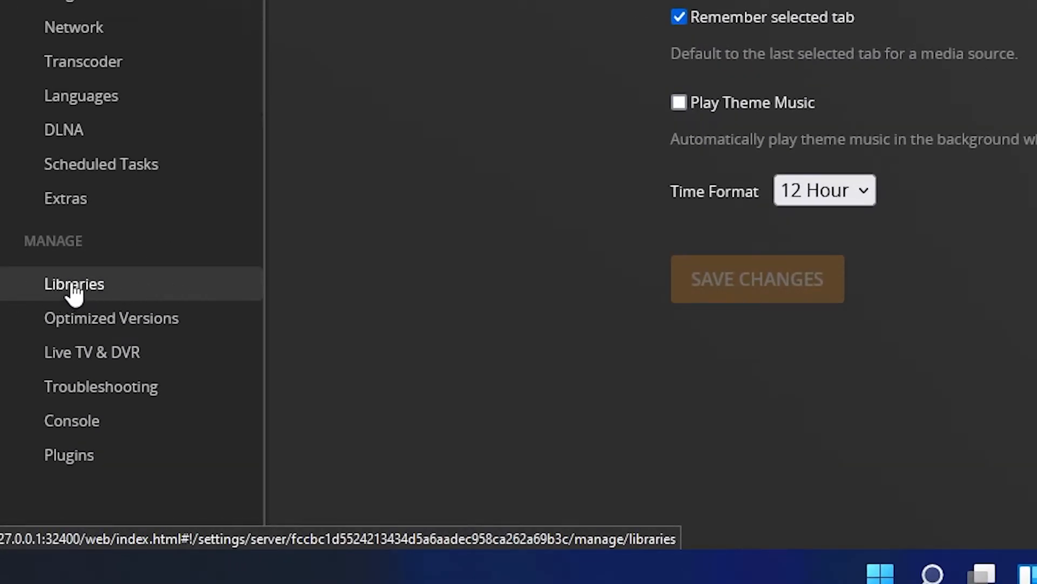
# Show the Manage Libraries page listing Movies, Music and Photos for Media Server Test.
pyautogui.click(74, 284)
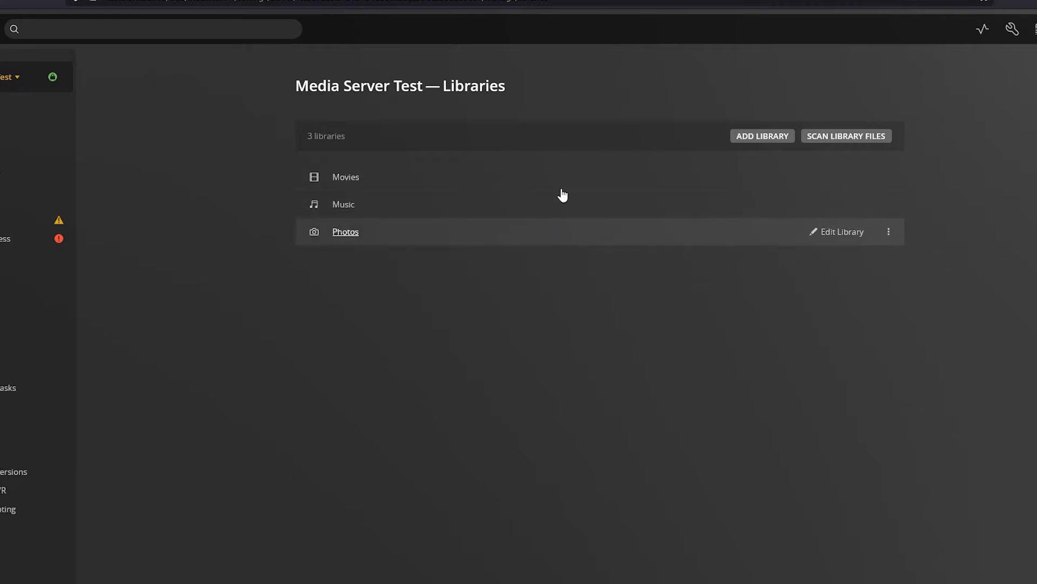
pyautogui.moveTo(373, 183)
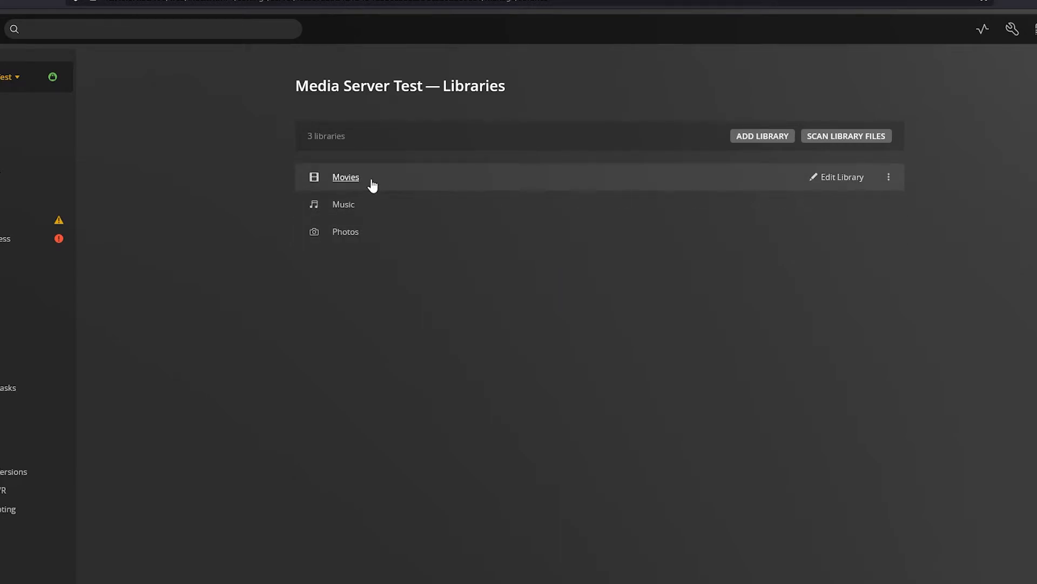
pyautogui.moveTo(836, 181)
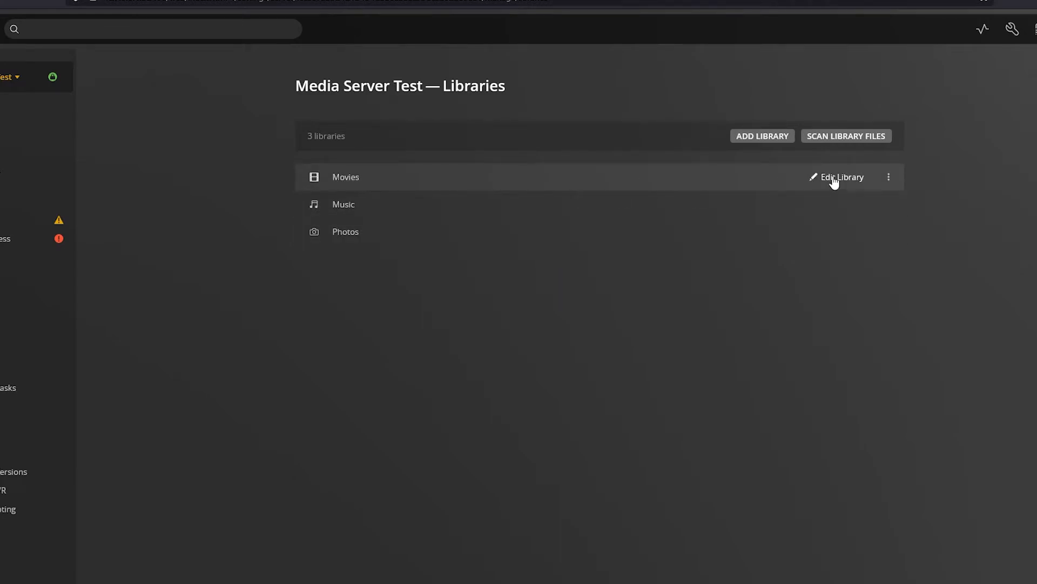
pyautogui.click(840, 176)
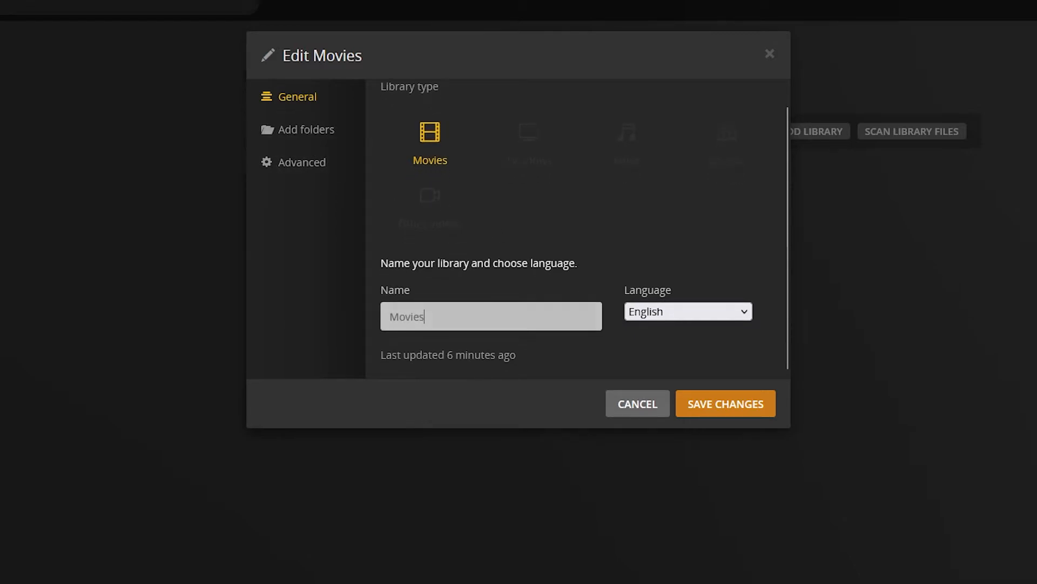
pyautogui.moveTo(306, 130)
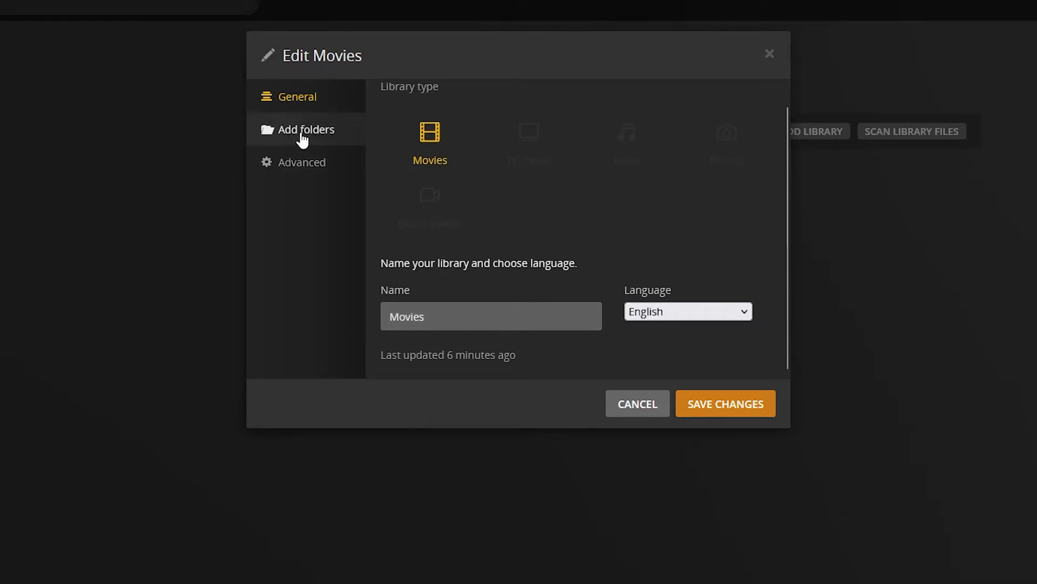
pyautogui.moveTo(308, 139)
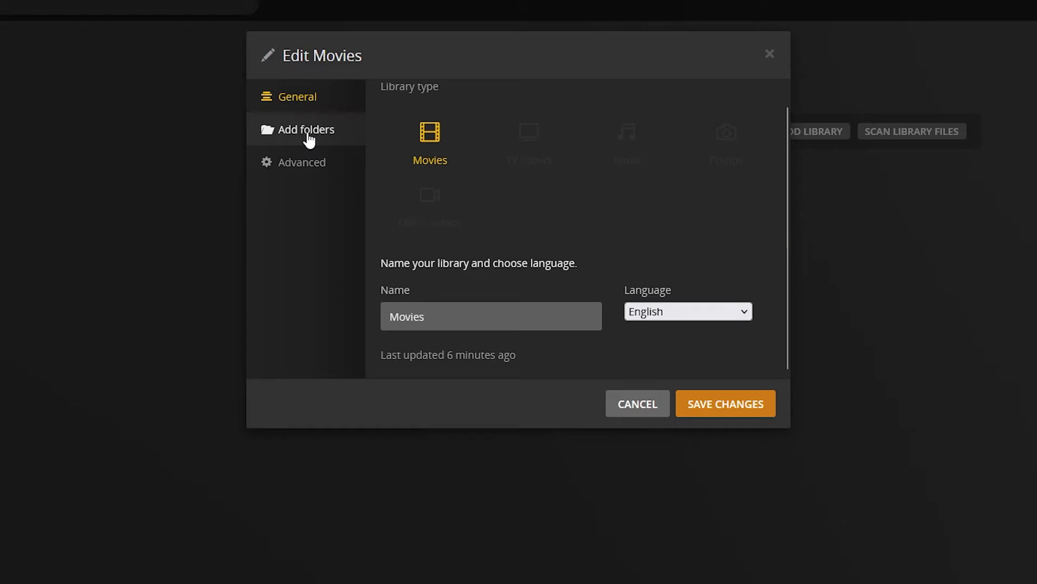
pyautogui.click(306, 128)
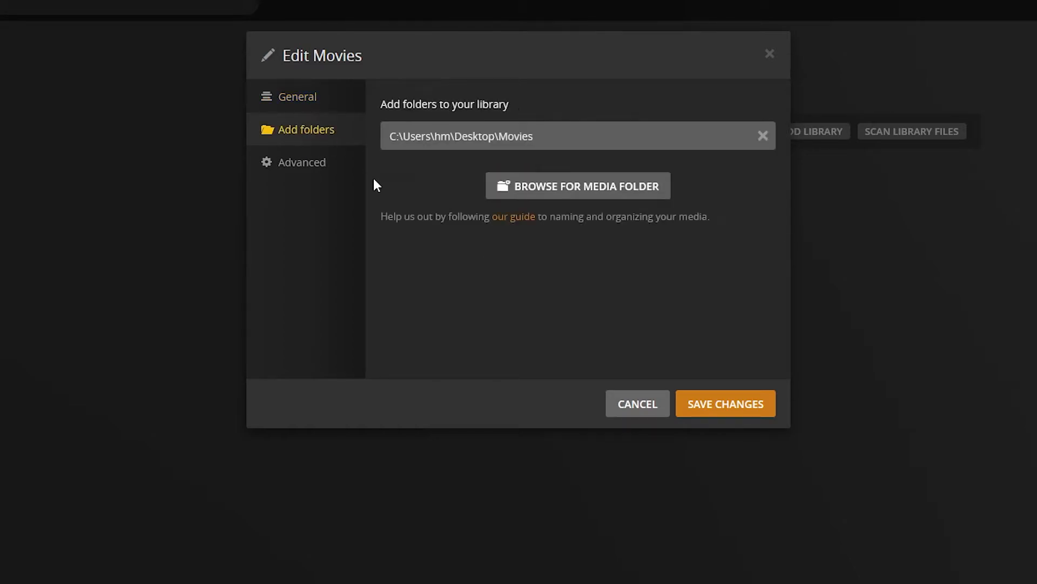
pyautogui.moveTo(297, 96)
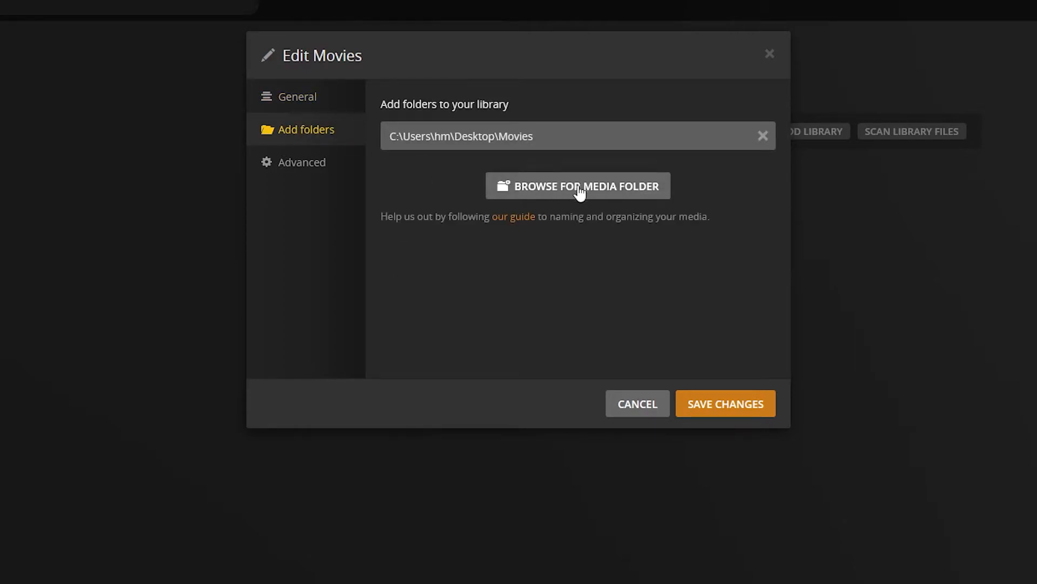
pyautogui.moveTo(602, 194)
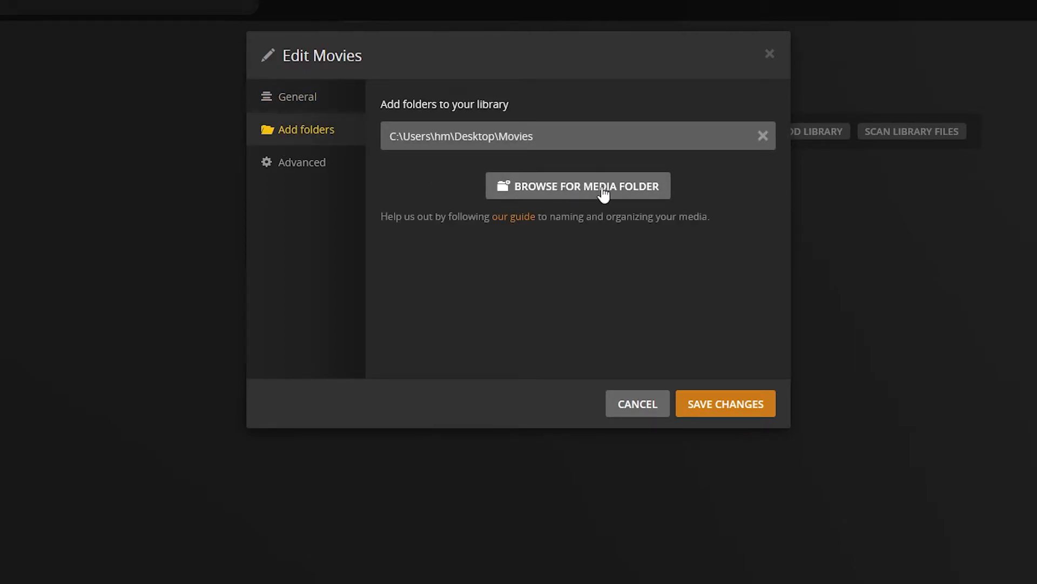
pyautogui.click(577, 185)
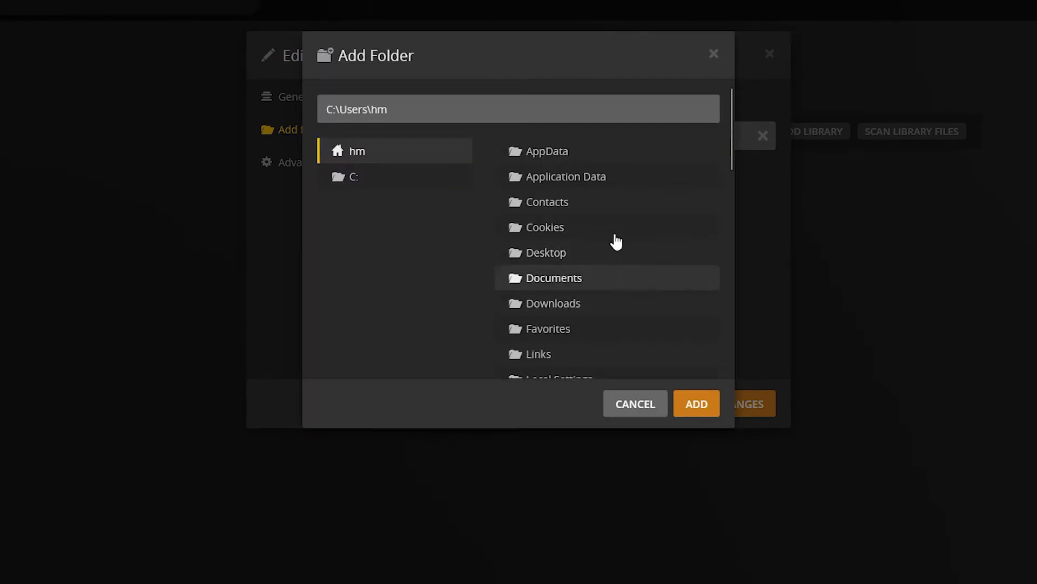
pyautogui.scroll(-3)
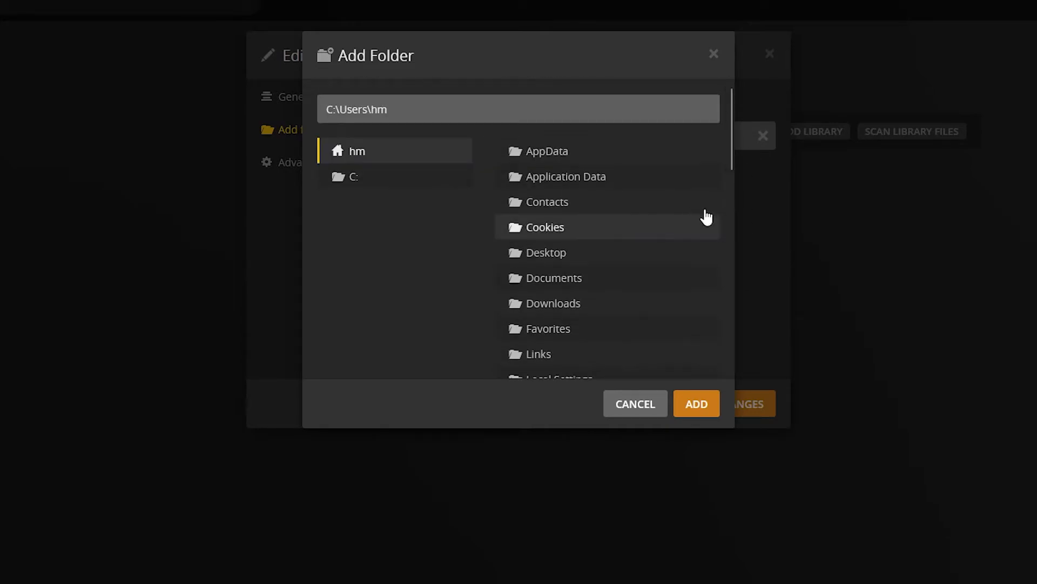
pyautogui.click(696, 403)
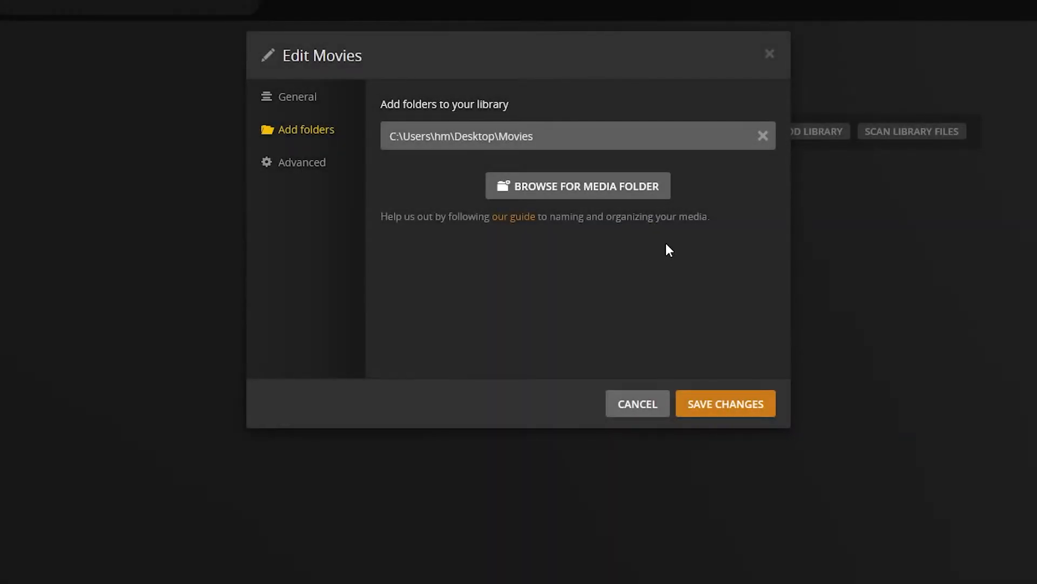
pyautogui.click(724, 403)
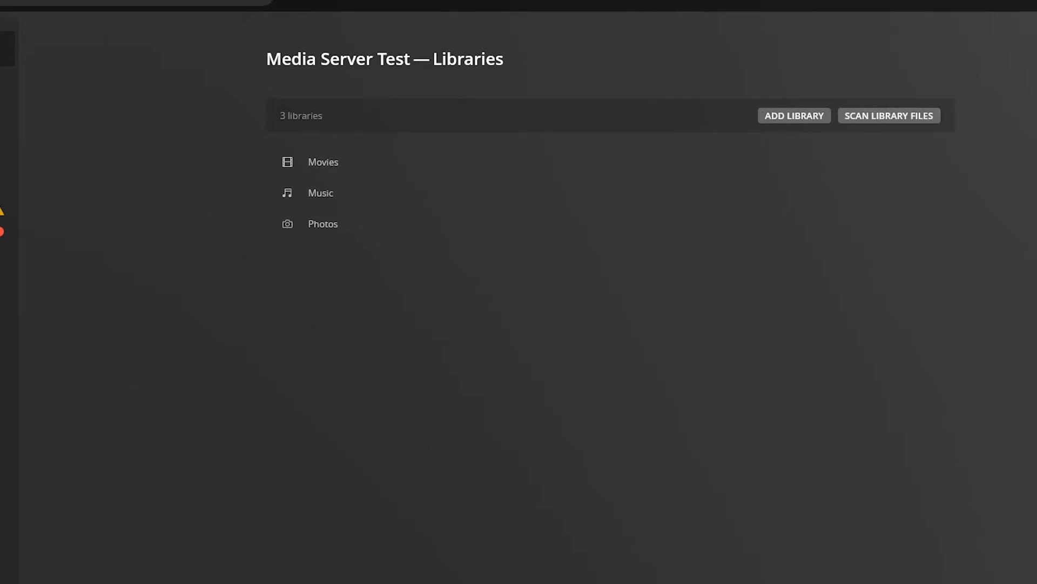
pyautogui.moveTo(634, 204)
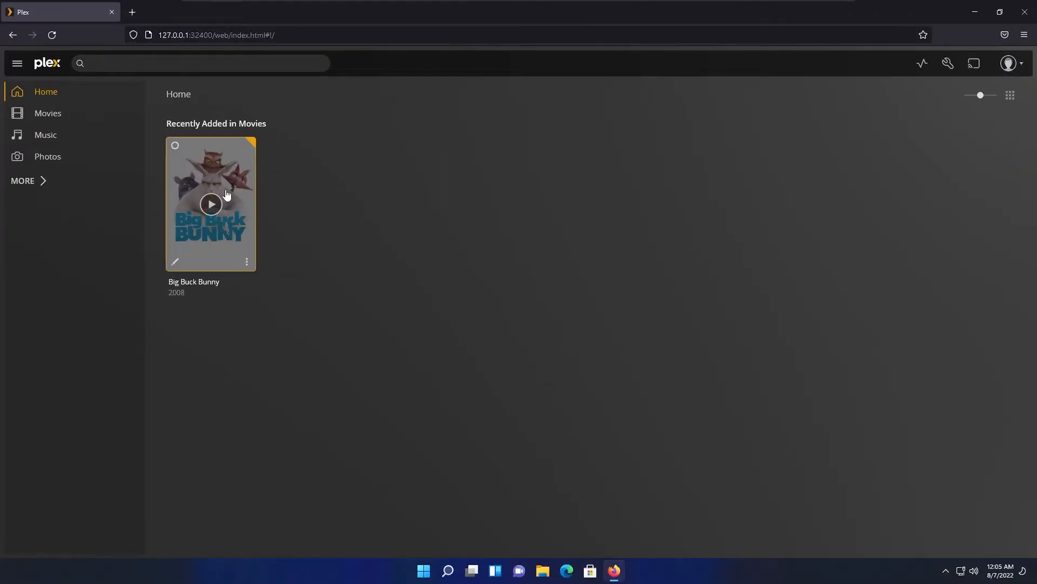
pyautogui.moveTo(369, 250)
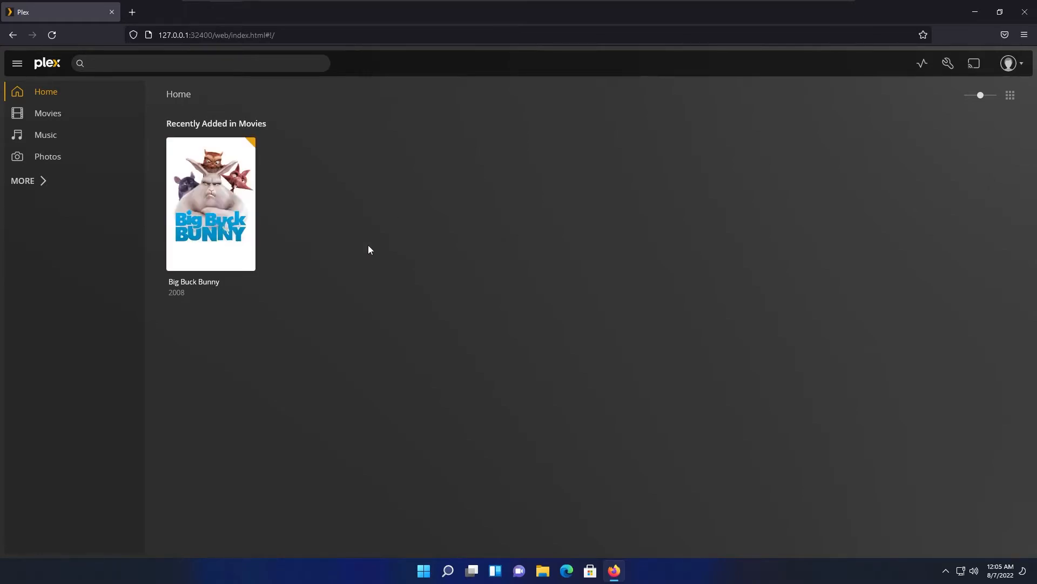
pyautogui.moveTo(47, 113)
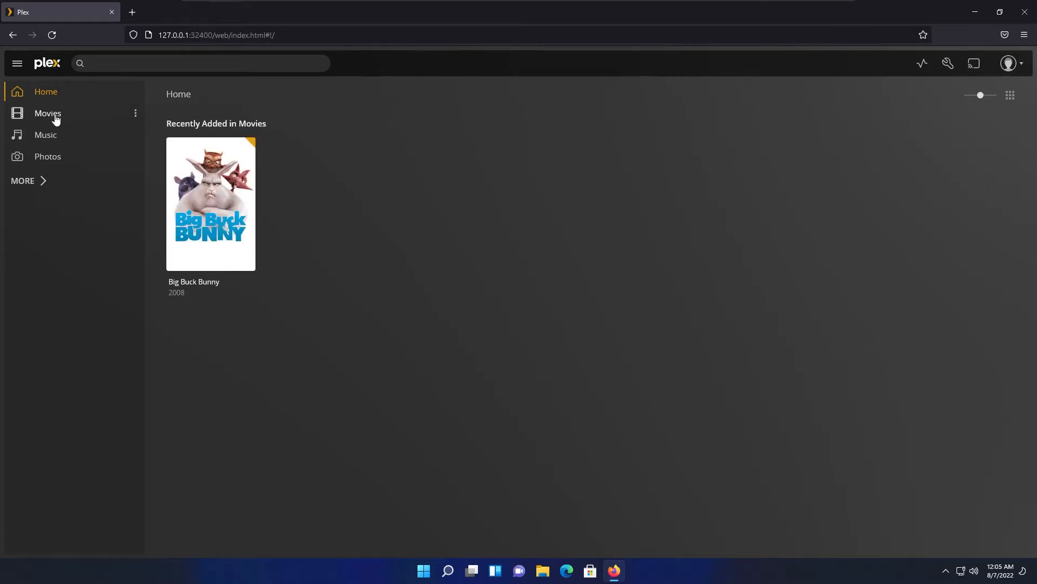
# Open the Music library's Edit dialog revealing its folder C:\Users\hm\Music.
pyautogui.click(46, 134)
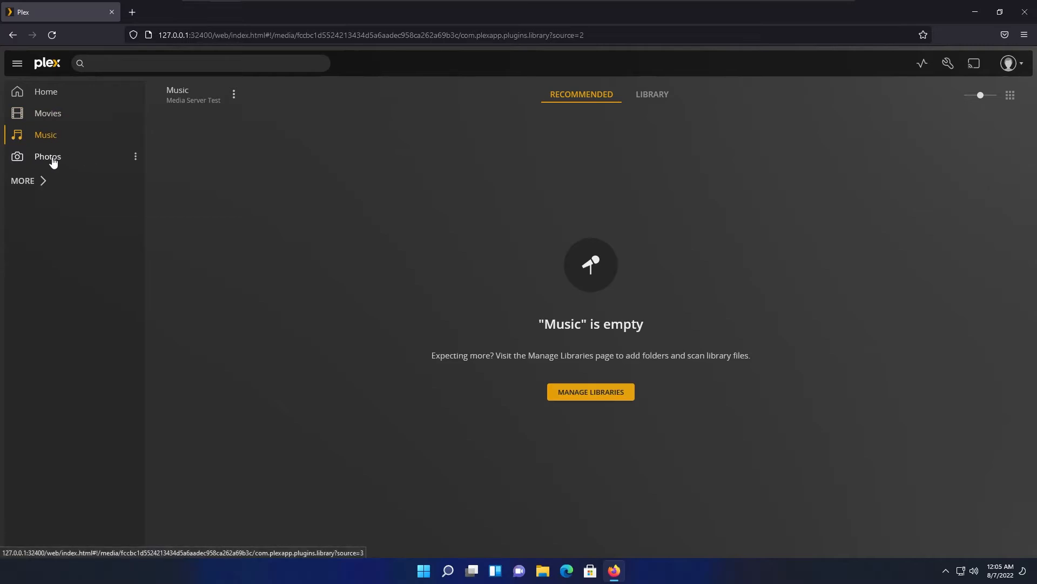
pyautogui.click(46, 155)
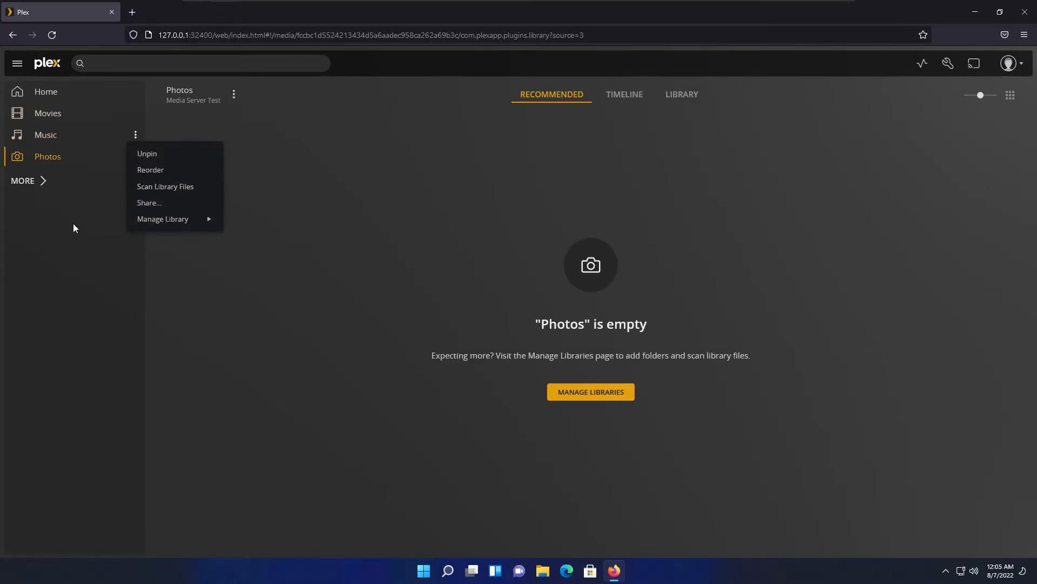
pyautogui.click(45, 134)
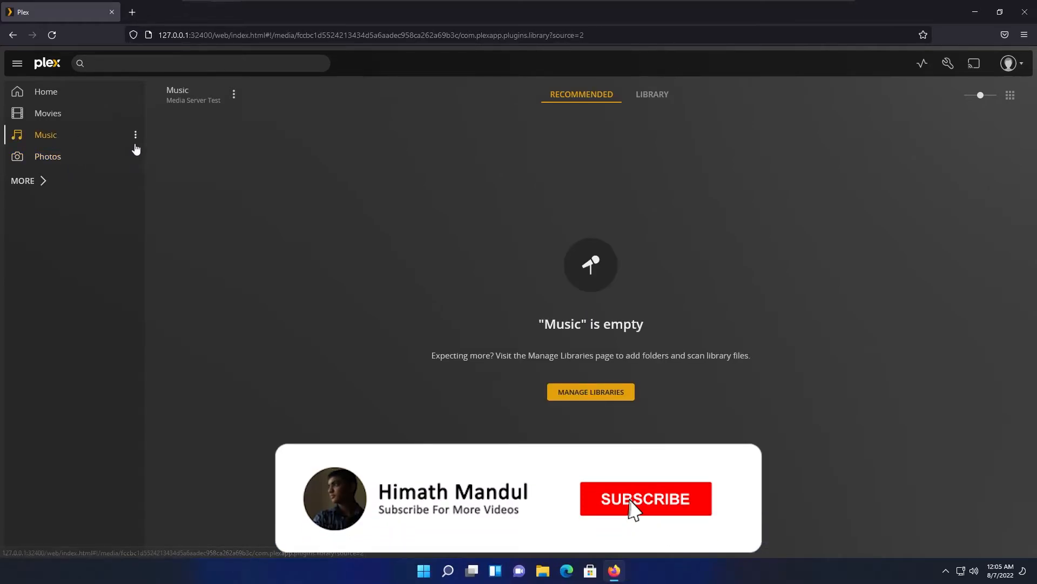
pyautogui.click(136, 134)
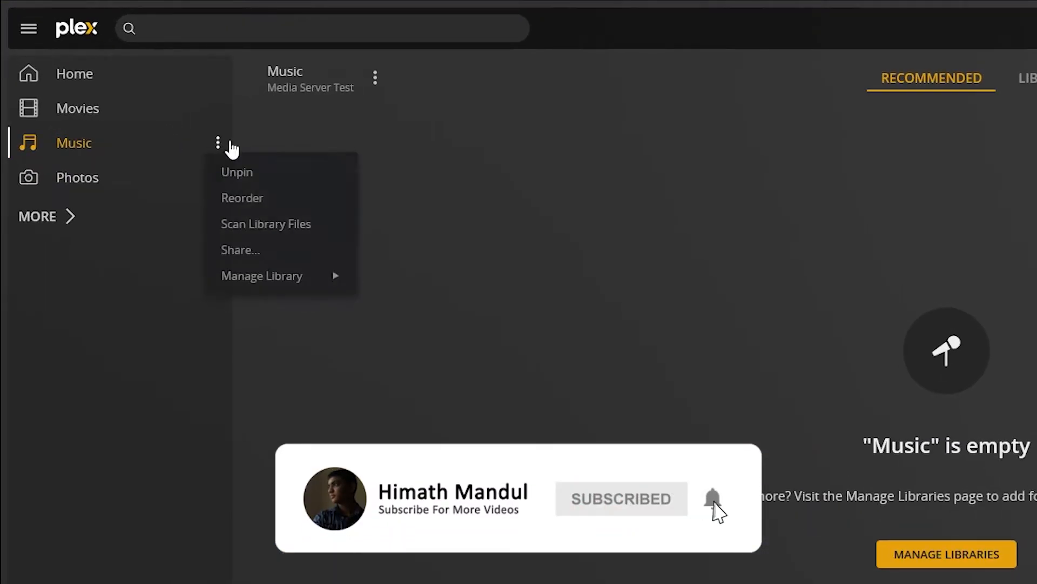
pyautogui.moveTo(266, 225)
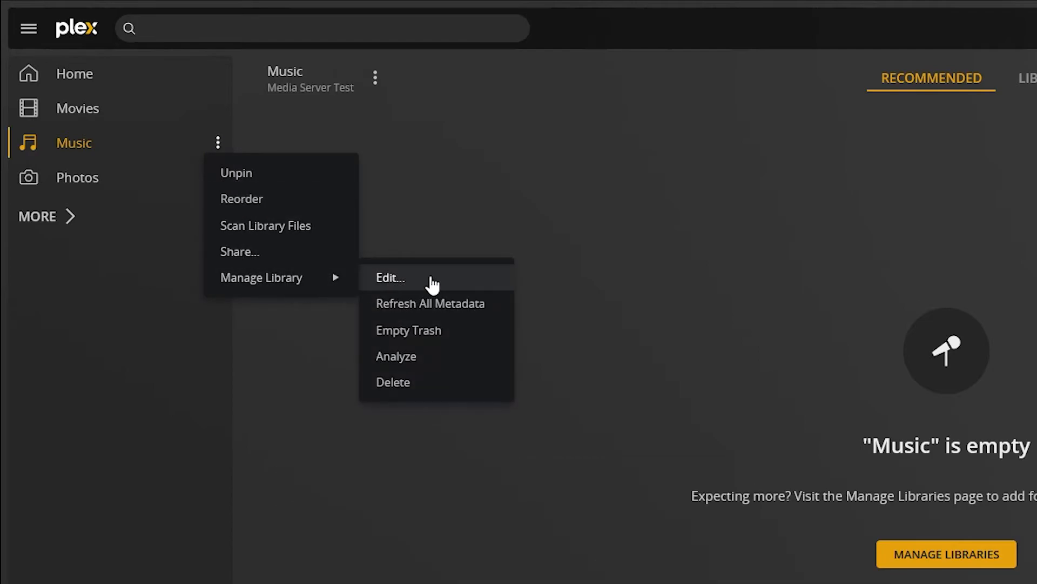
pyautogui.click(390, 278)
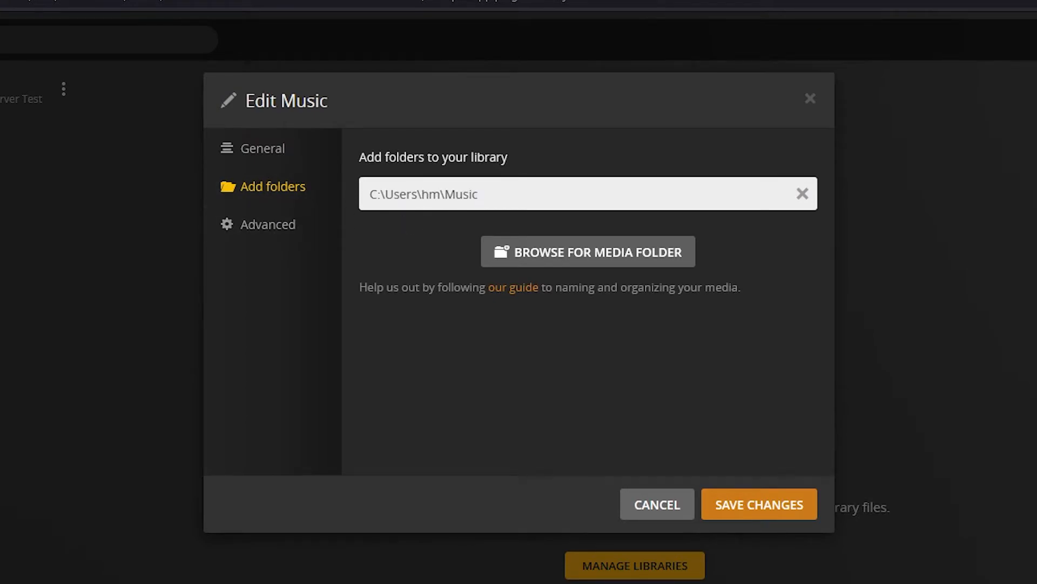
pyautogui.doubleClick(461, 193)
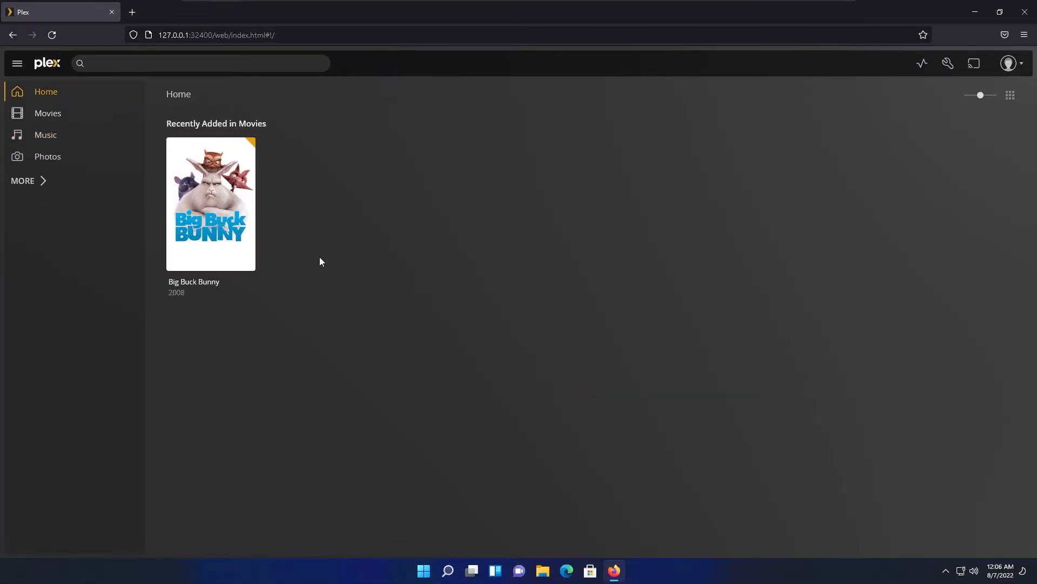
pyautogui.moveTo(90, 164)
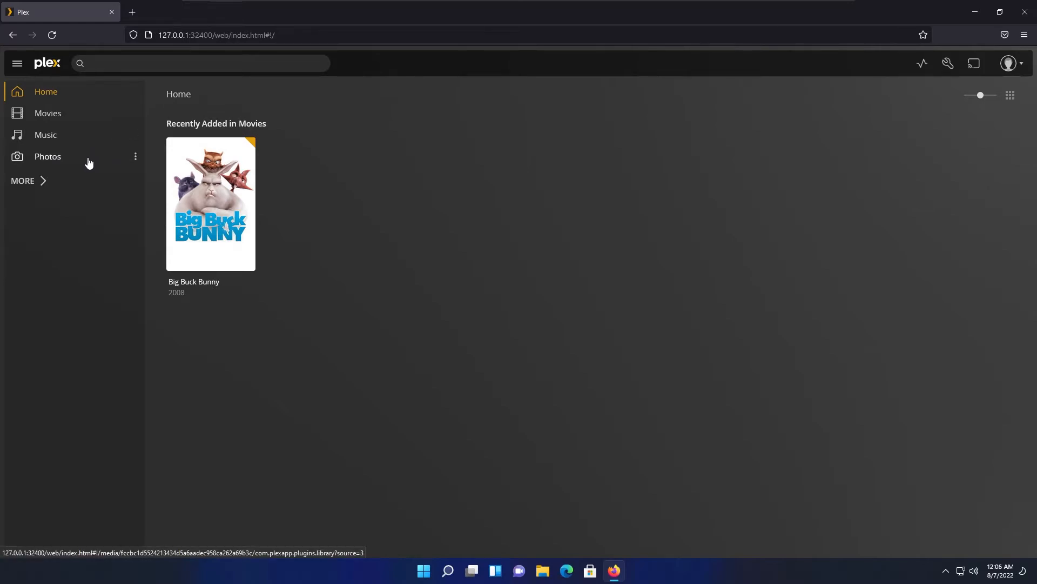
pyautogui.moveTo(39, 202)
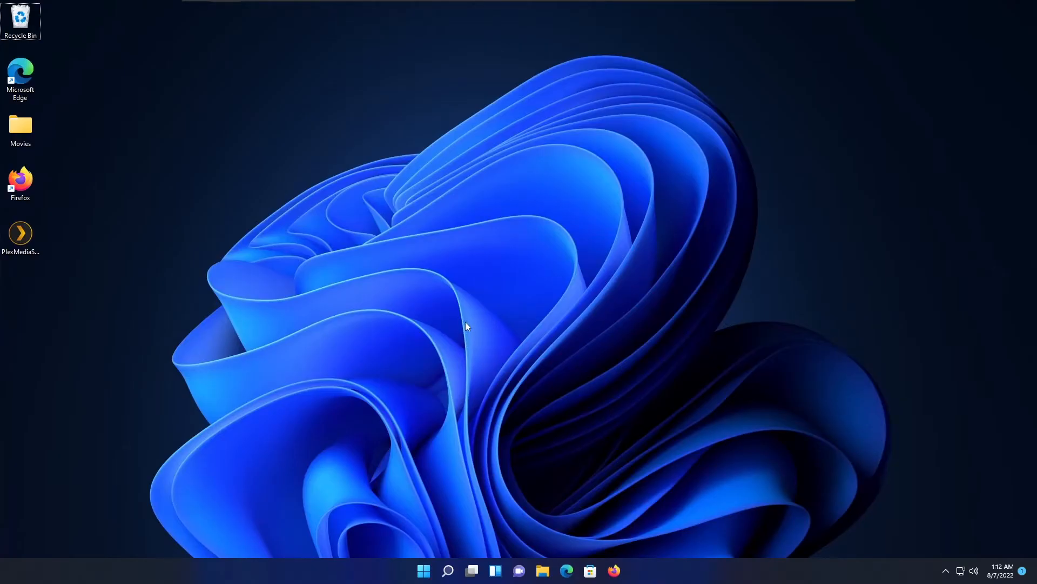
pyautogui.moveTo(541, 453)
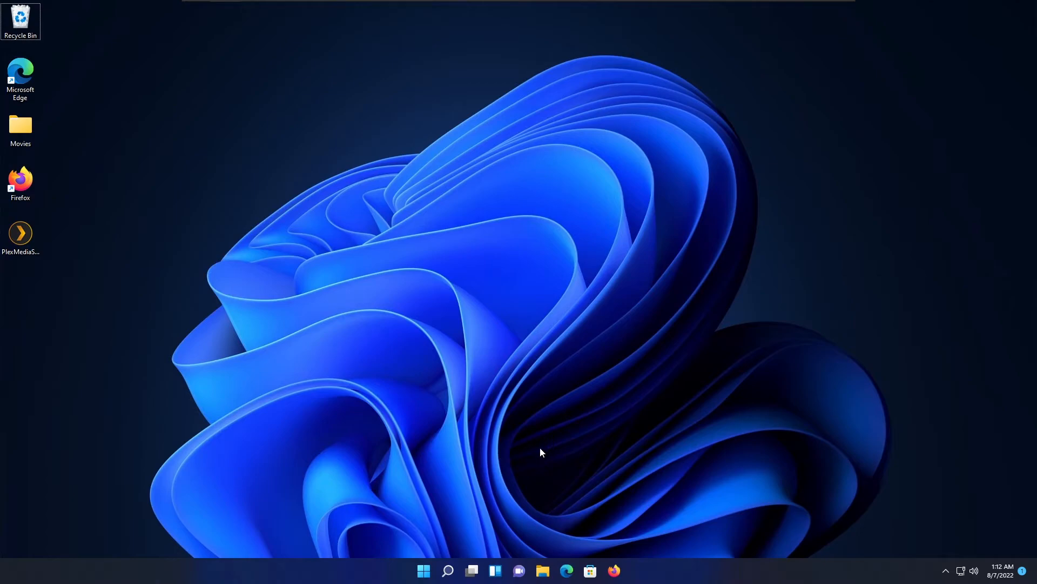
pyautogui.moveTo(473, 435)
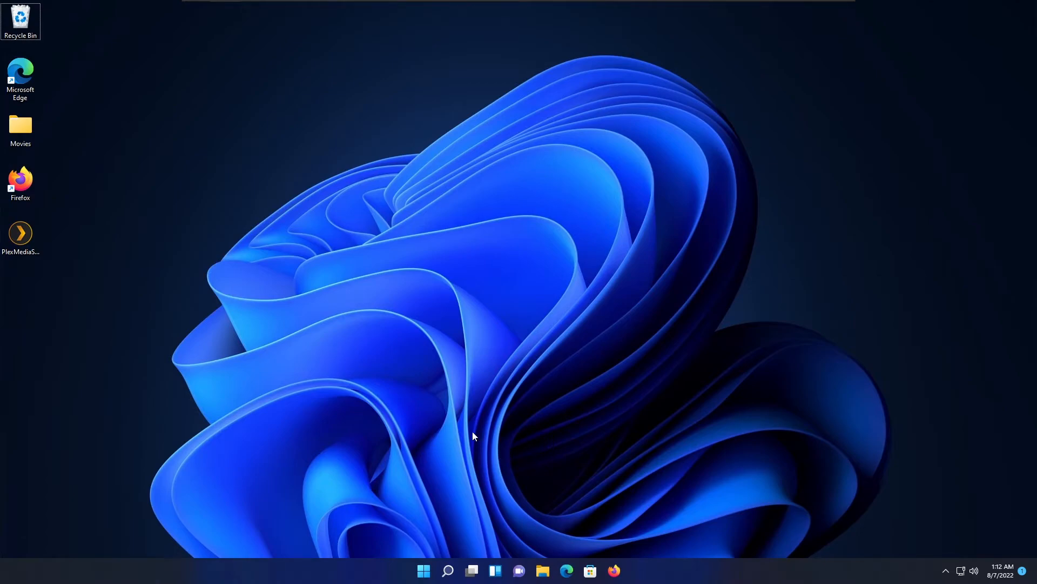
# Launch Command Prompt from the Start search and begin the ipconfig command.
pyautogui.write('cm')
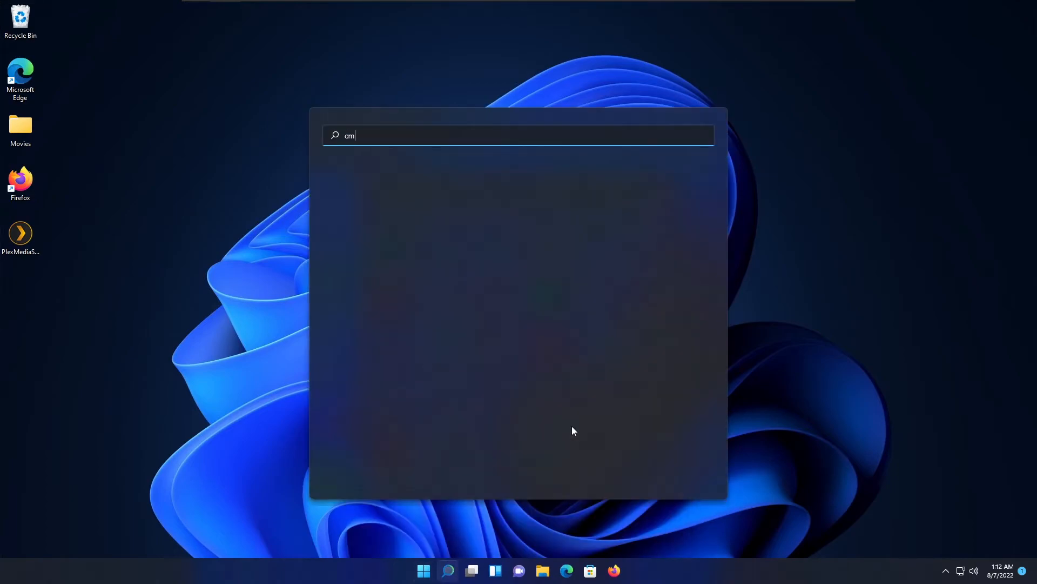
pyautogui.press('Escape')
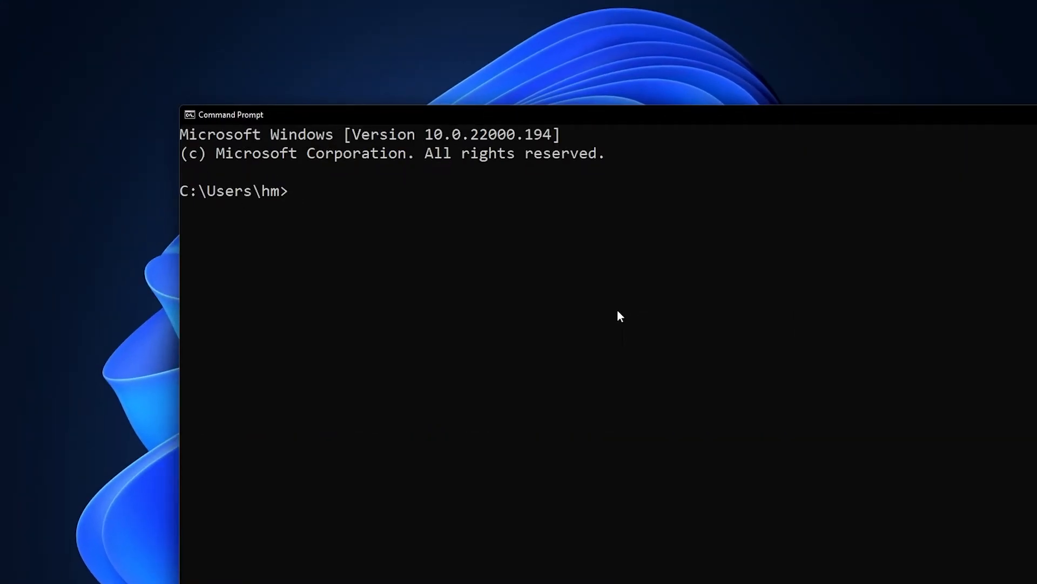
pyautogui.write('ip')
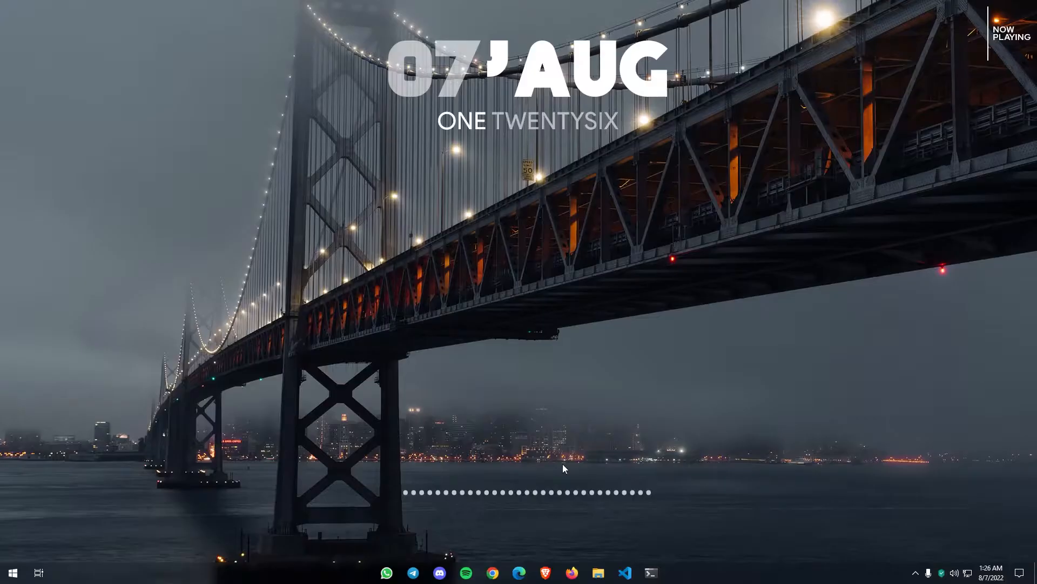
pyautogui.moveTo(593, 536)
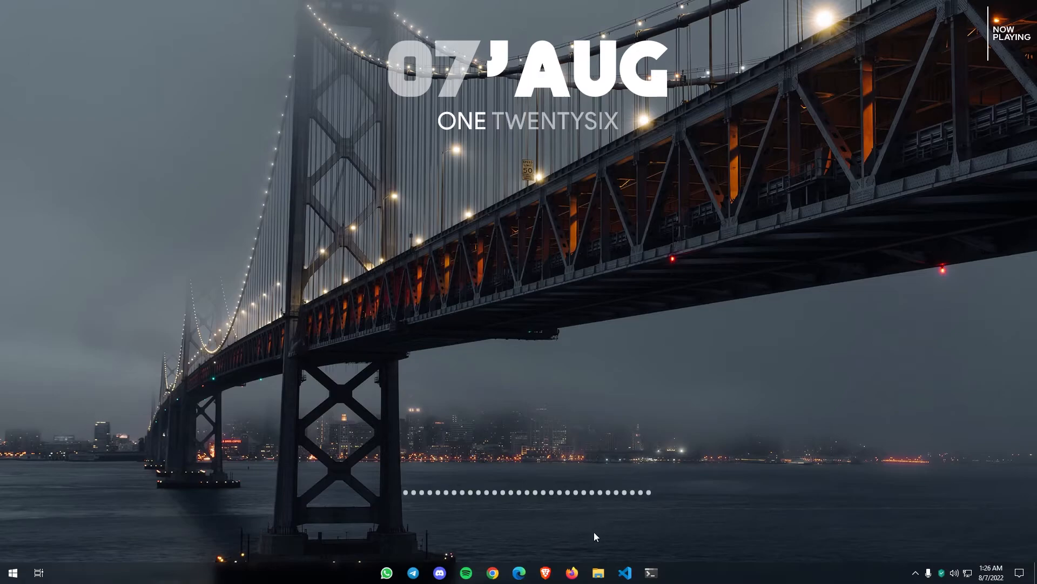
pyautogui.moveTo(630, 530)
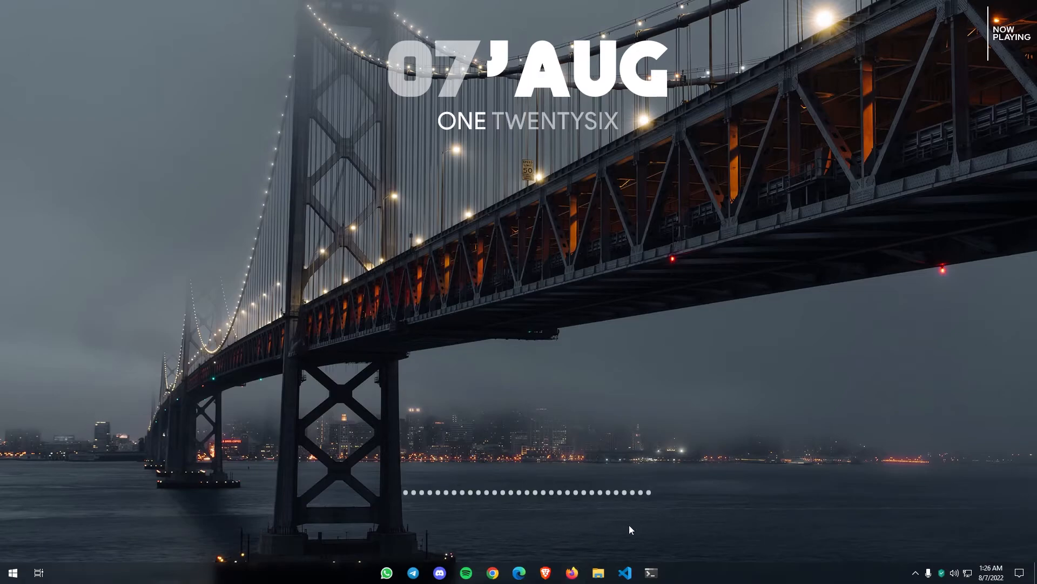
pyautogui.moveTo(574, 541)
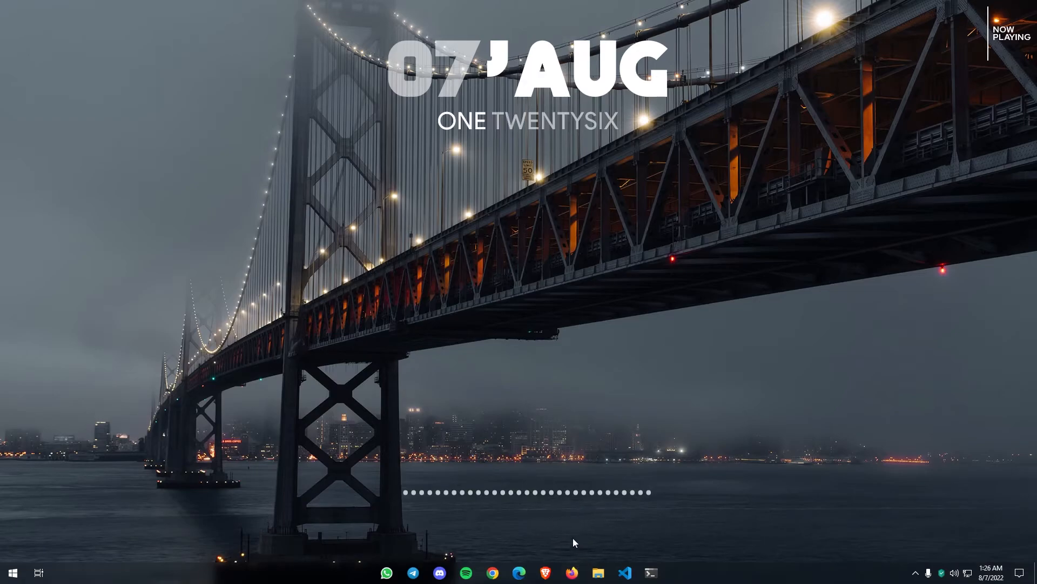
# Load Plex Web in Firefox from the server's IP address at :32400/web.
pyautogui.click(570, 572)
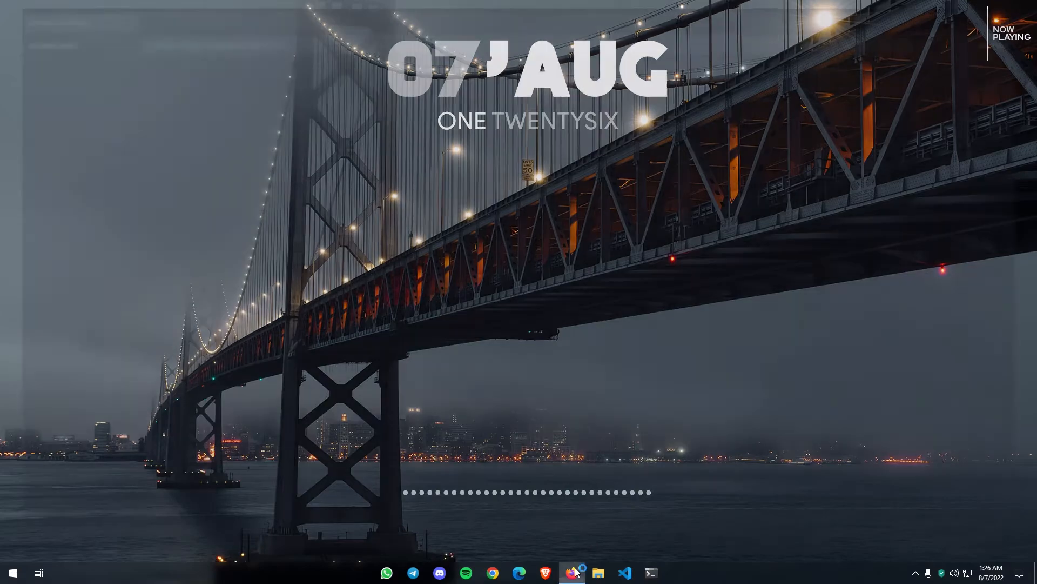
pyautogui.click(571, 573)
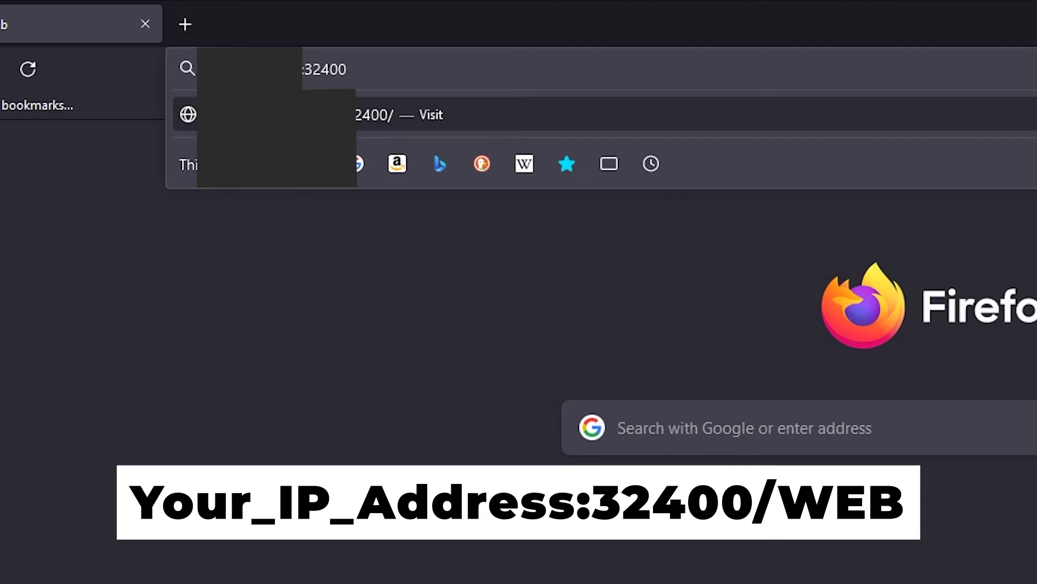
pyautogui.write('/web')
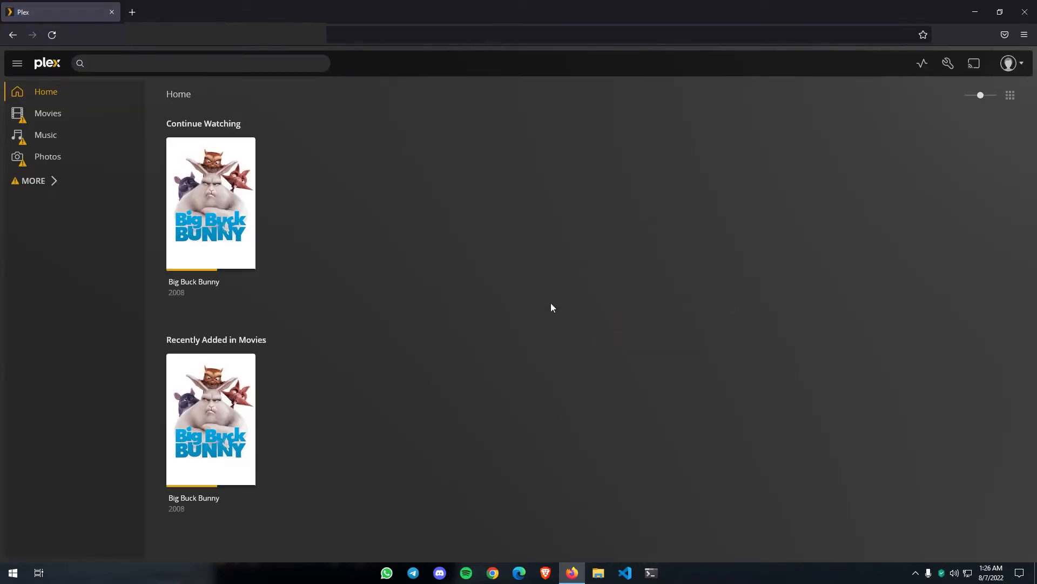
pyautogui.moveTo(534, 310)
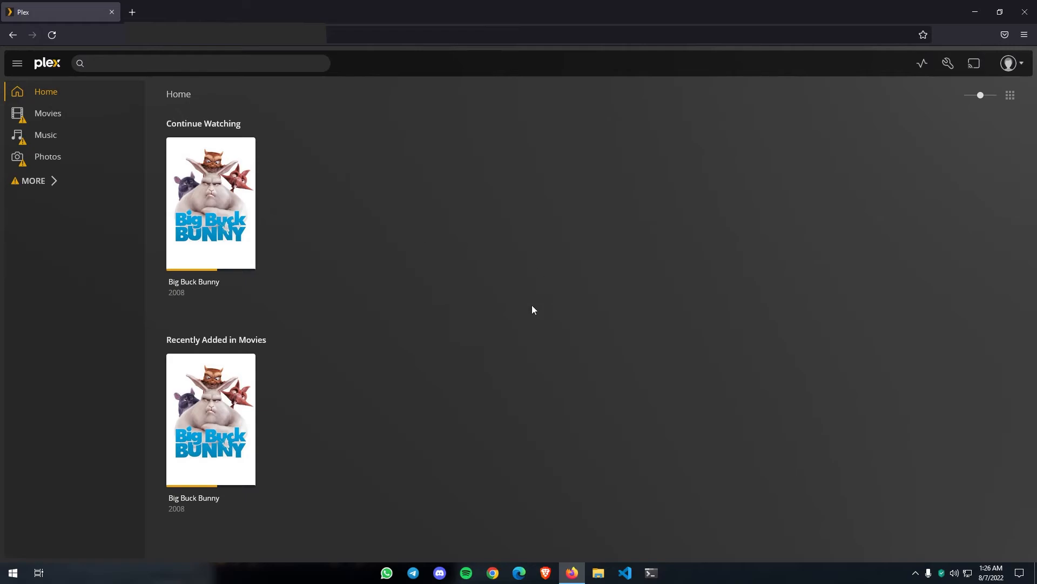
pyautogui.moveTo(408, 237)
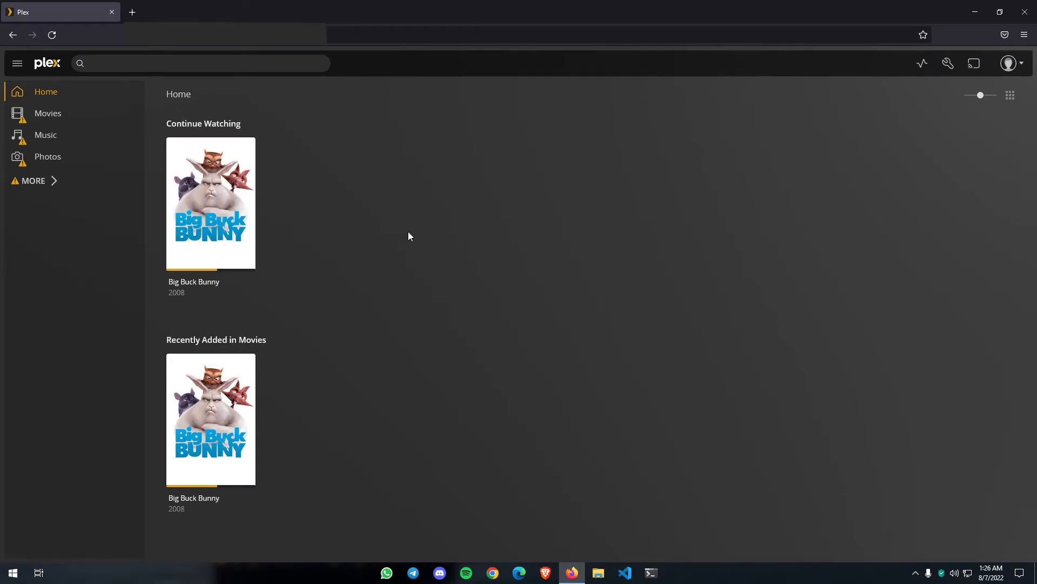
pyautogui.moveTo(269, 253)
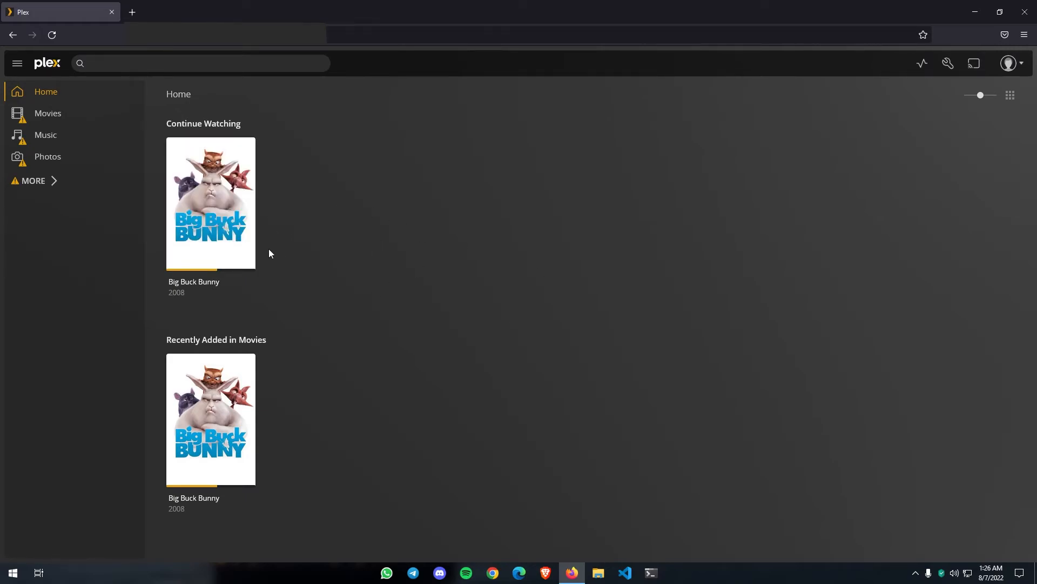
# Play Big Buck Bunny and seek ahead on the progress bar to about four minutes.
pyautogui.click(211, 202)
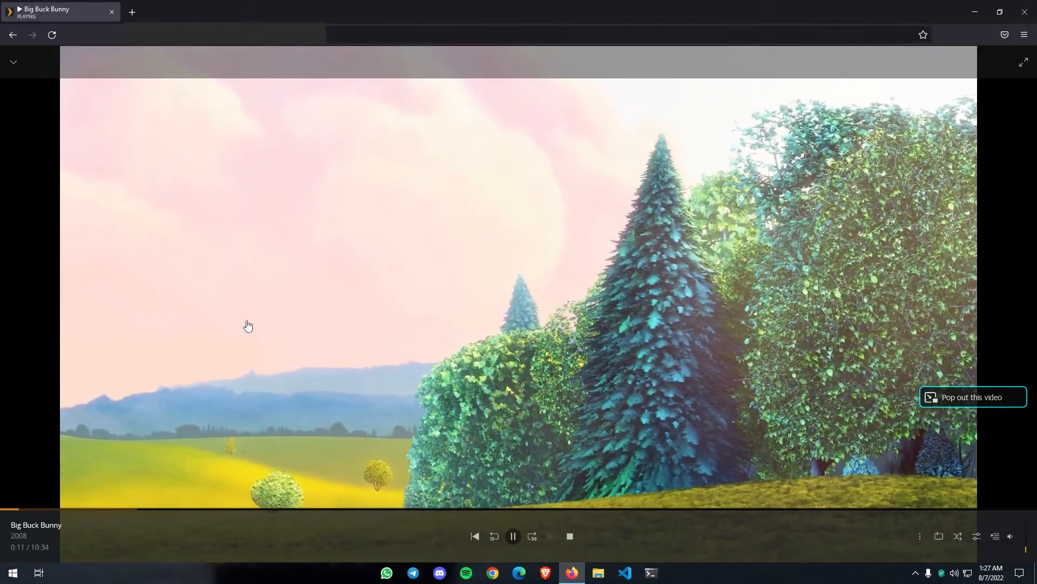
pyautogui.moveTo(225, 360)
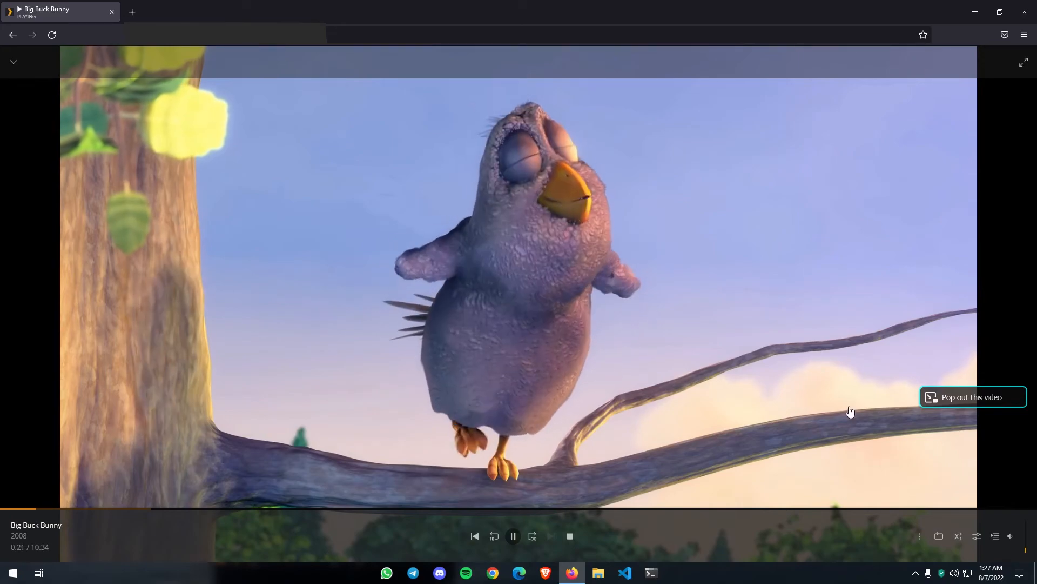
pyautogui.moveTo(490, 395)
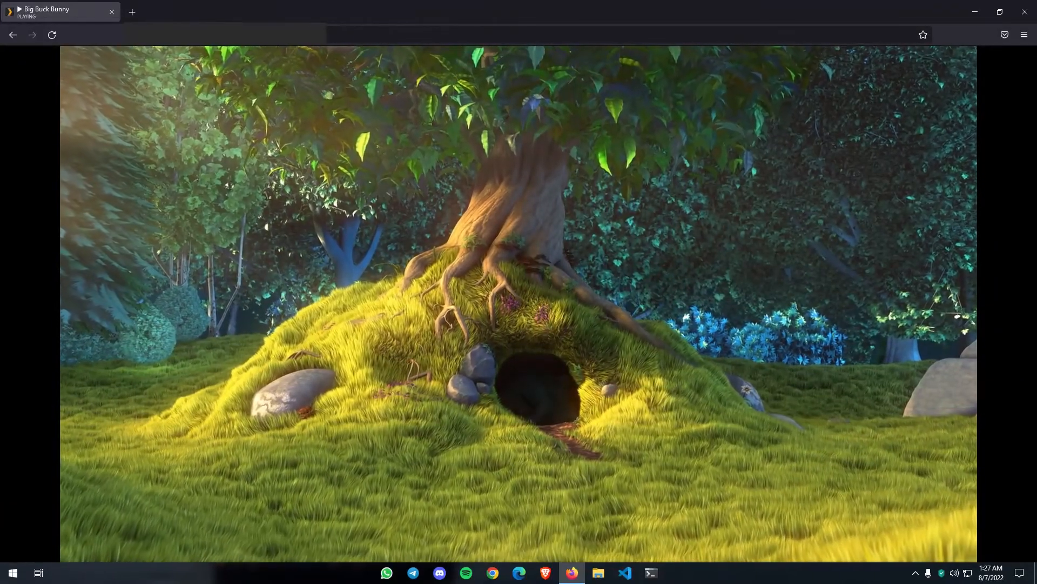
pyautogui.moveTo(518, 469)
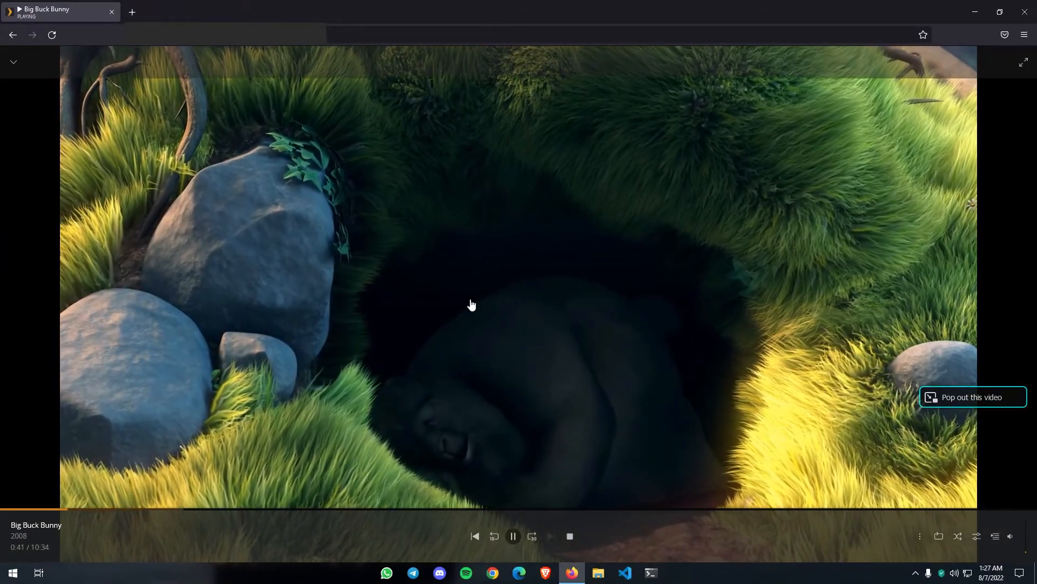
pyautogui.moveTo(257, 445)
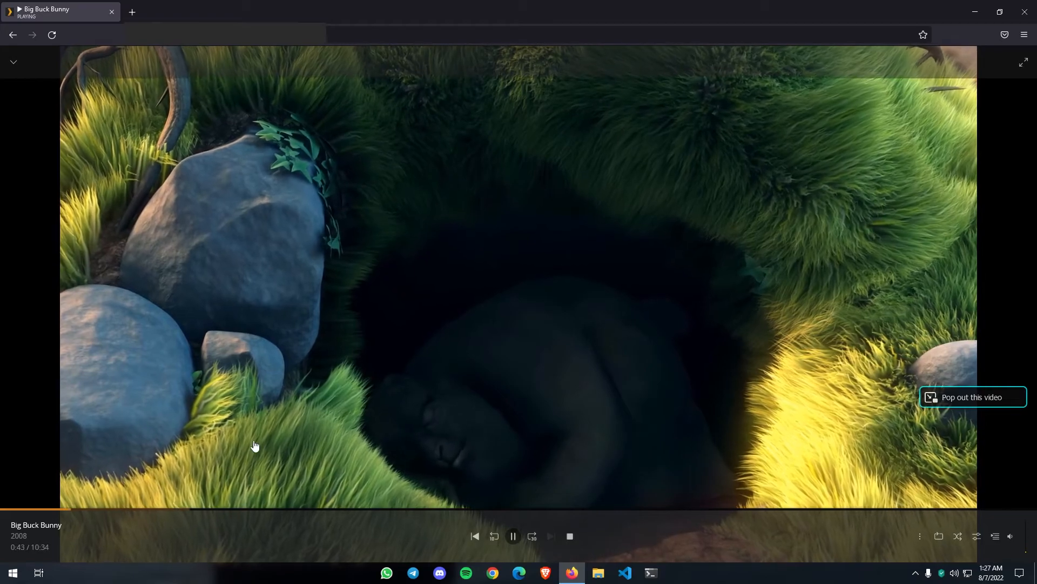
pyautogui.click(157, 512)
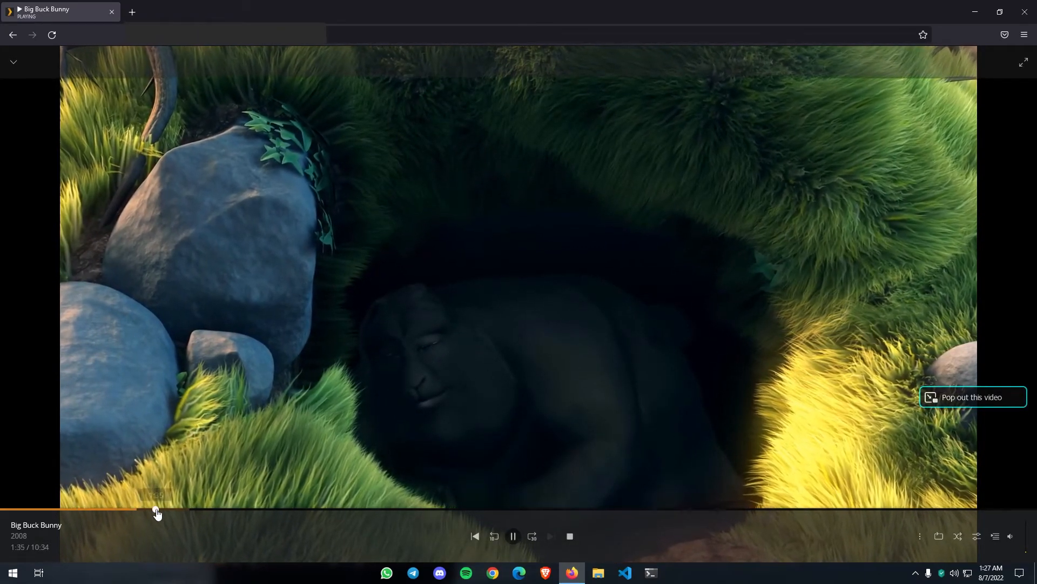
pyautogui.click(639, 509)
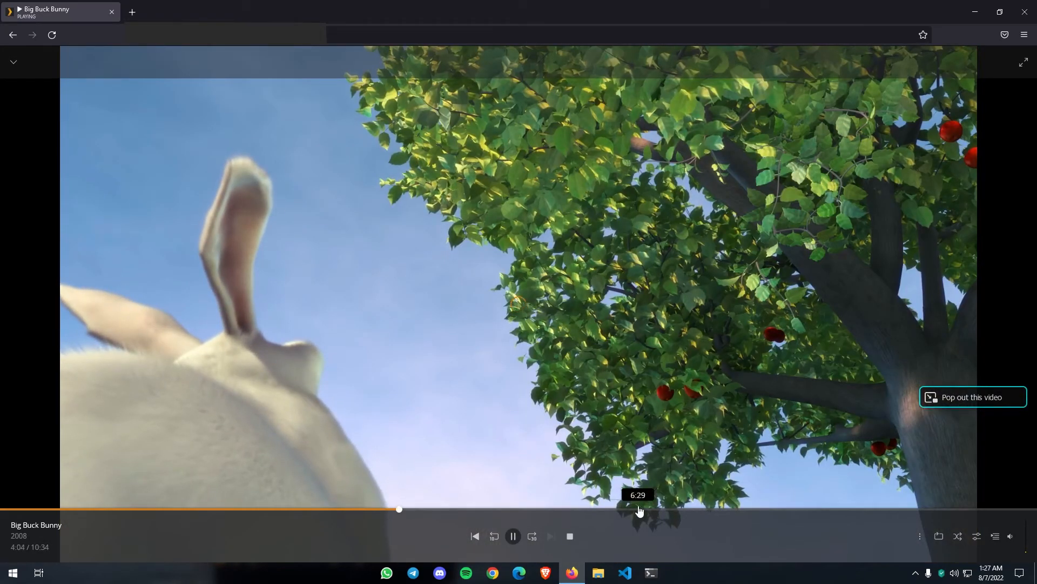